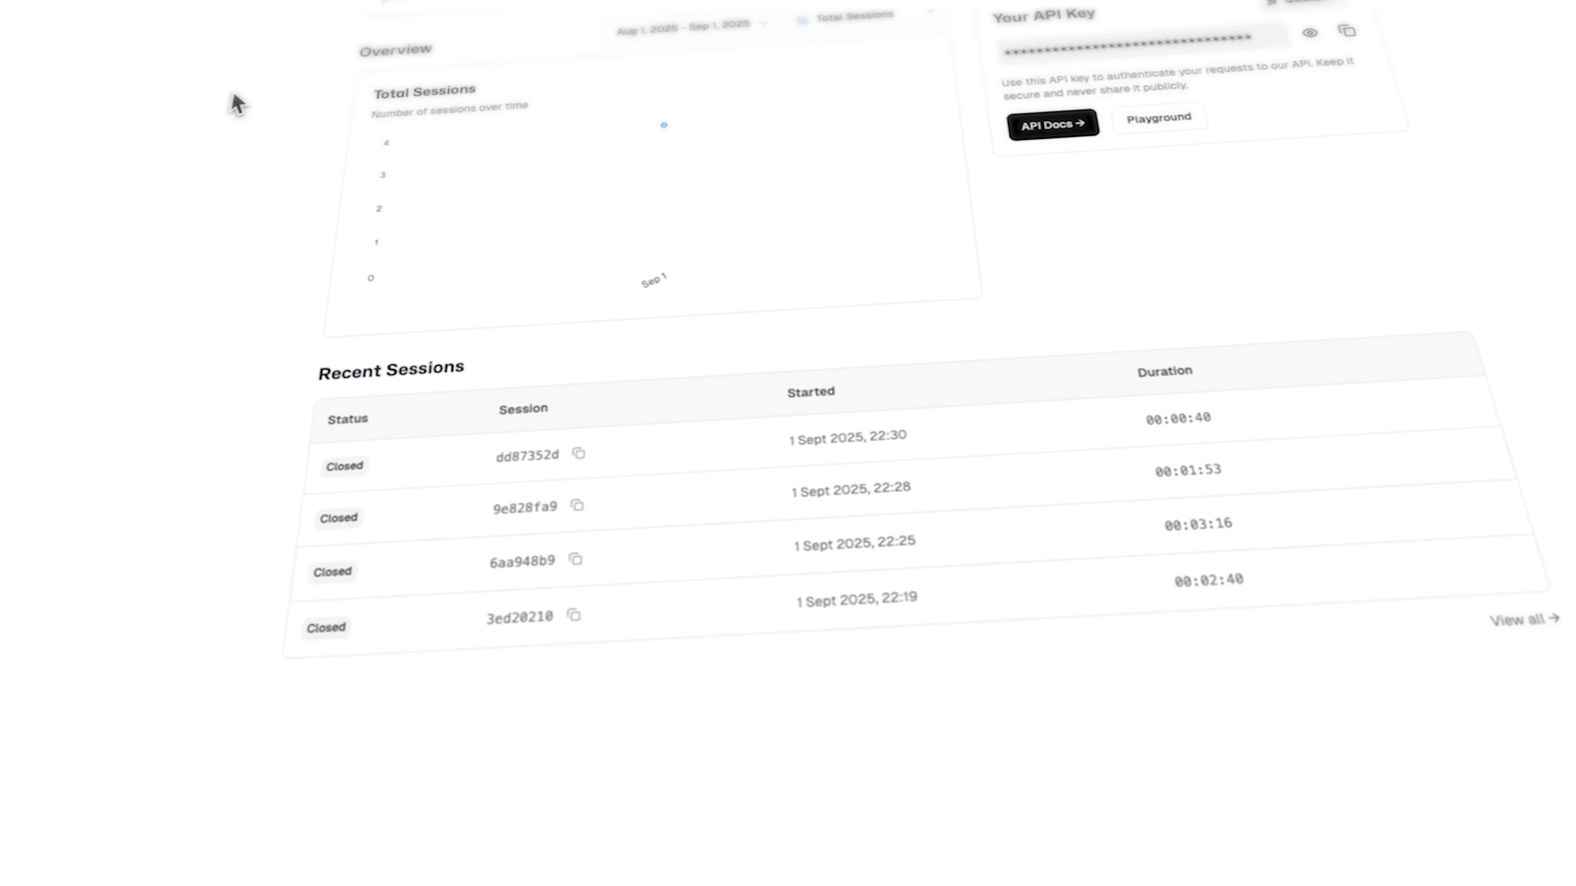
Step: Open the Playground from the sidebar, landing on the Browser tab's sample Puppeteer script
left_click(37, 140)
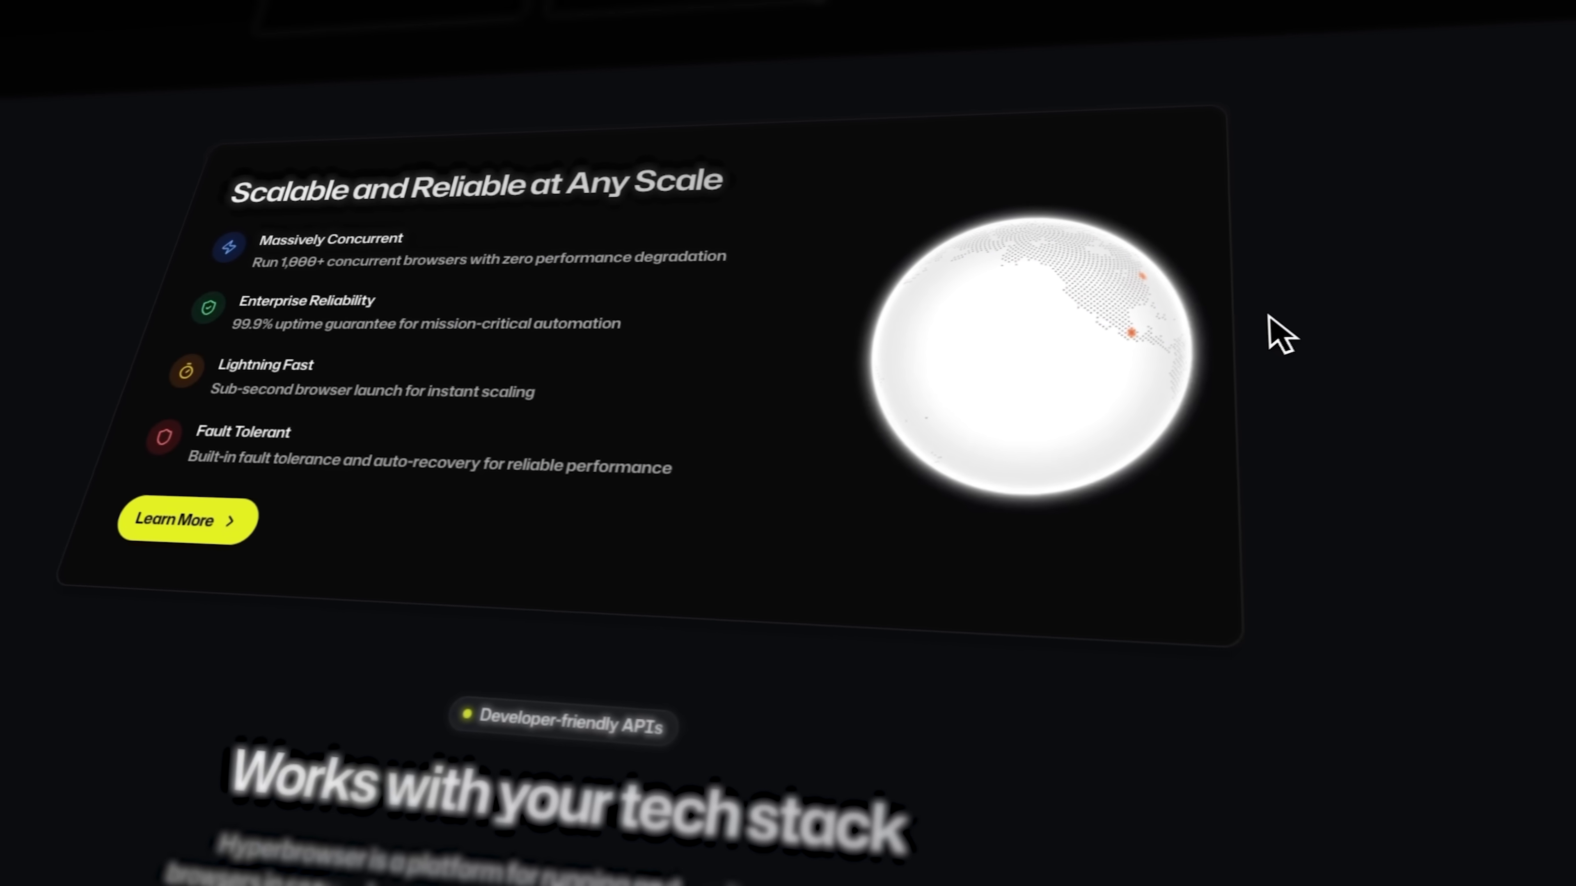
scroll("down", 3)
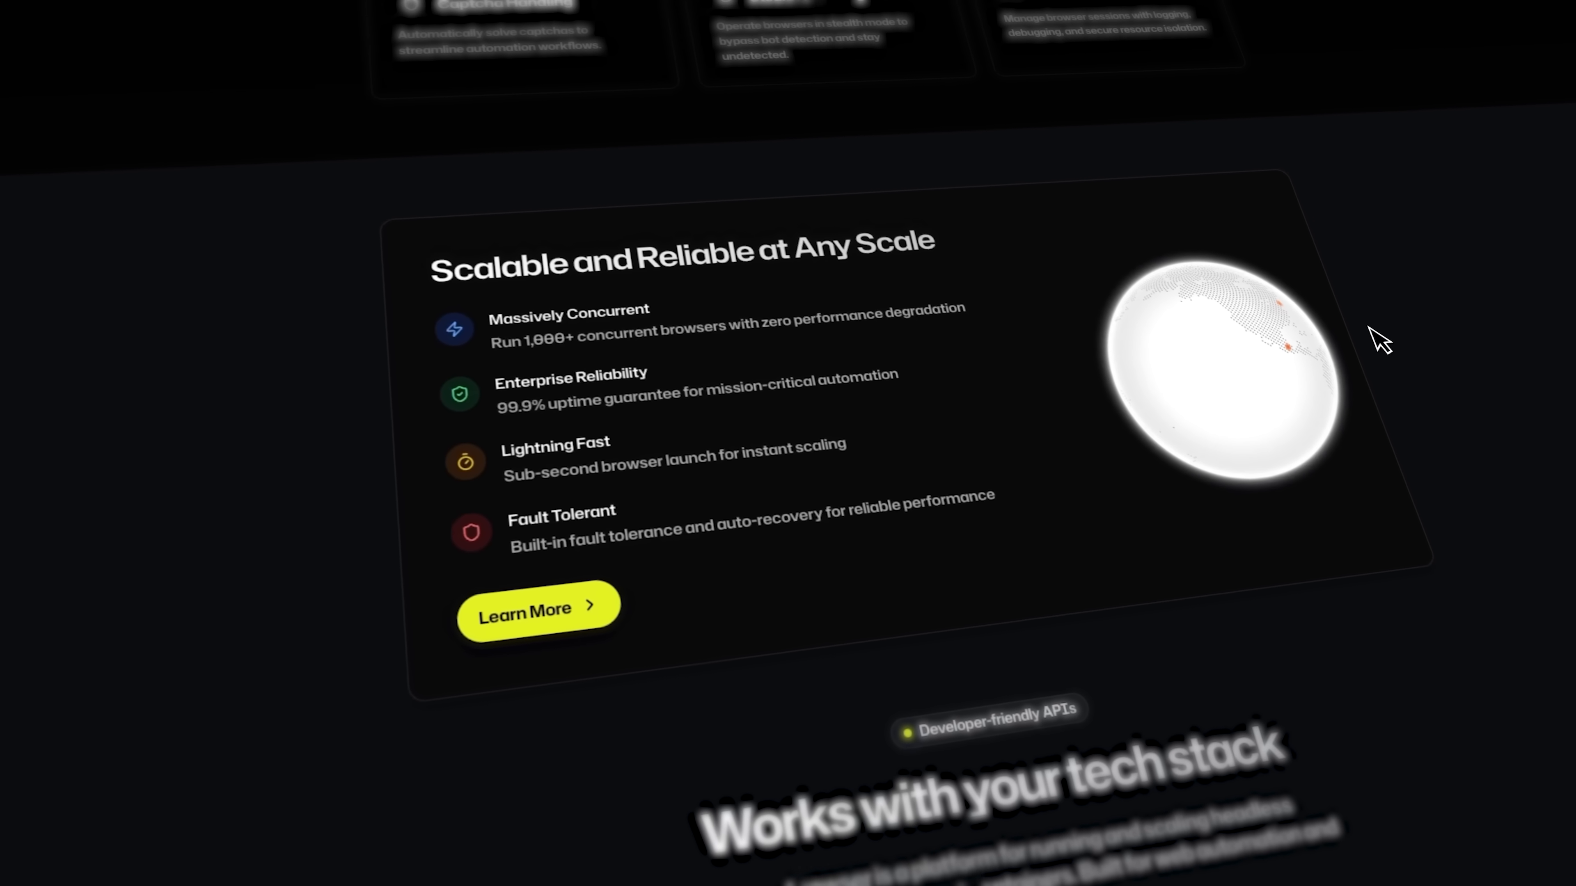
scroll("down", 3)
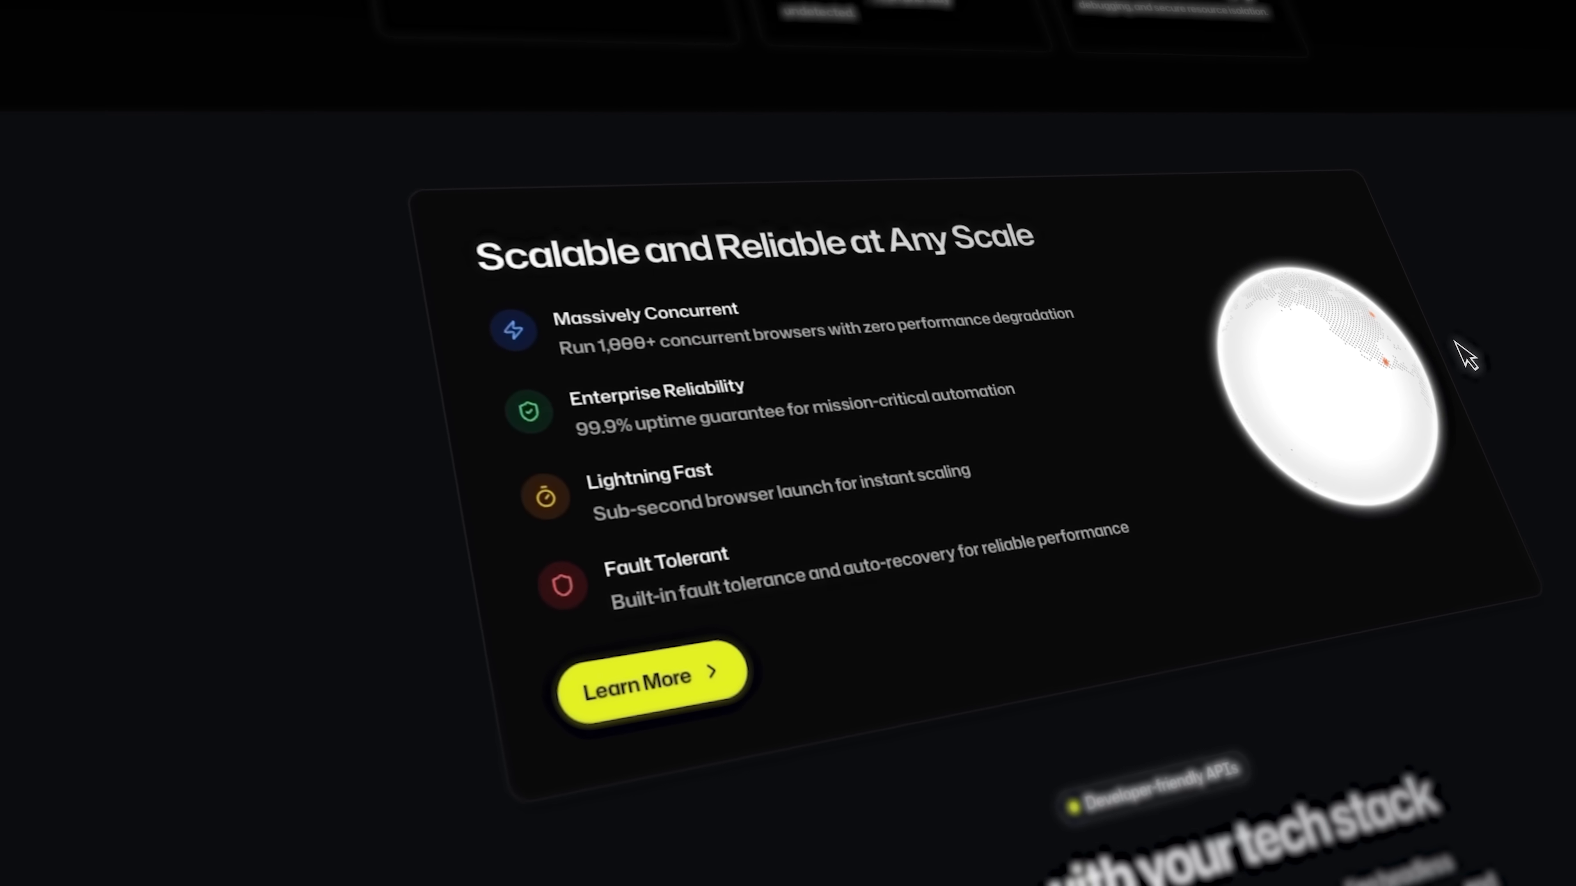
scroll("down", 3)
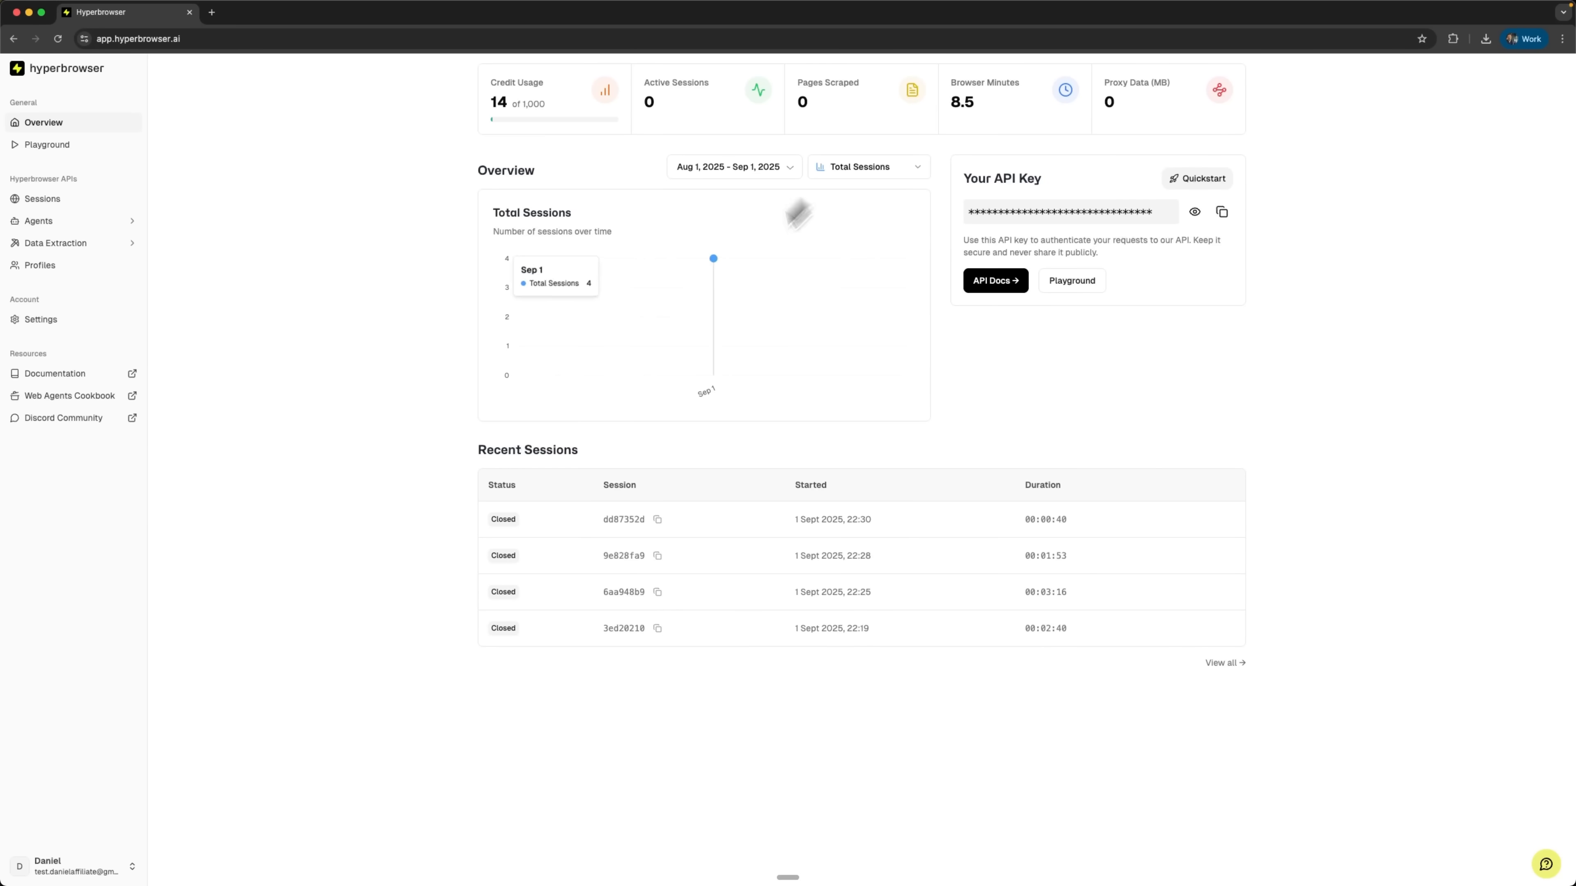
mouse_move(386, 212)
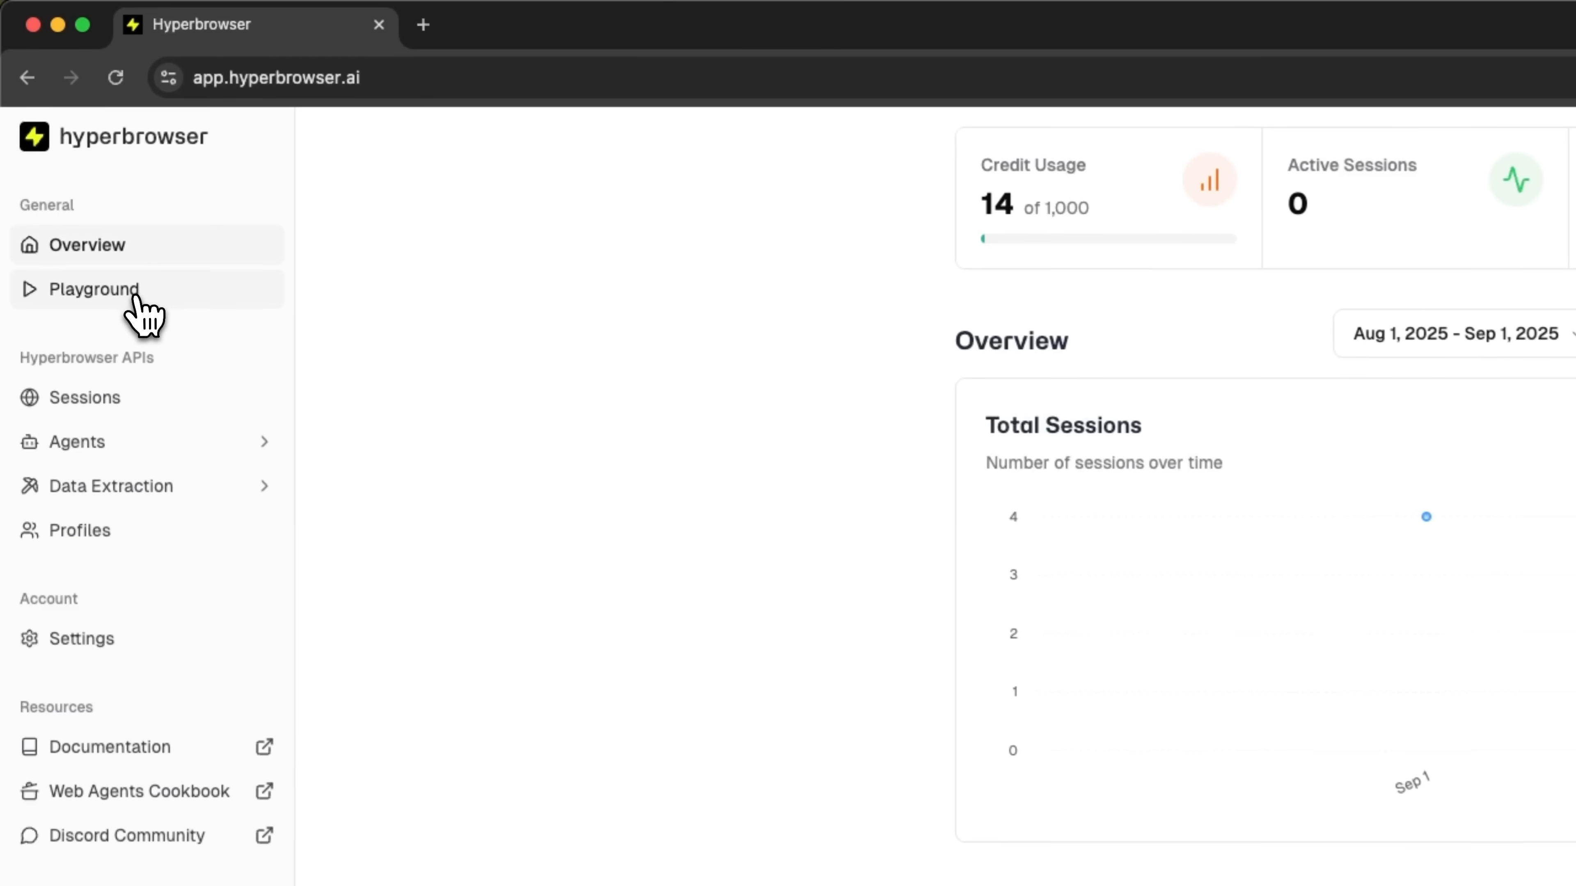
left_click(93, 290)
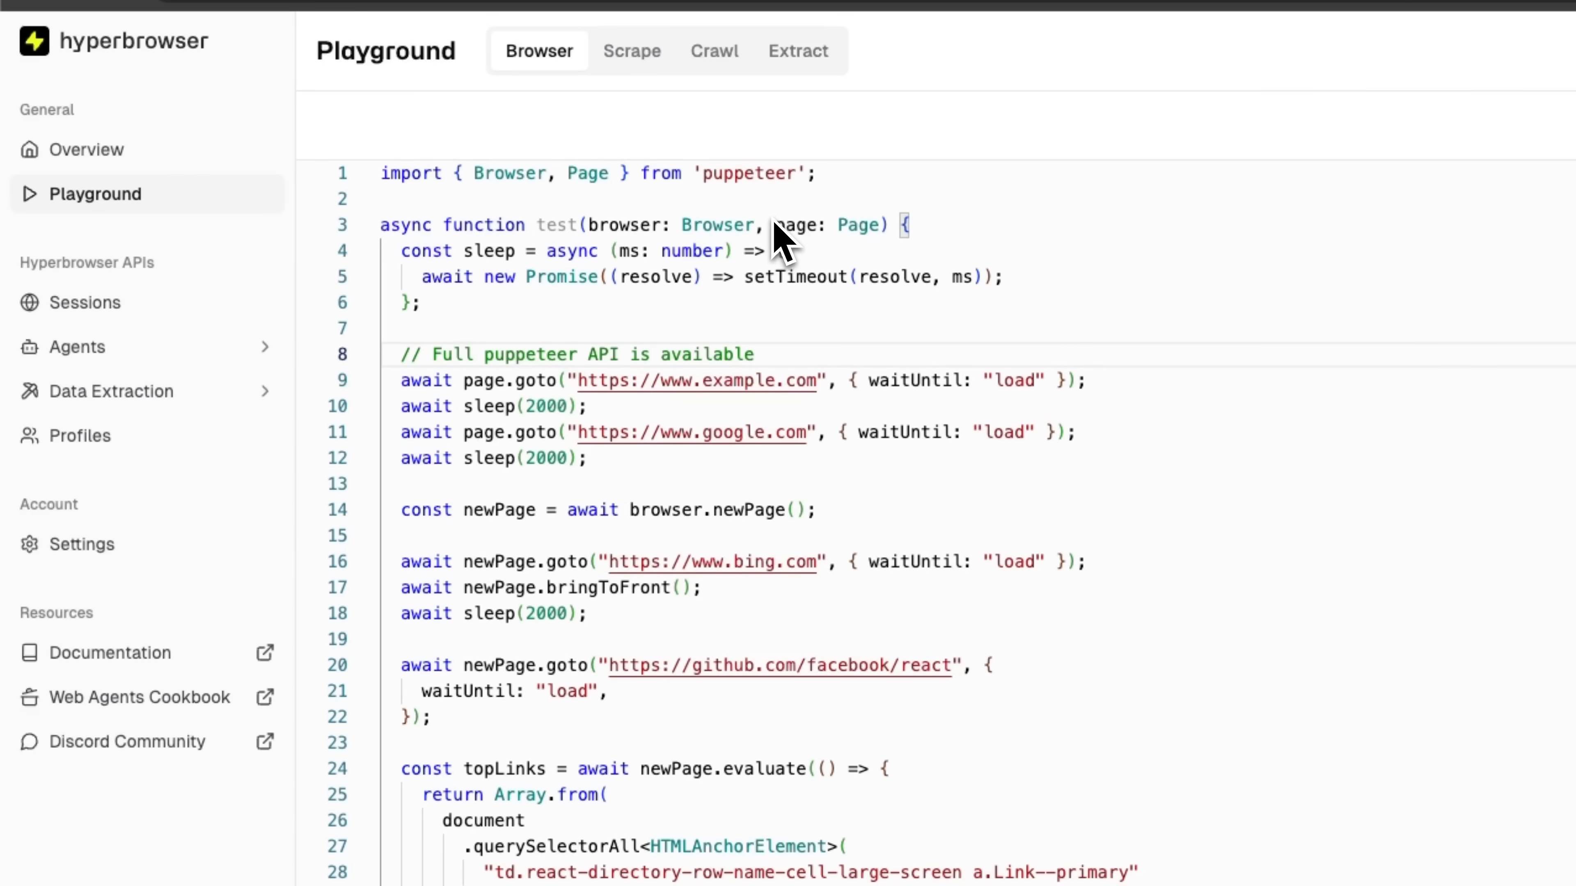
mouse_move(886, 226)
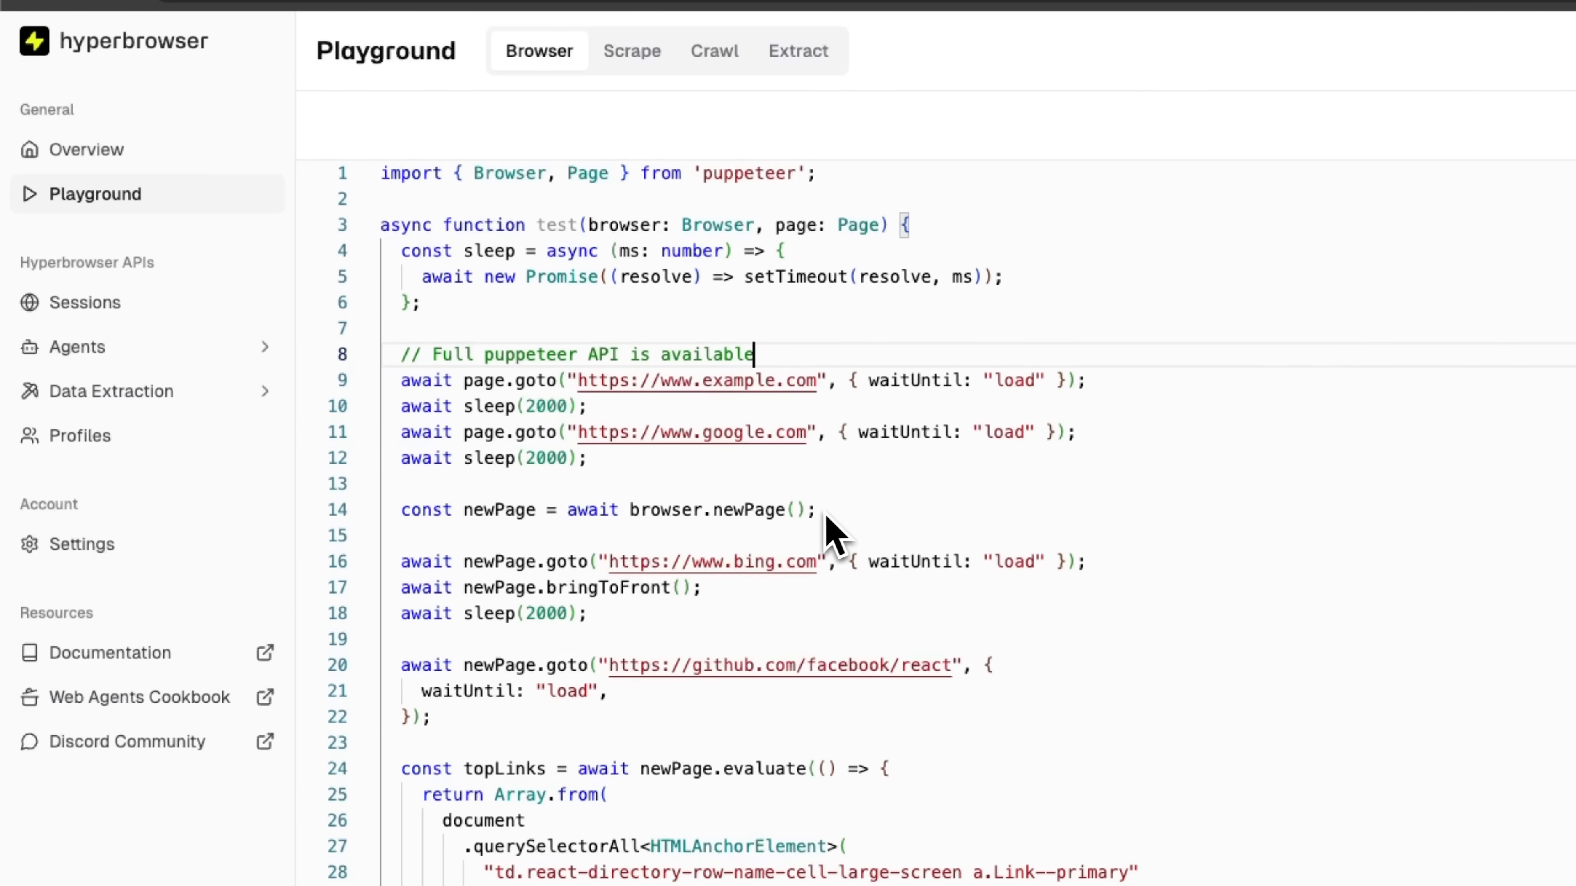
mouse_move(966, 538)
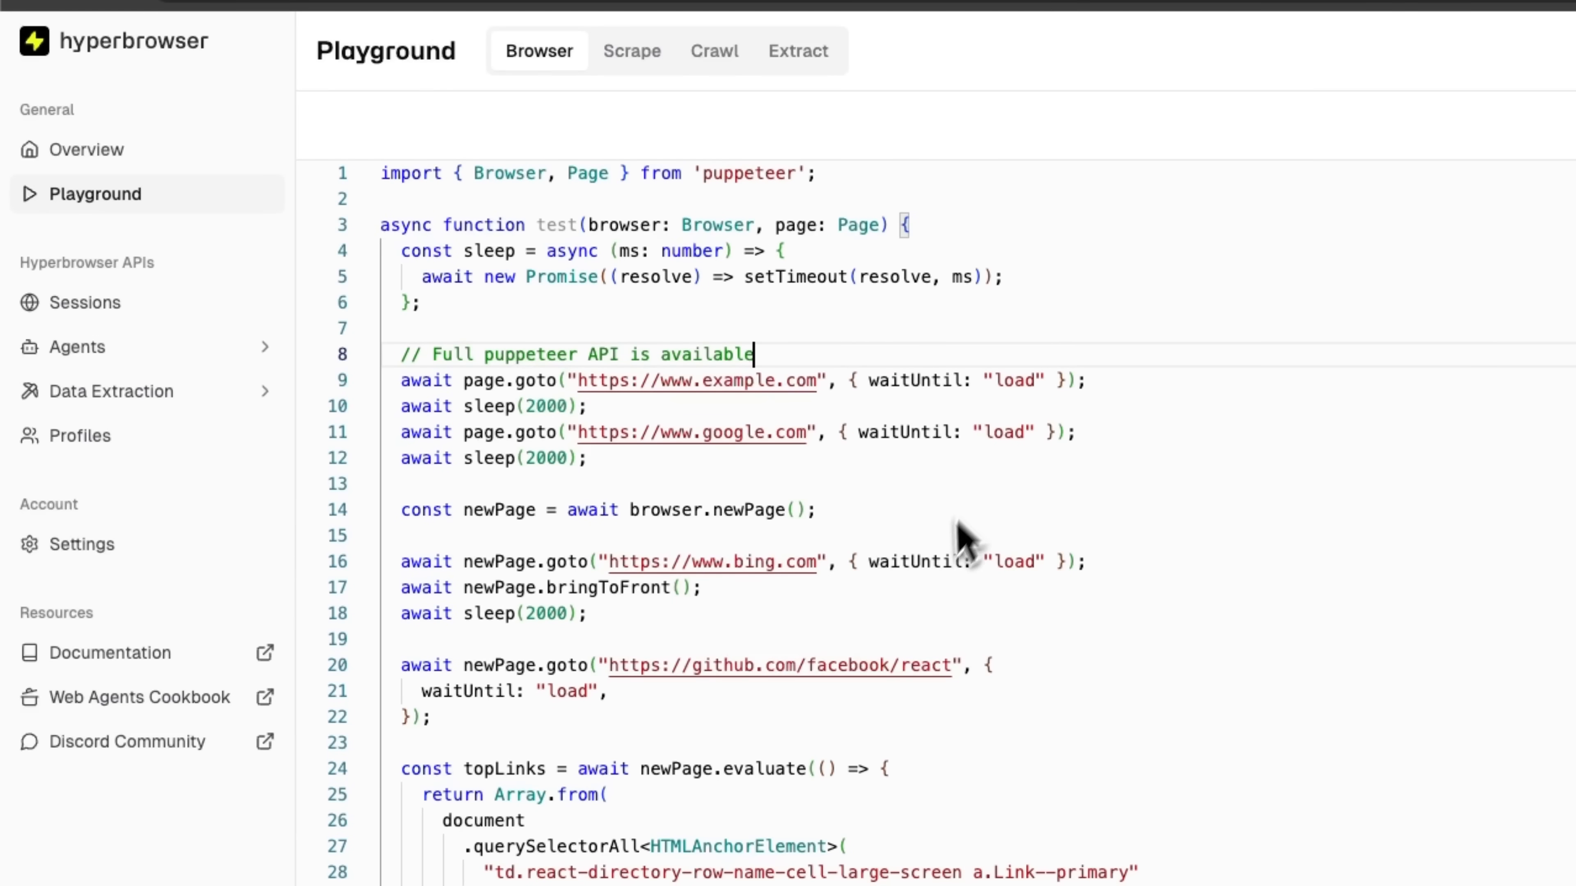
mouse_move(523, 528)
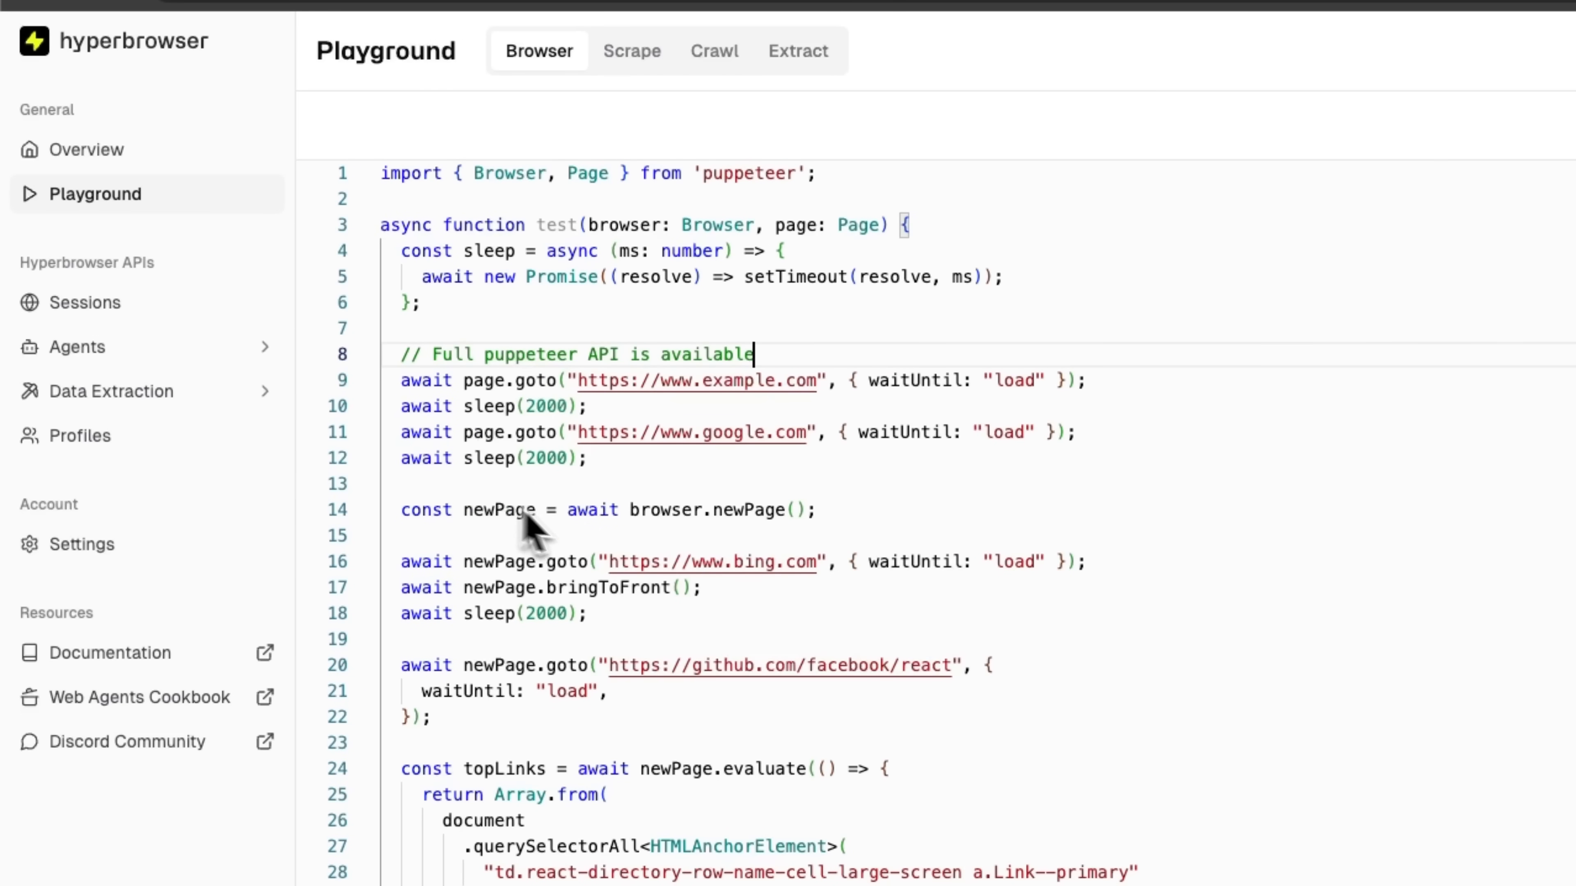
mouse_move(547, 691)
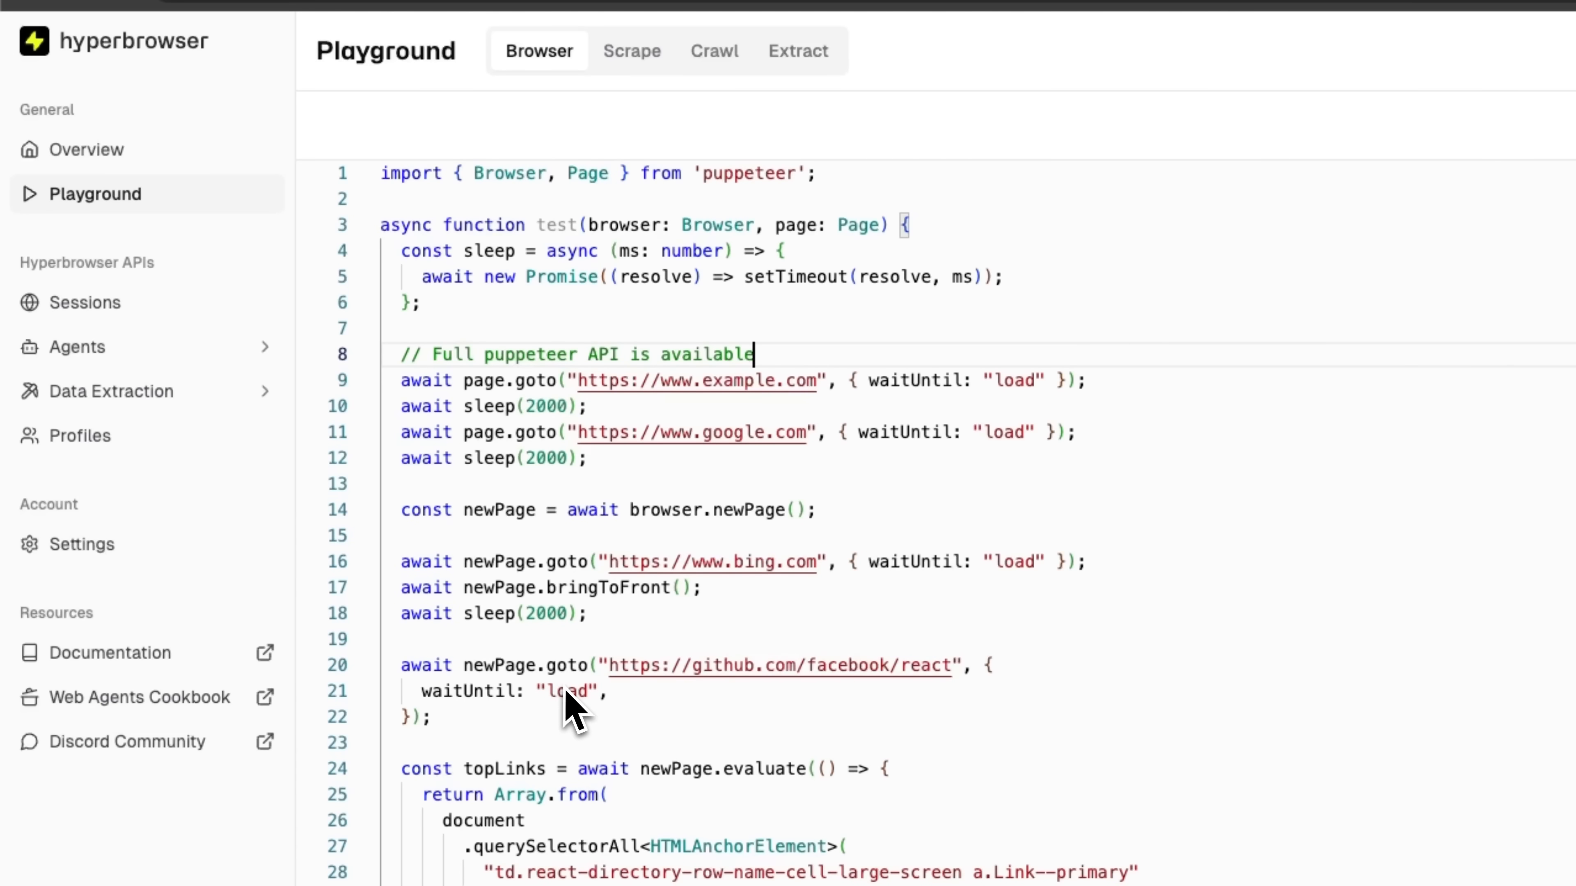
scroll("down", 3)
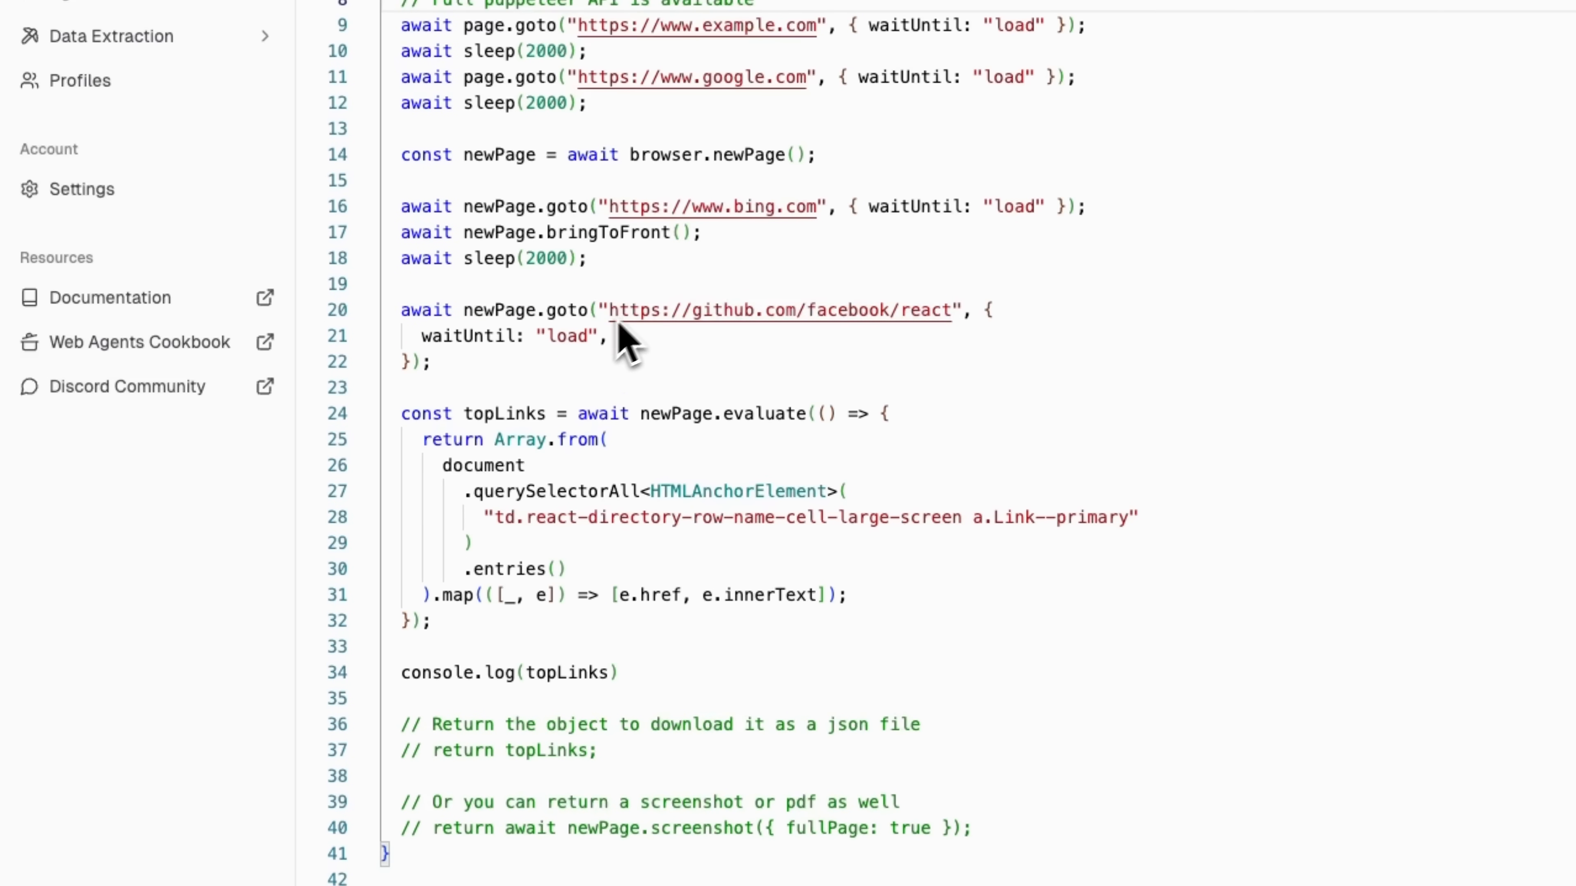
mouse_move(764, 392)
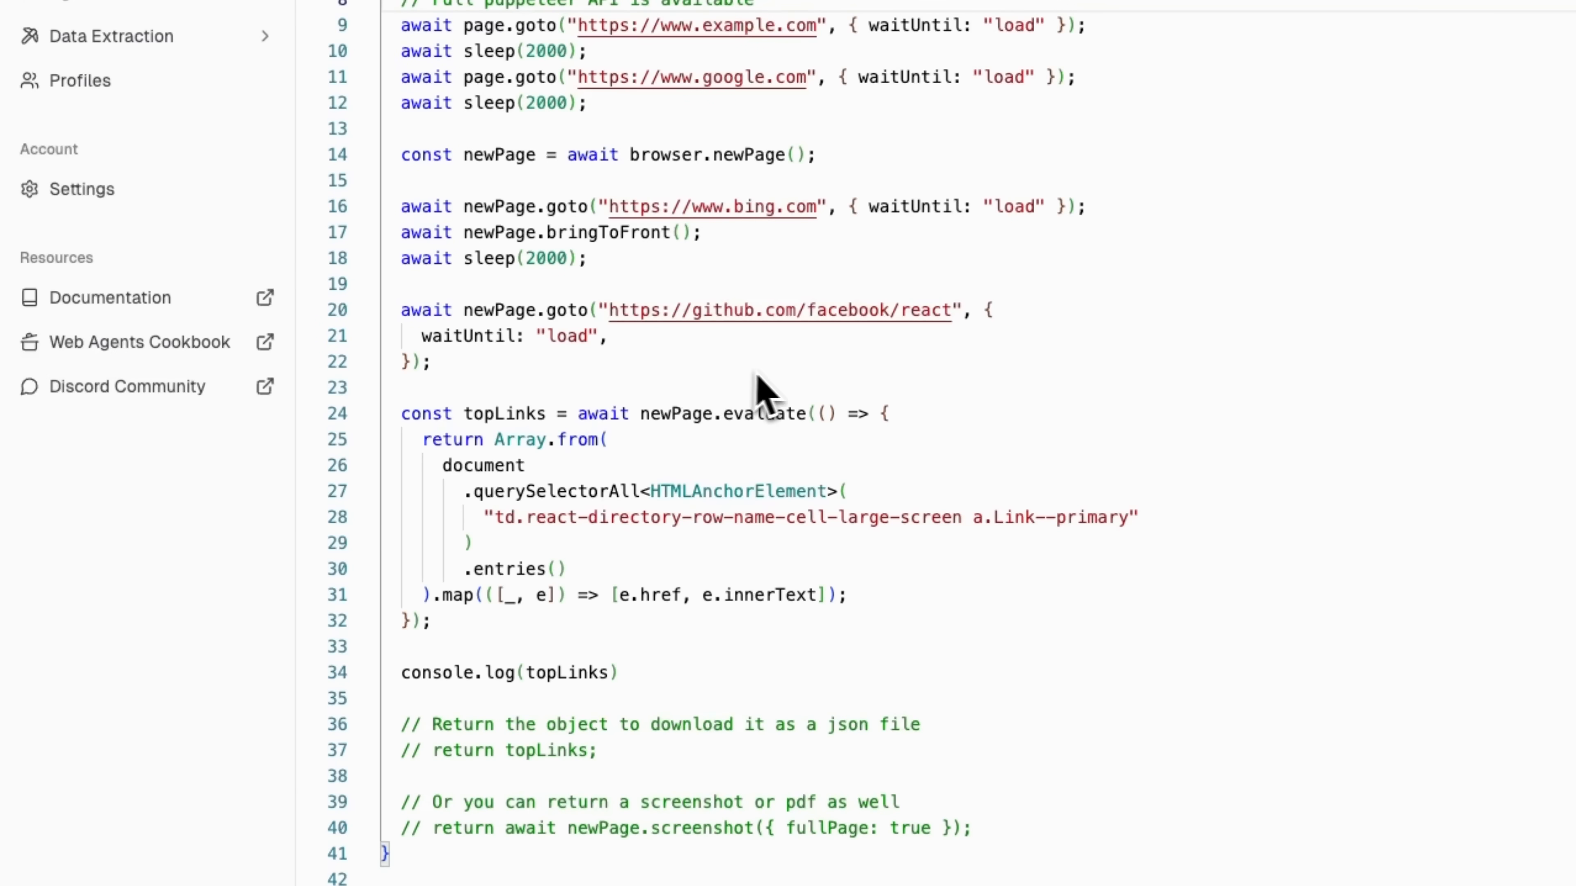
mouse_move(827, 402)
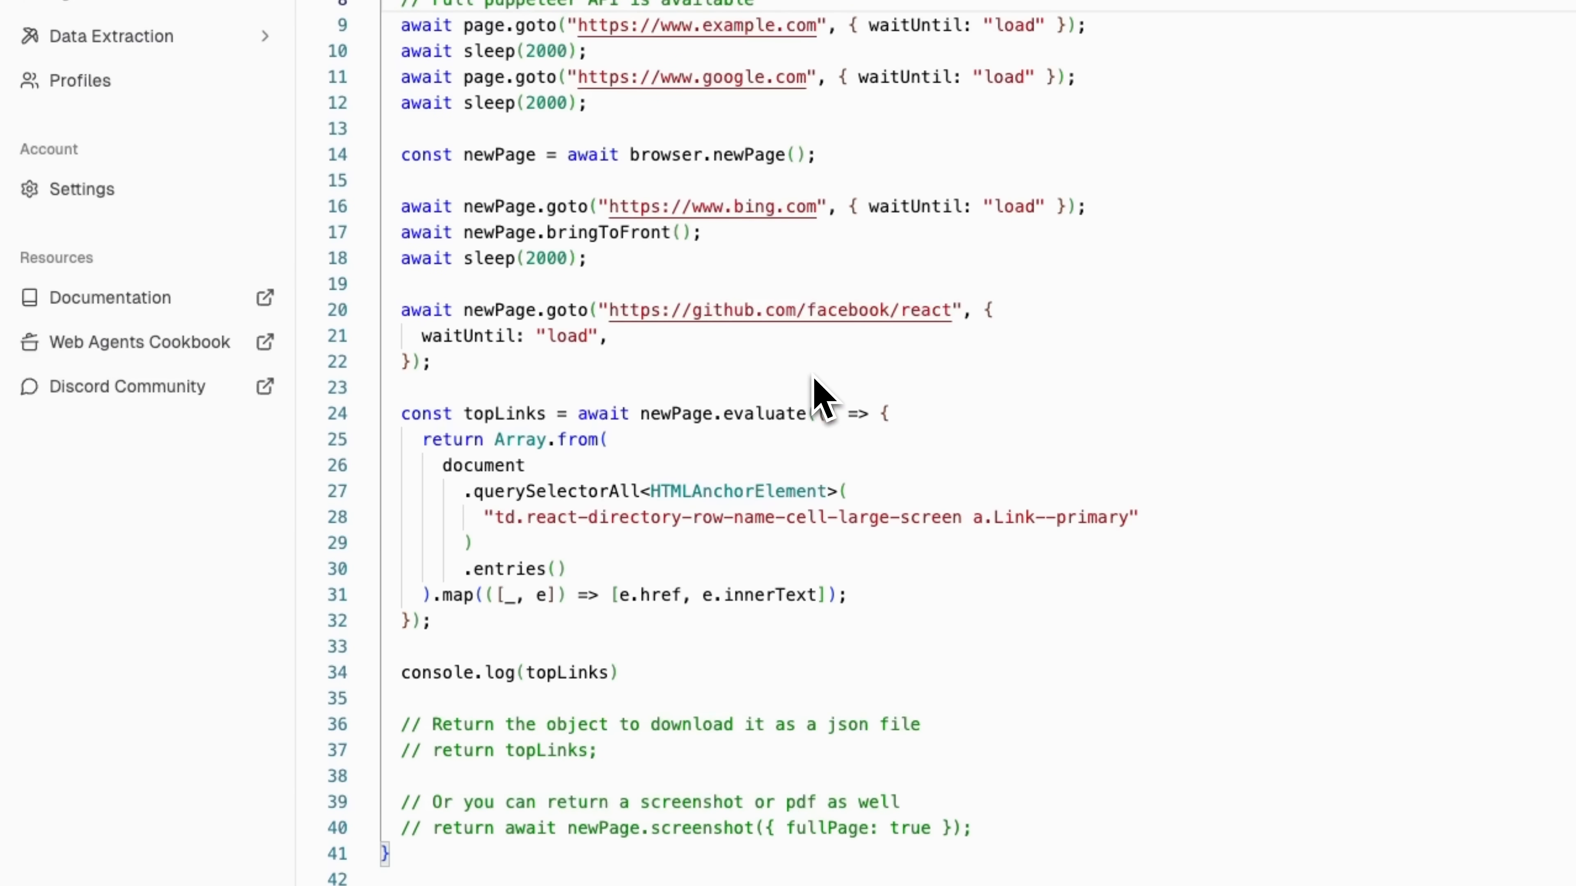
mouse_move(788, 564)
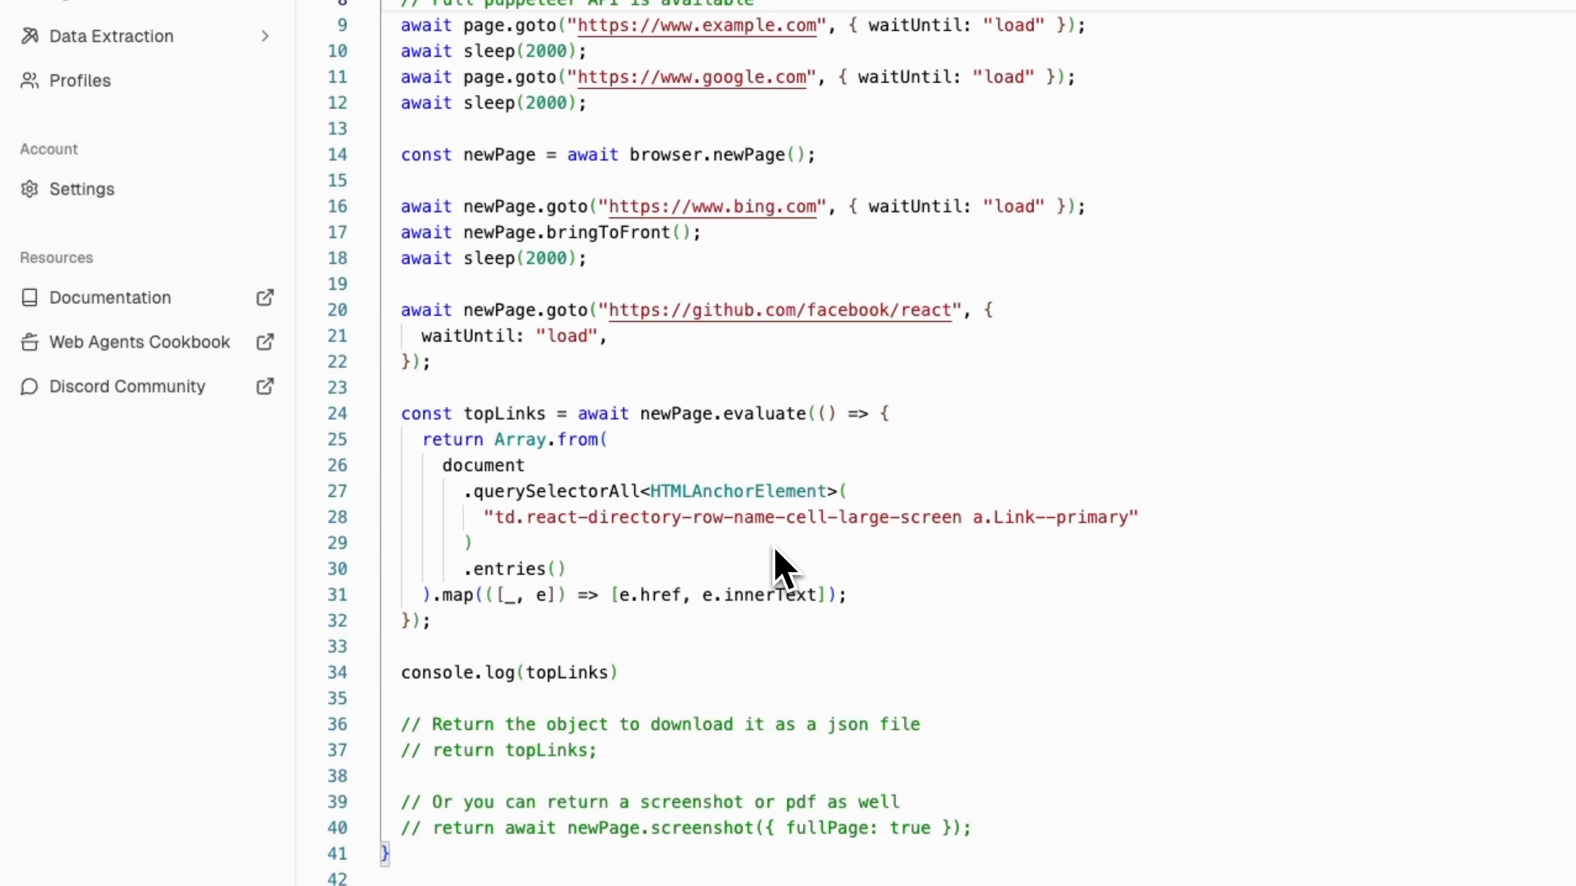
mouse_move(798, 641)
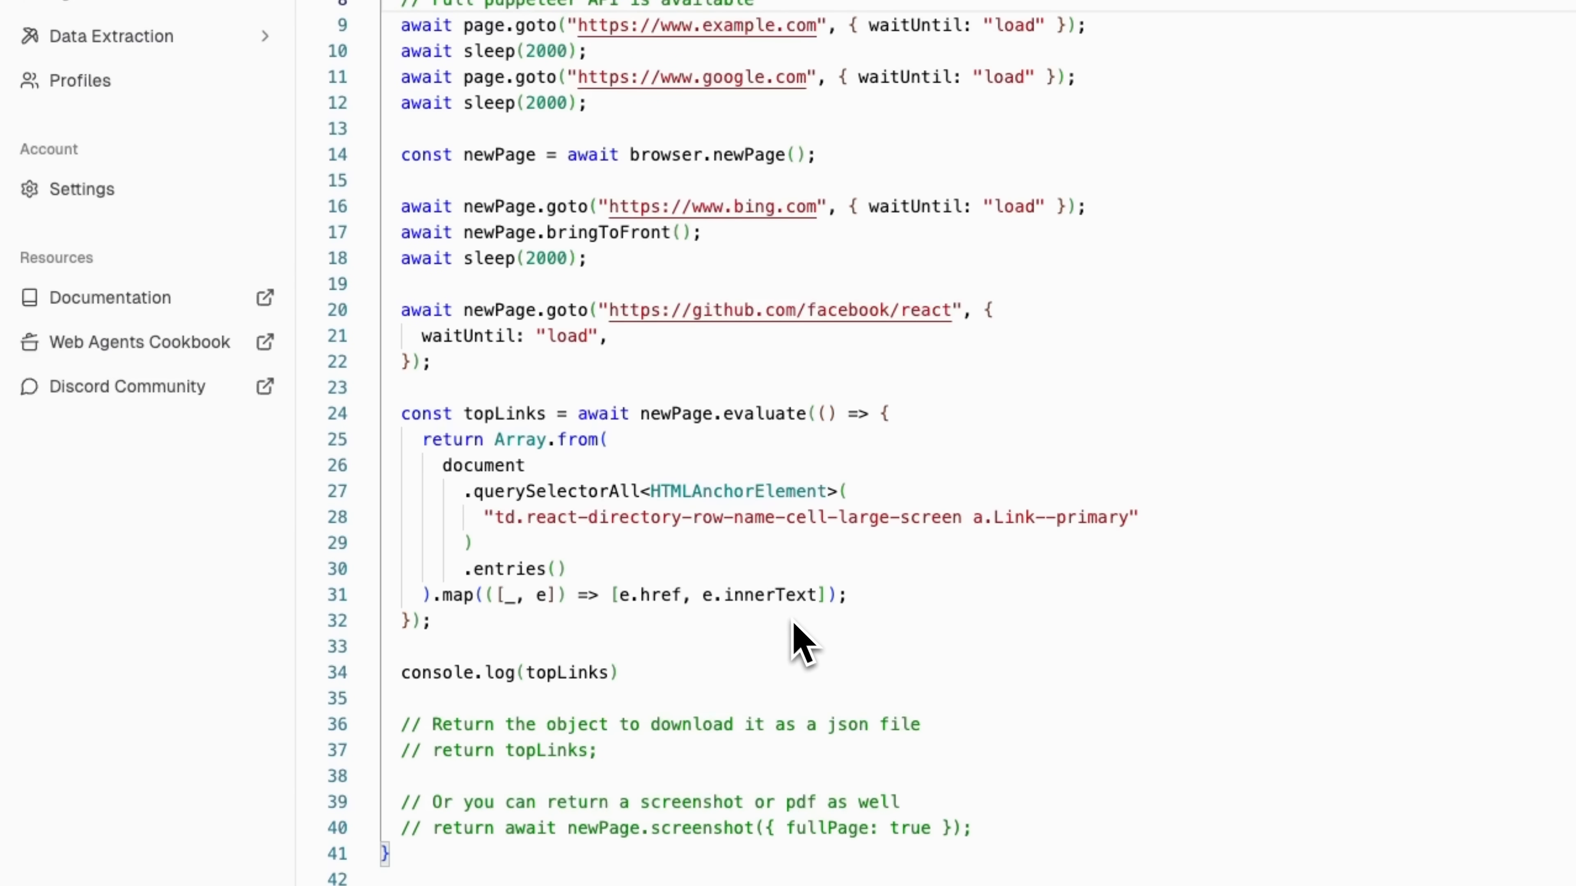
mouse_move(688, 558)
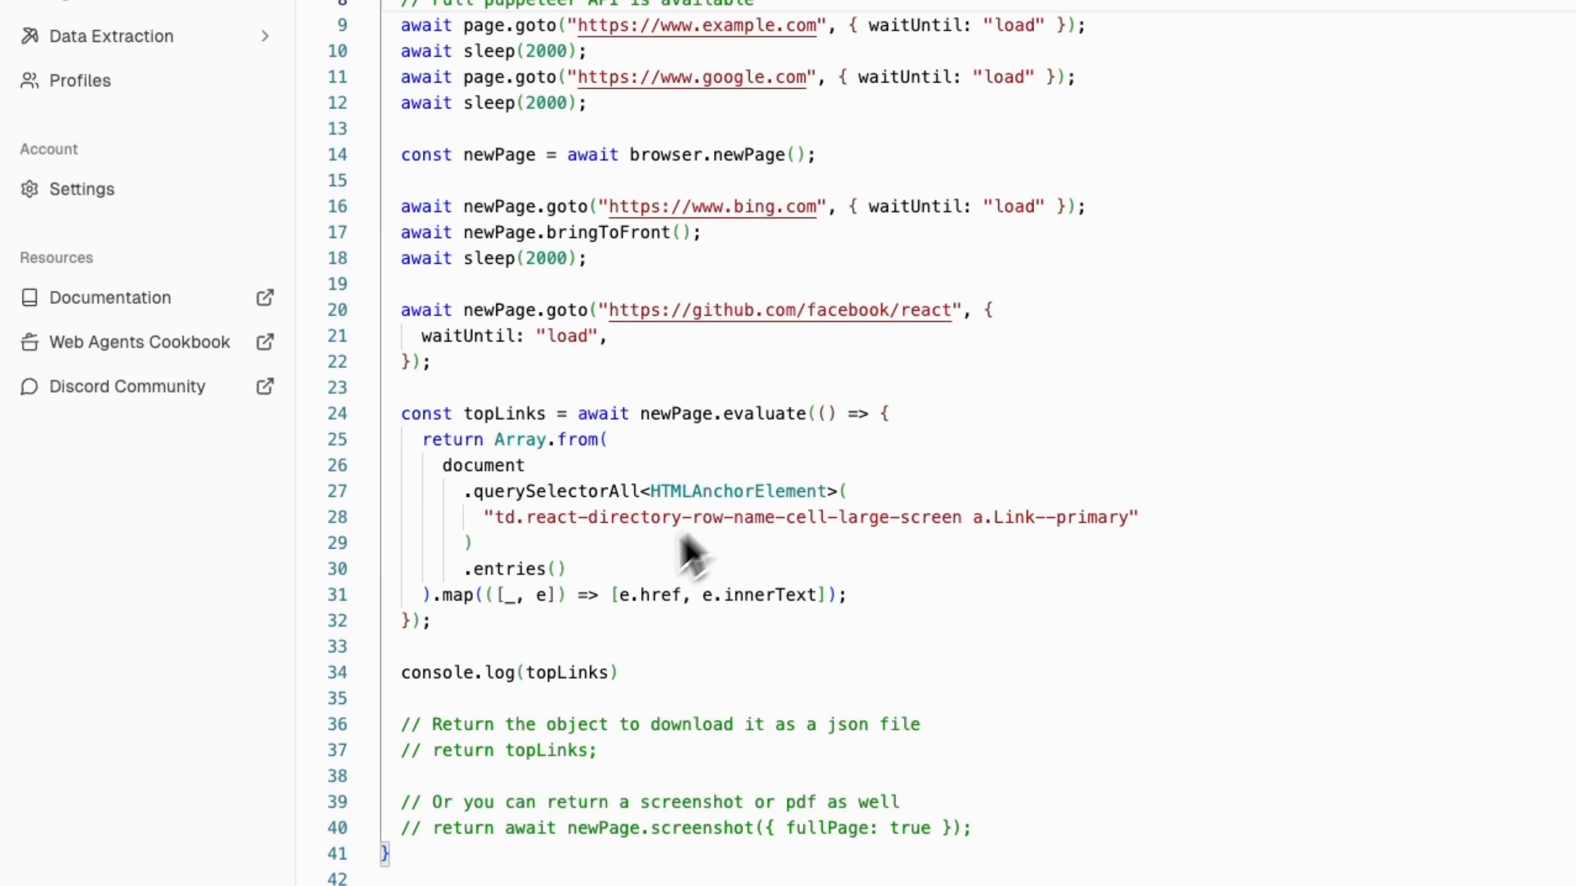
mouse_move(794, 548)
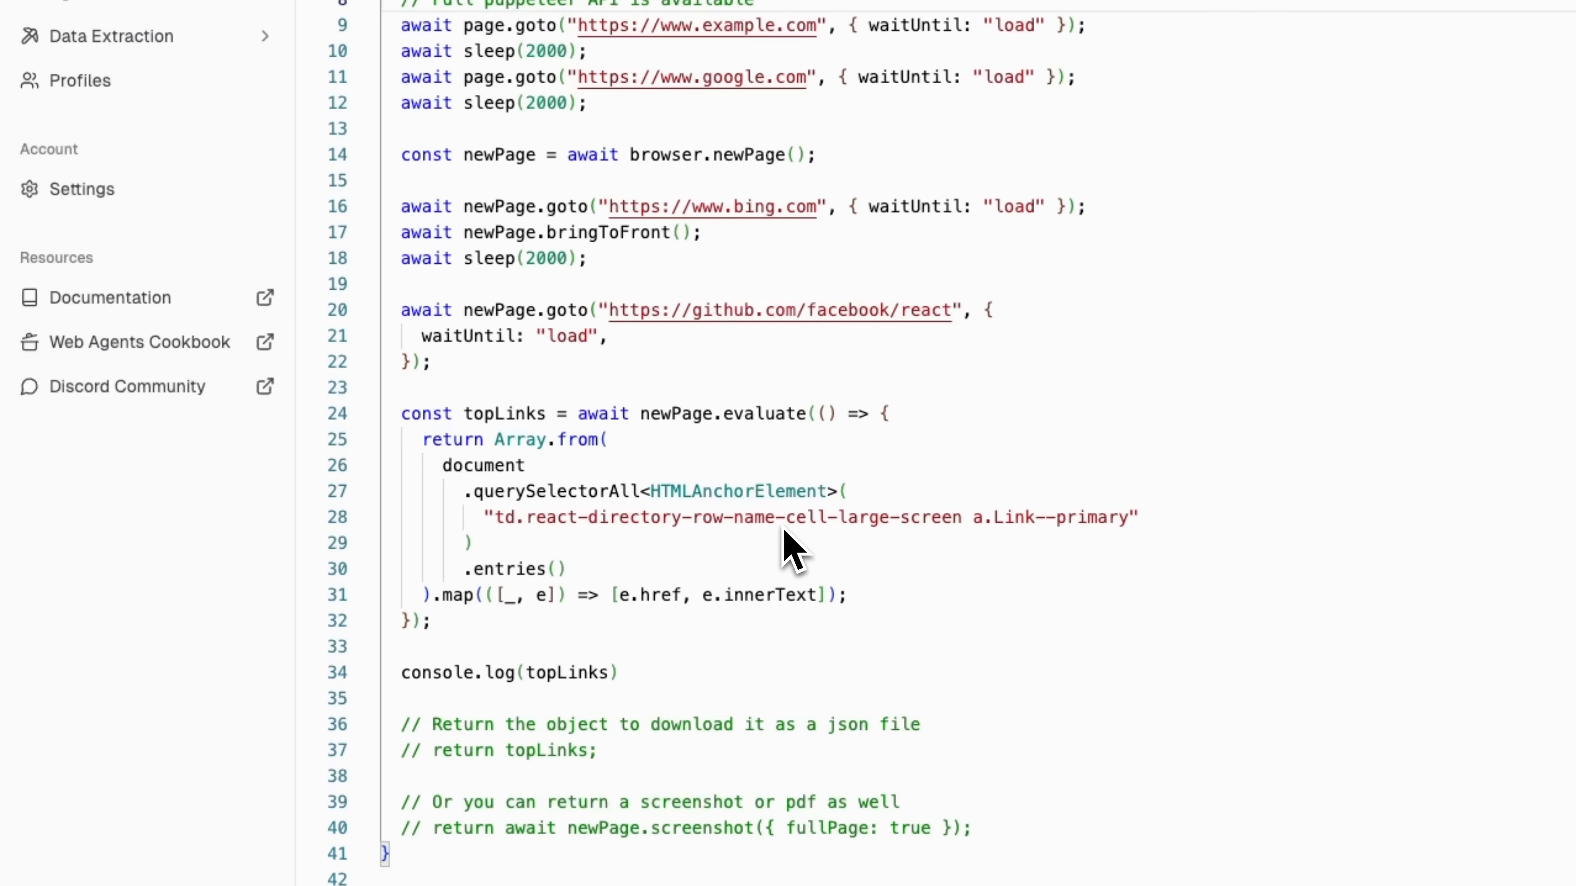
mouse_move(807, 693)
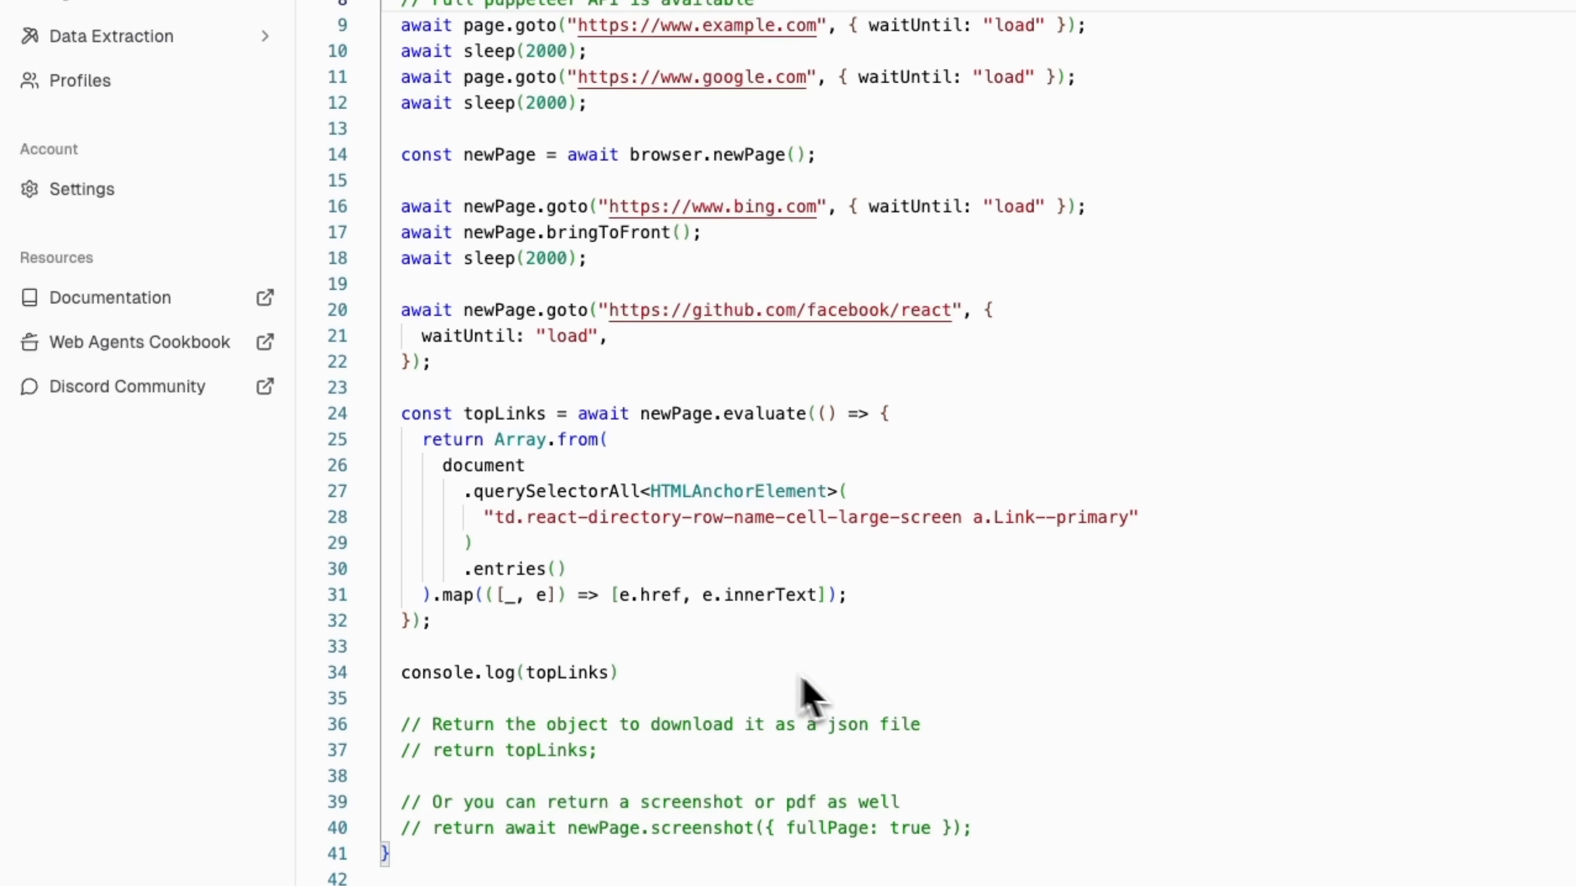
mouse_move(863, 645)
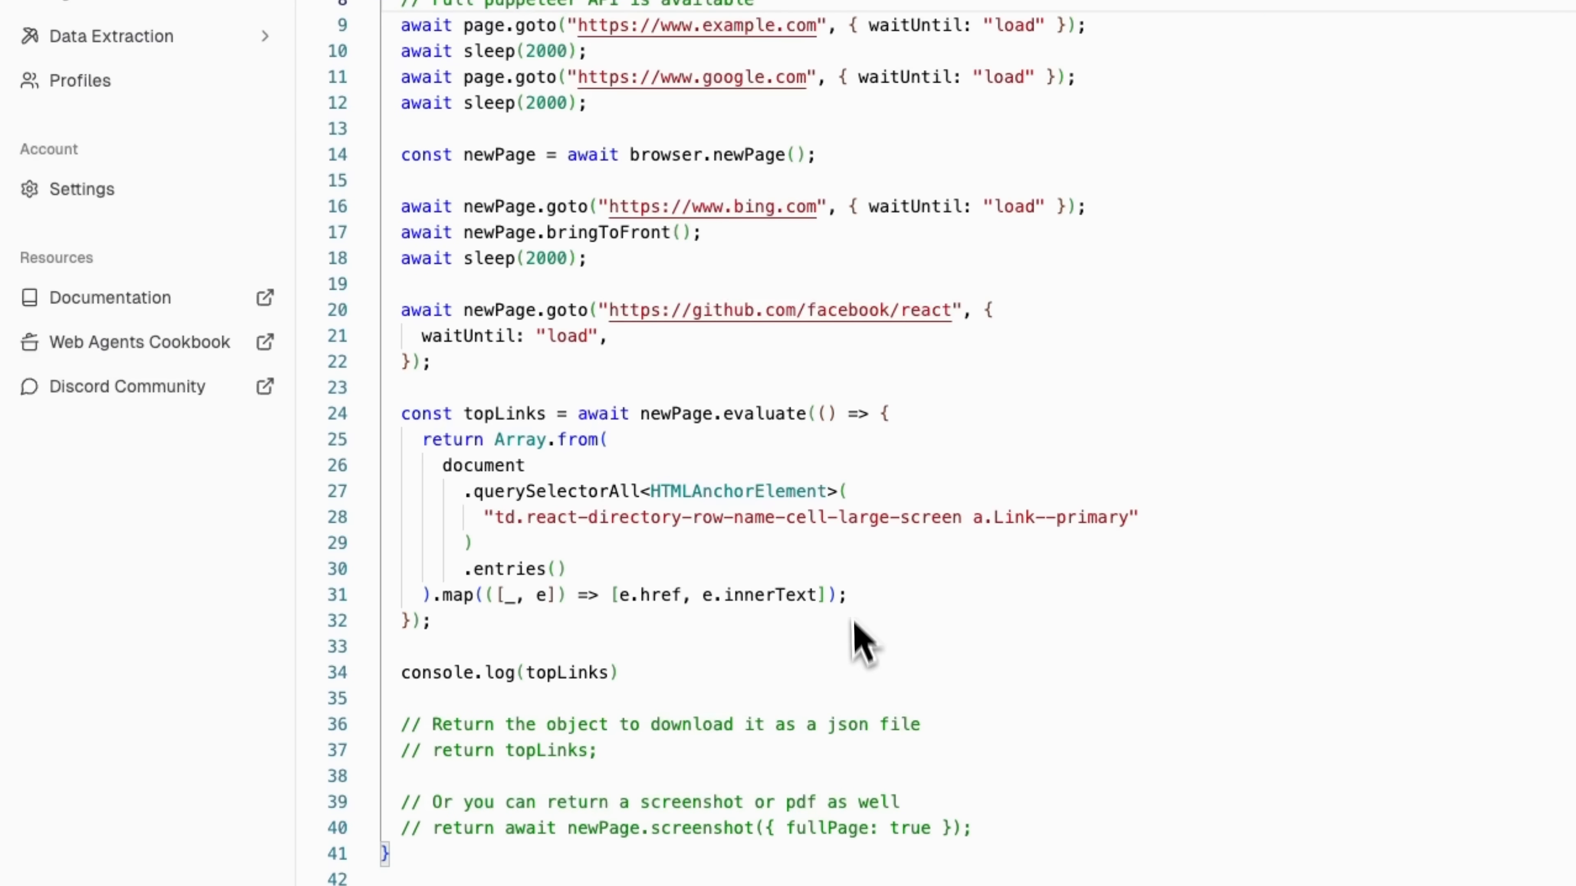
scroll("down", 3)
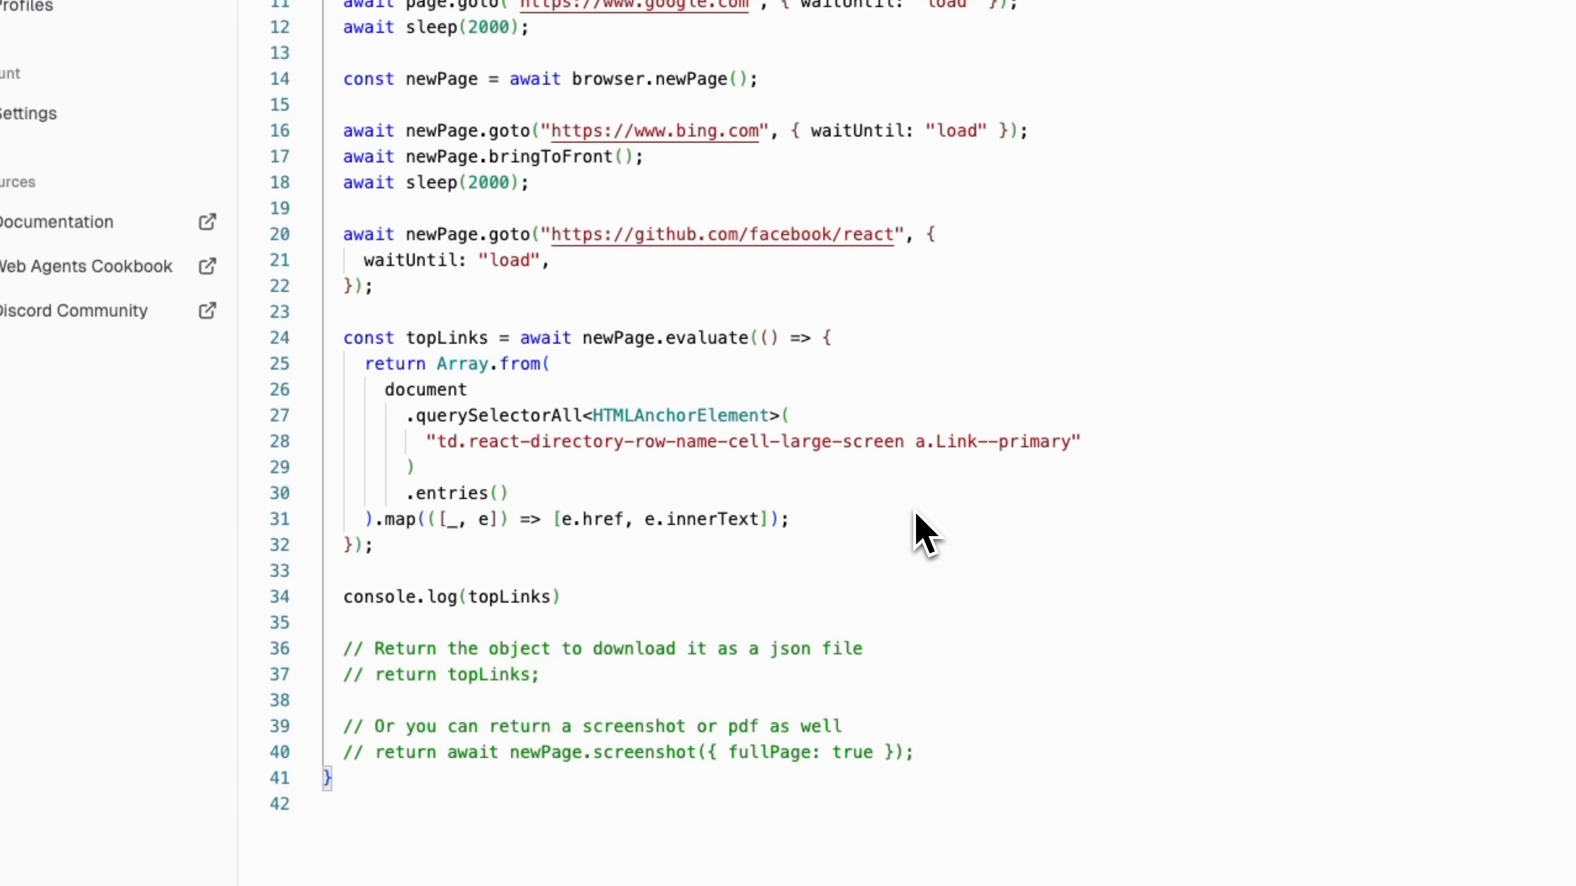
mouse_move(723, 432)
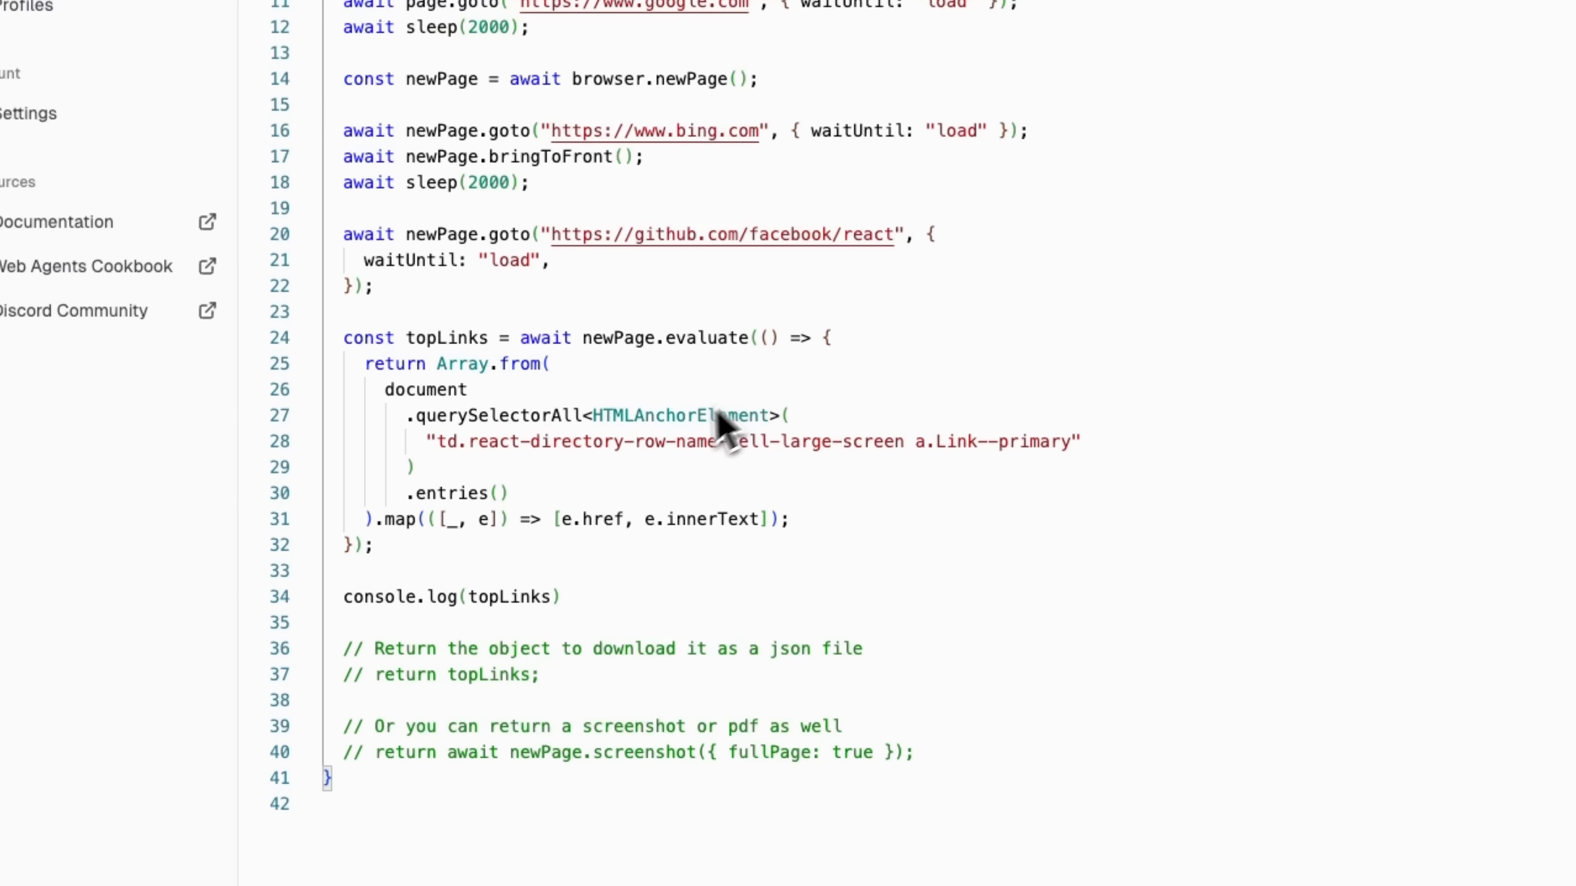
mouse_move(748, 422)
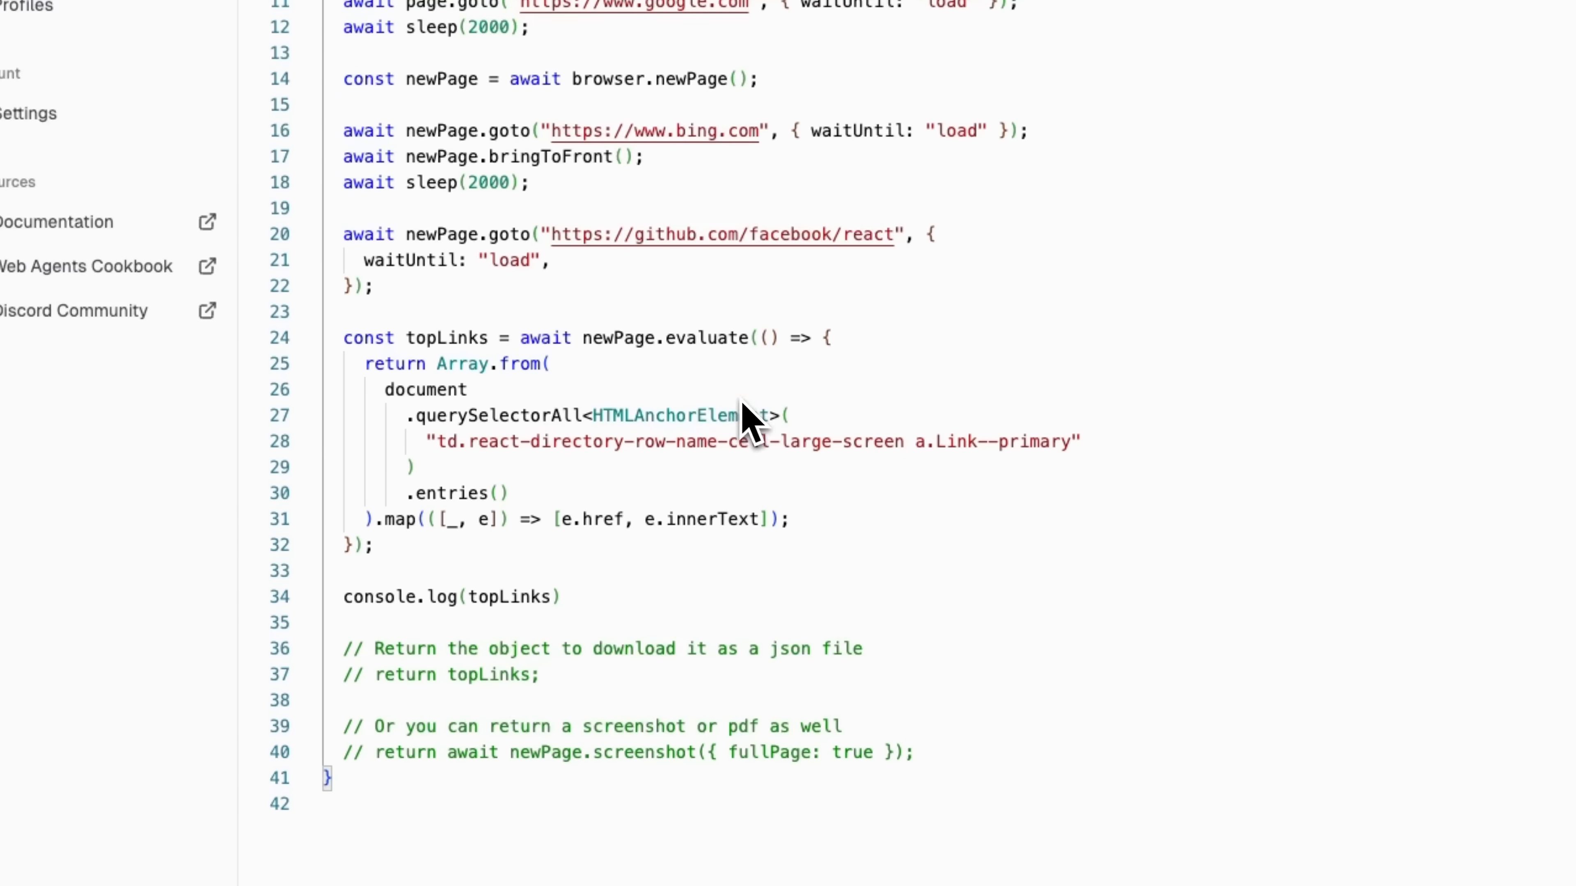
mouse_move(756, 422)
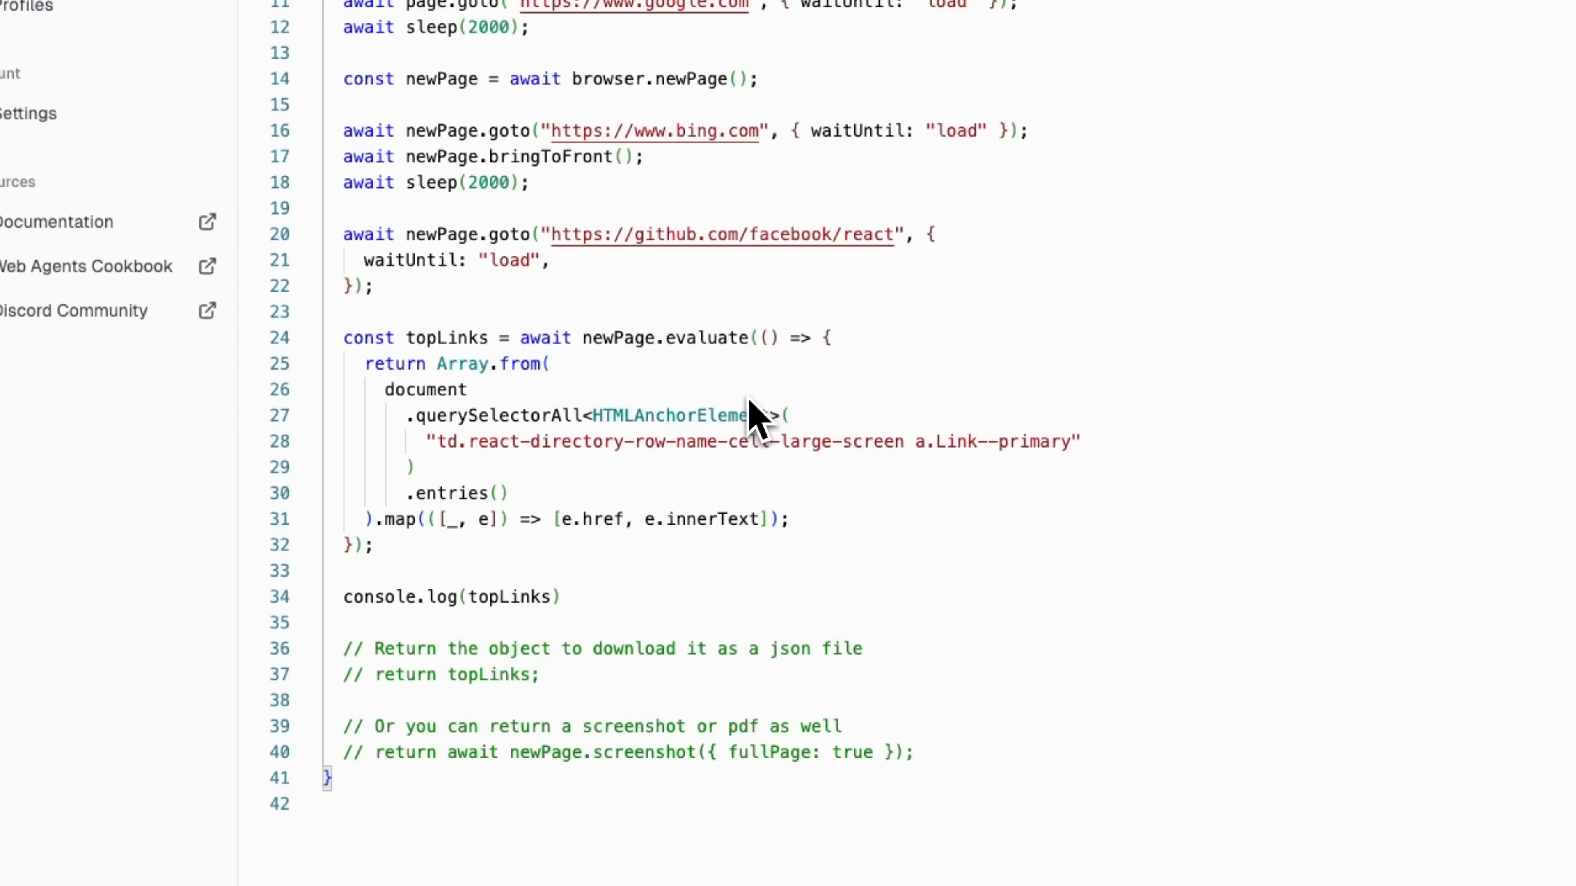
mouse_move(663, 372)
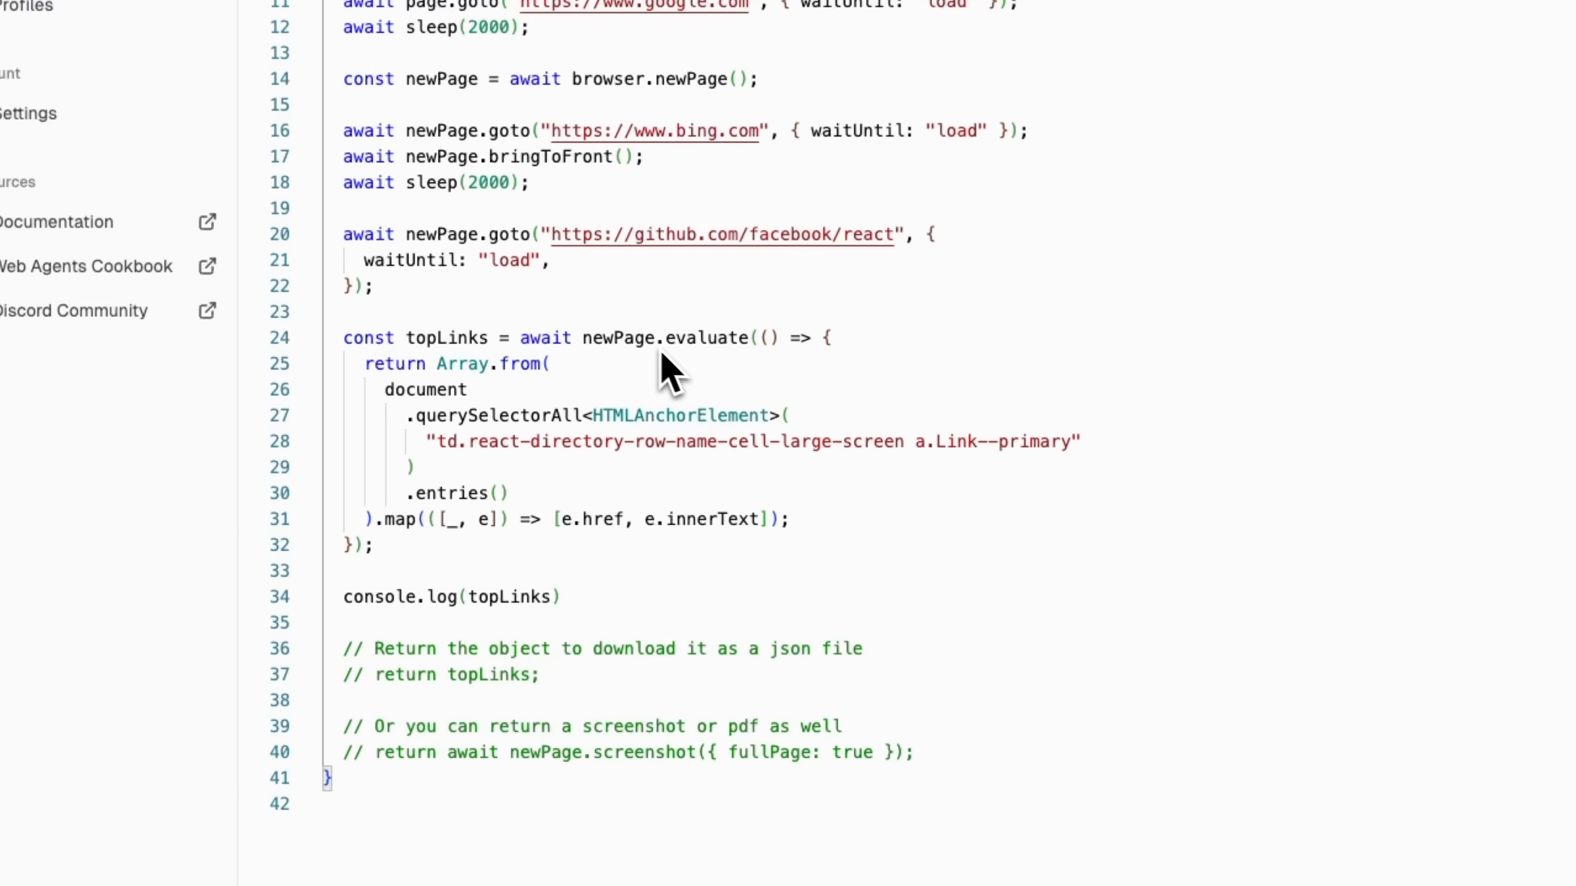
mouse_move(693, 337)
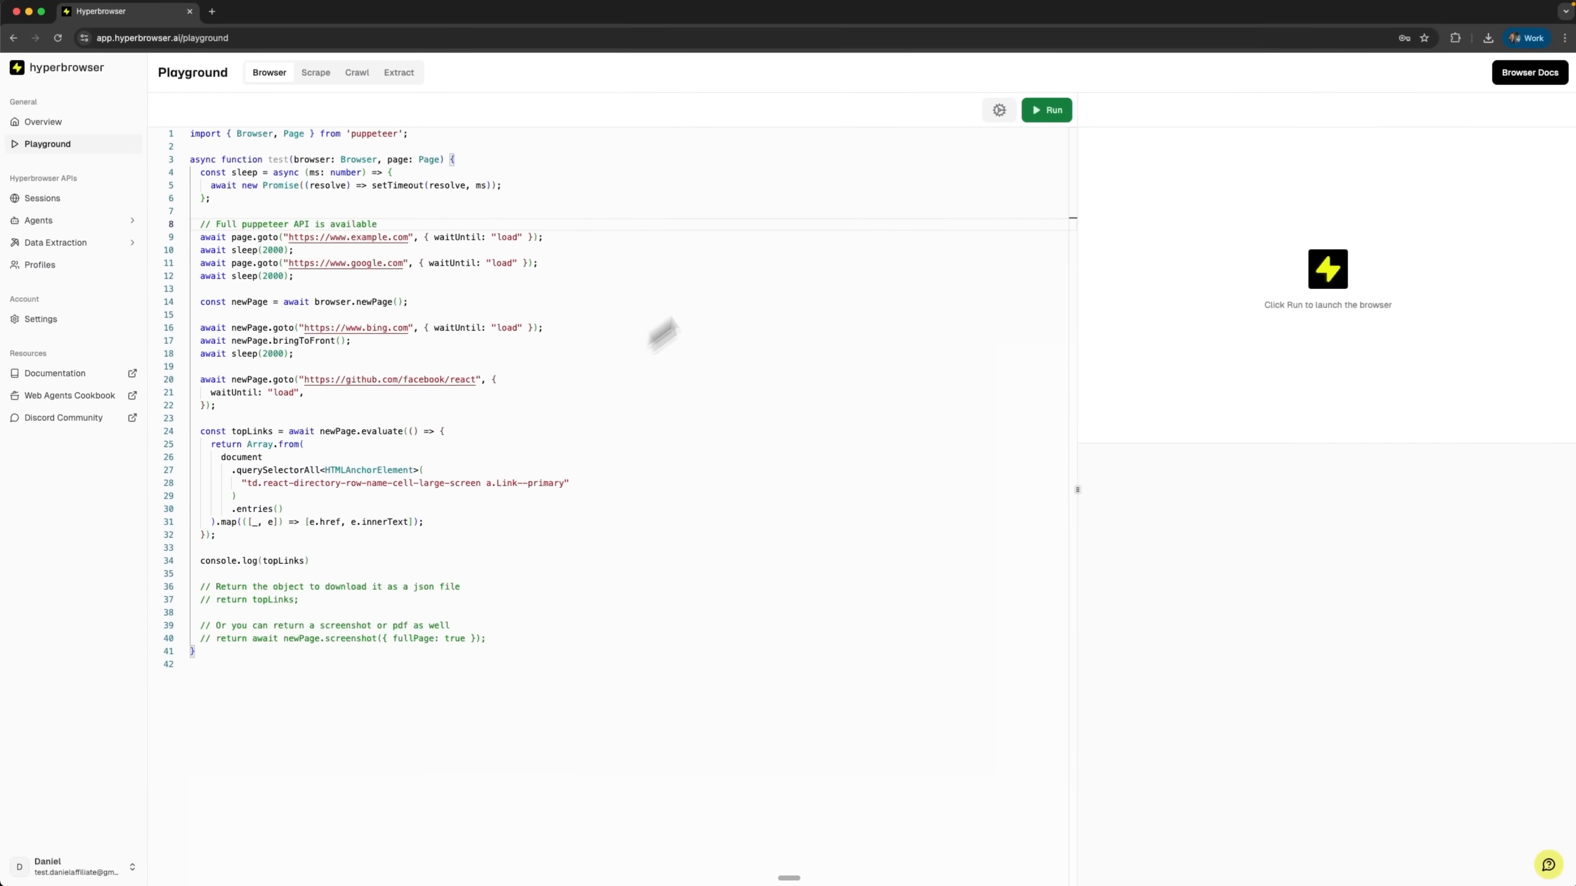
Step: Run the sample script and scroll the log to the 34 scraped React repo links
left_click(1045, 109)
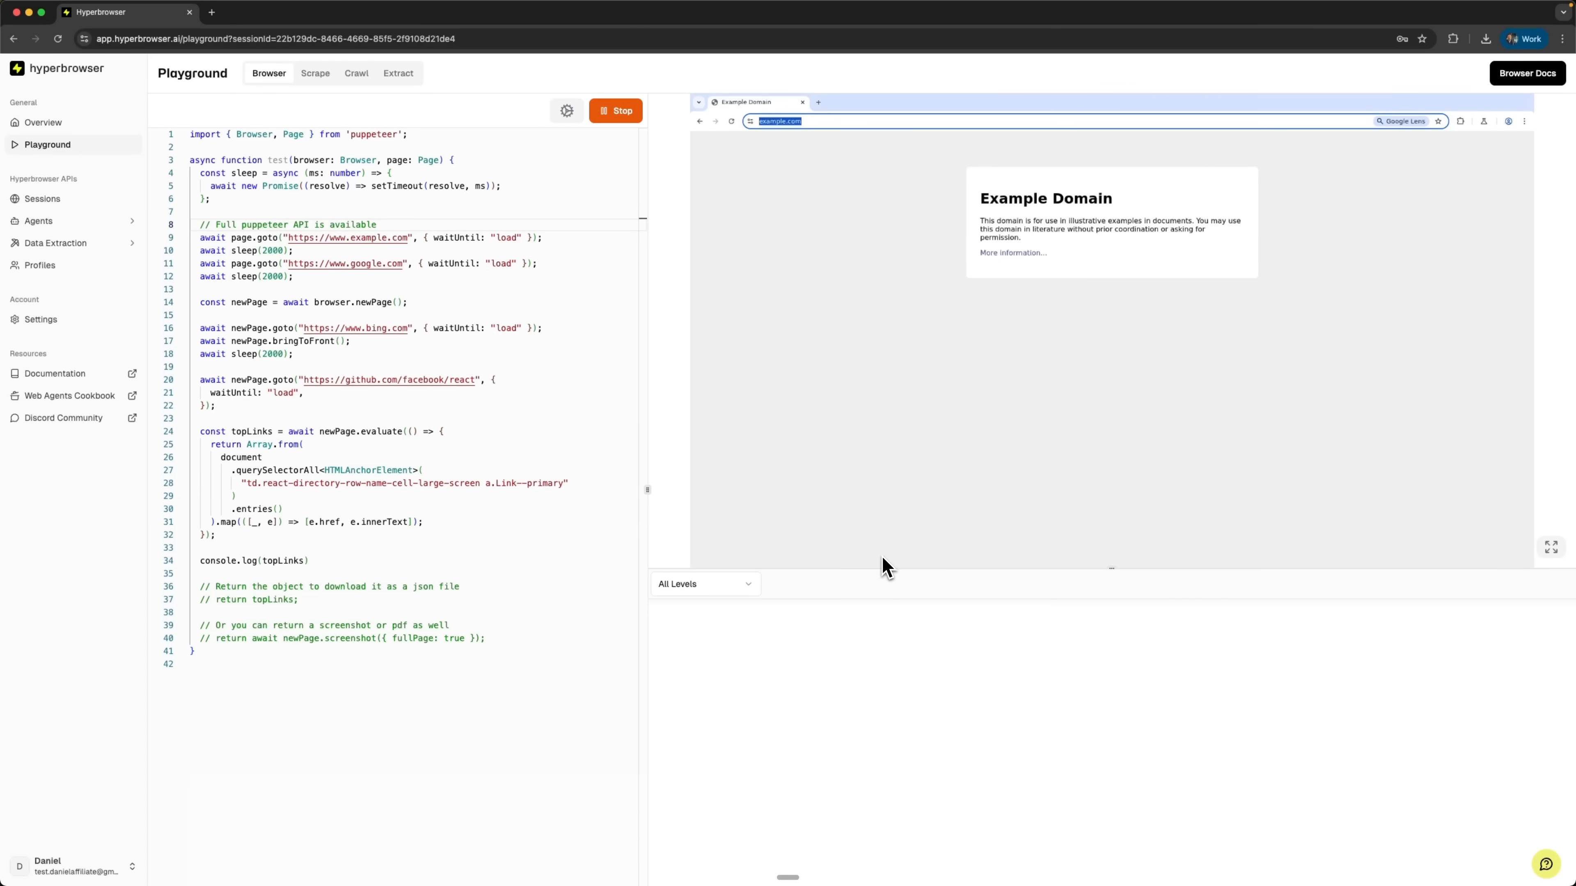
mouse_move(429, 253)
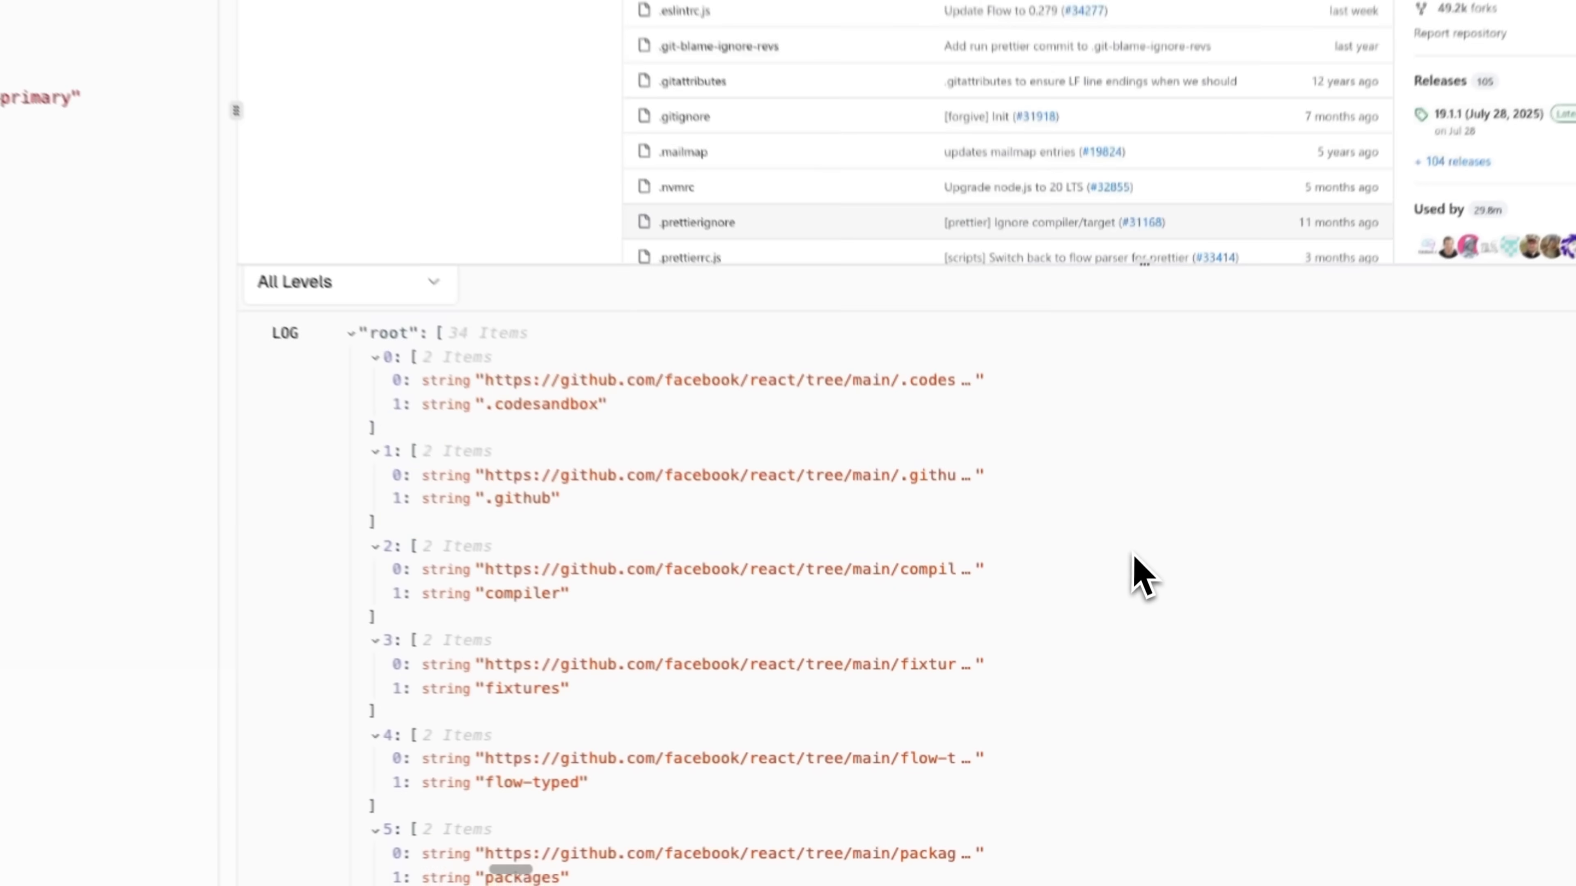
scroll("down", 3)
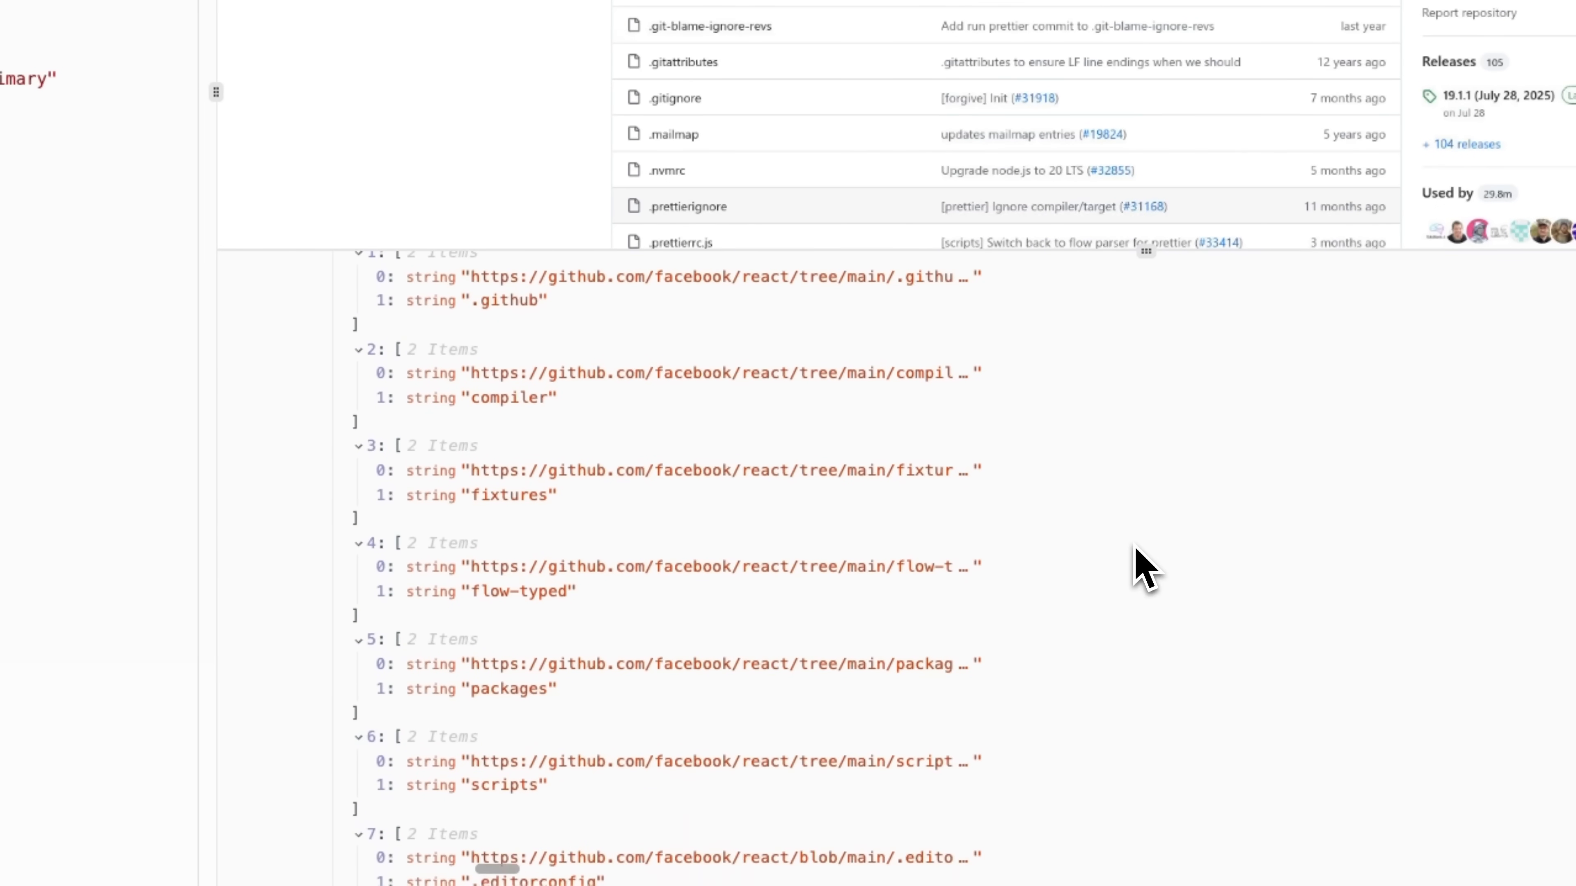
scroll("down", 3)
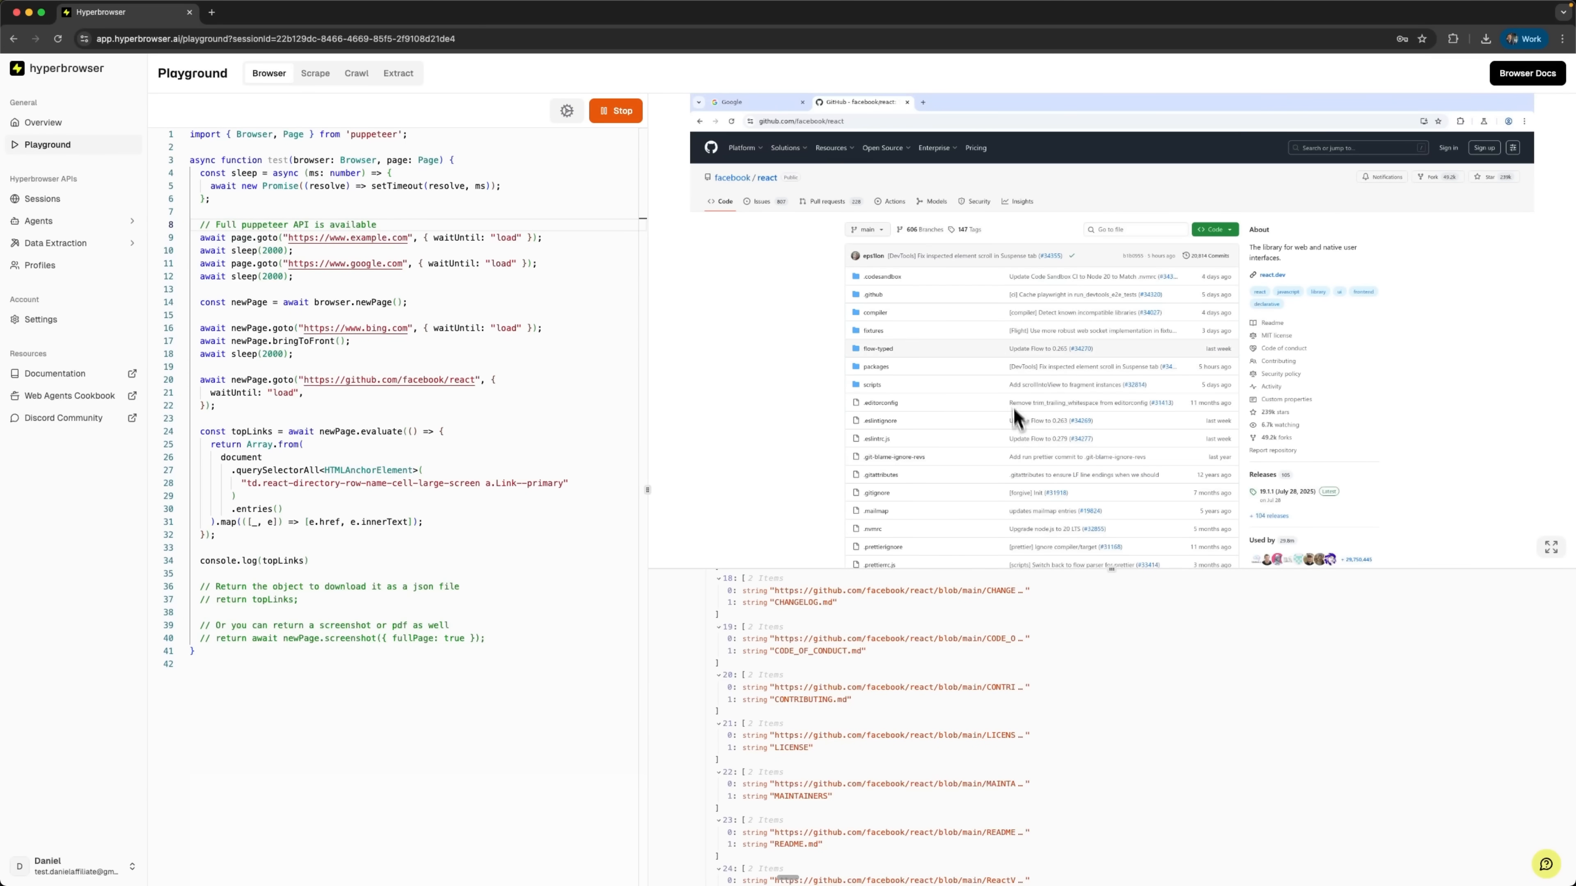
mouse_move(1057, 475)
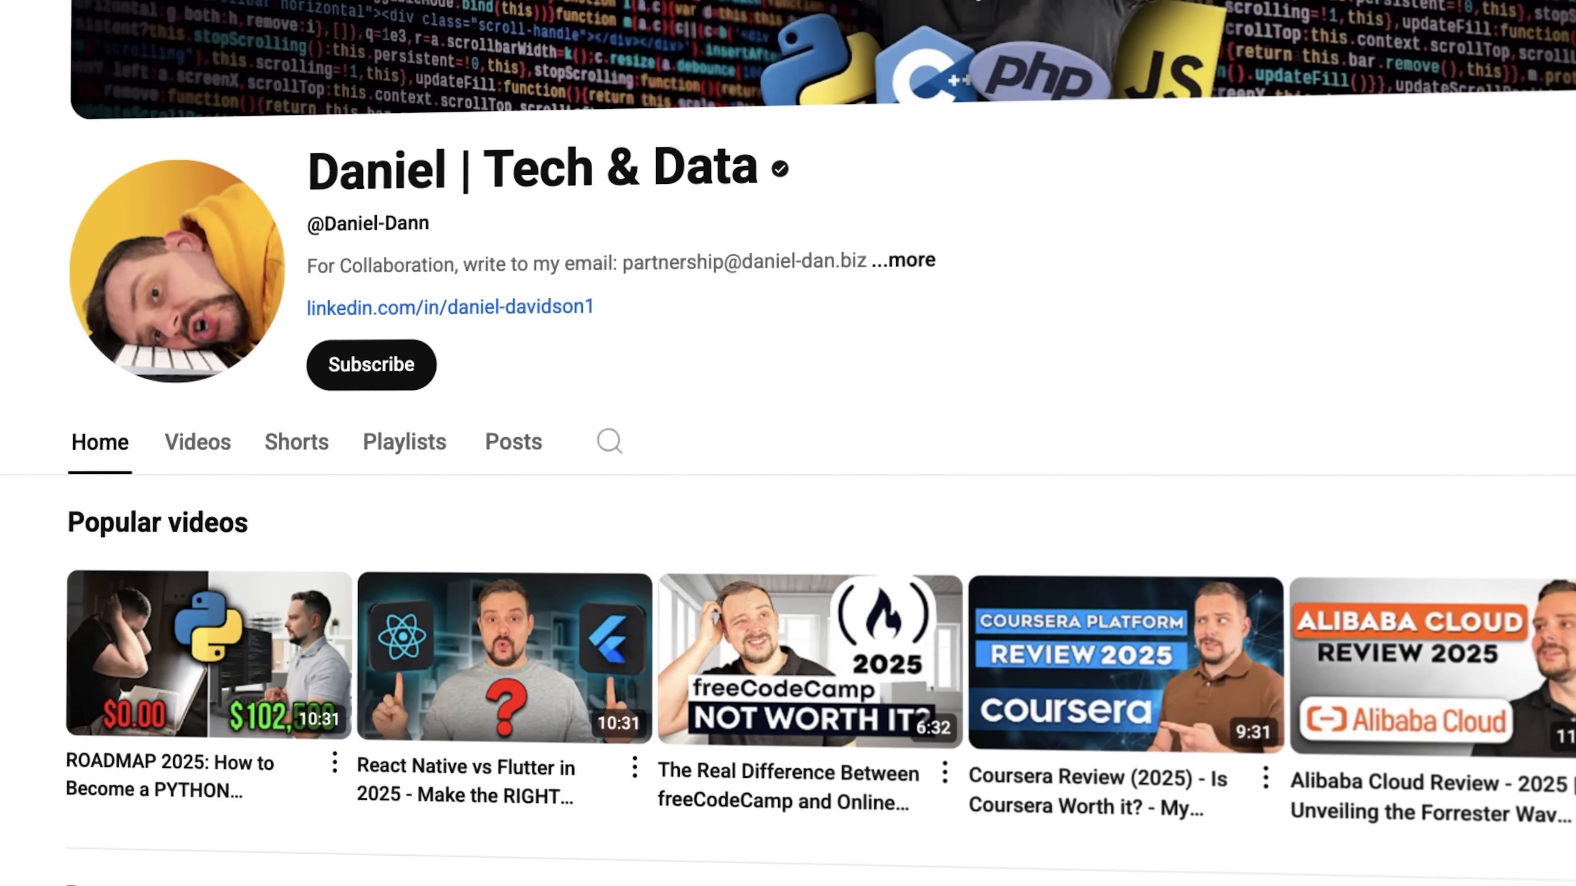
scroll("down", 3)
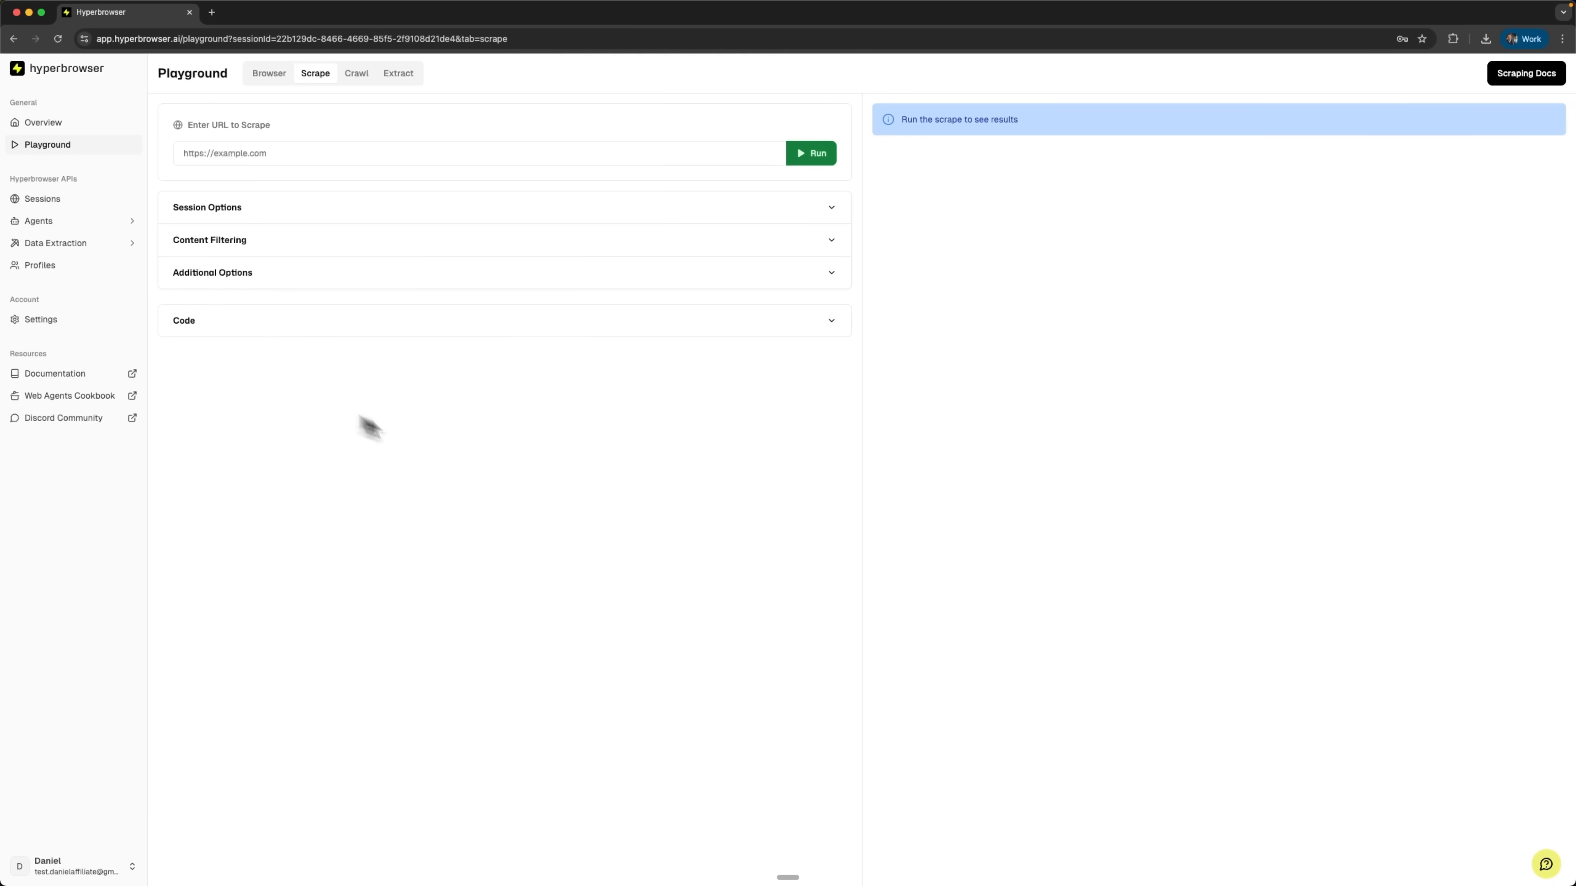
mouse_move(284, 223)
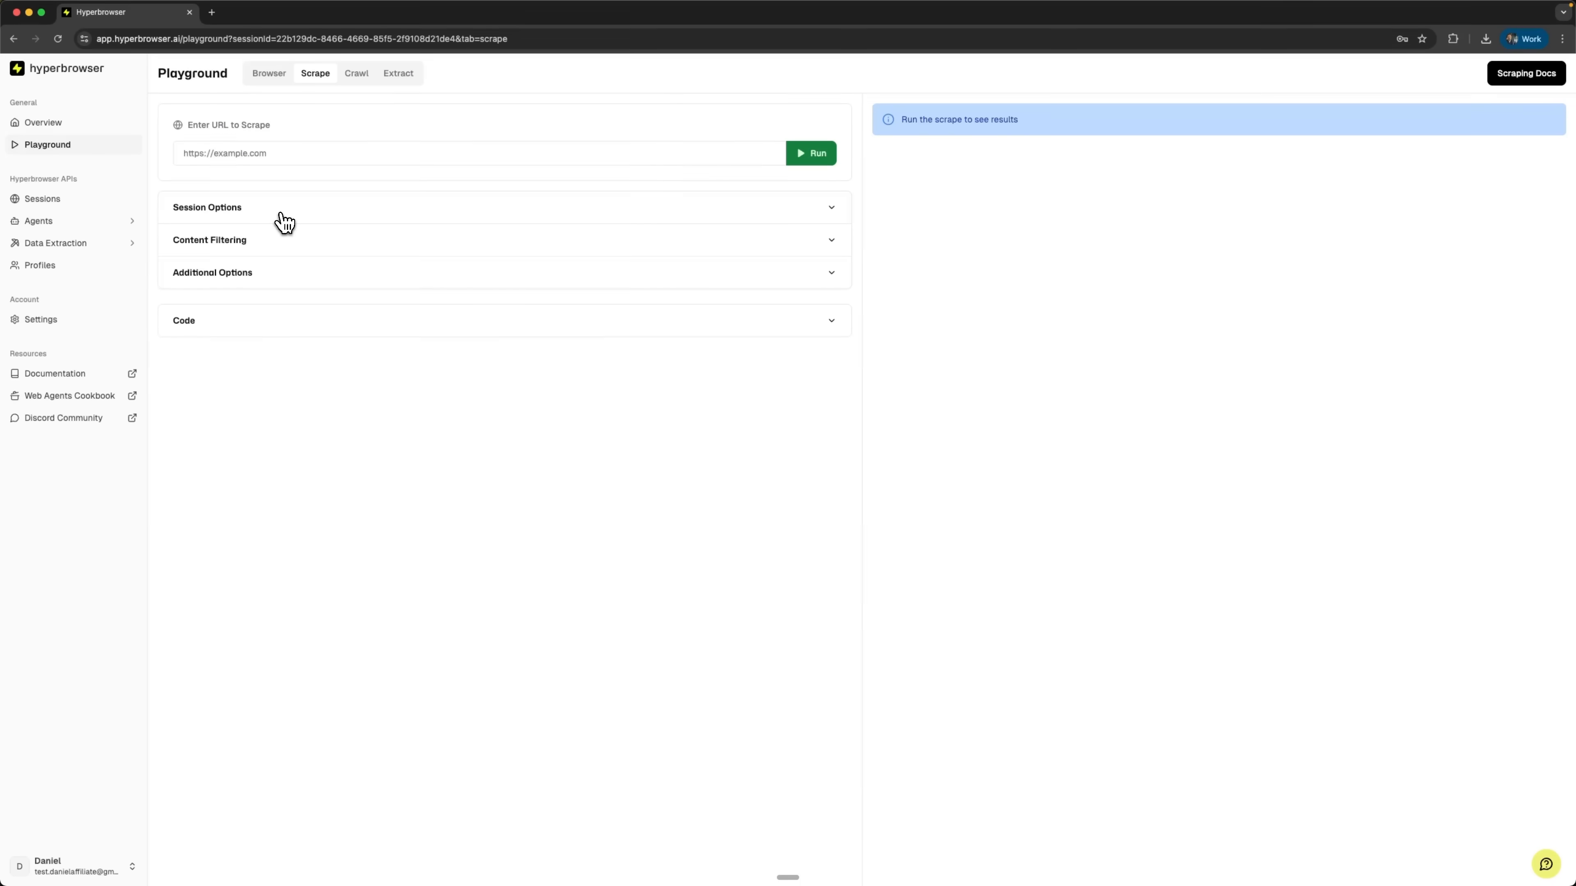
Step: Expand Session Options and the generated Node SDK code sample for the scrape
left_click(207, 206)
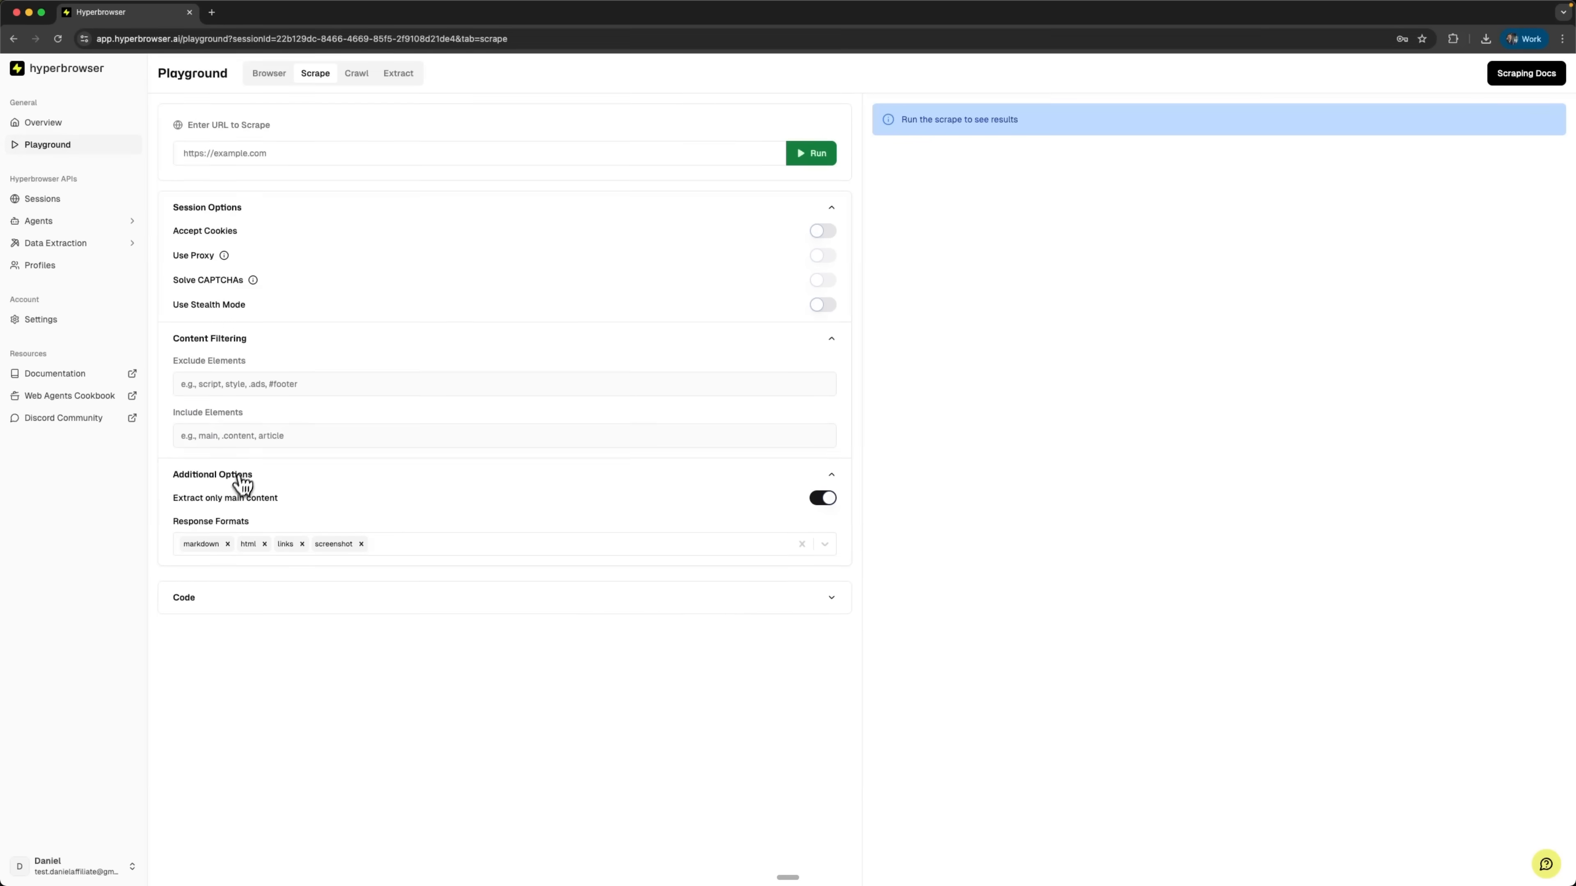
mouse_move(354, 608)
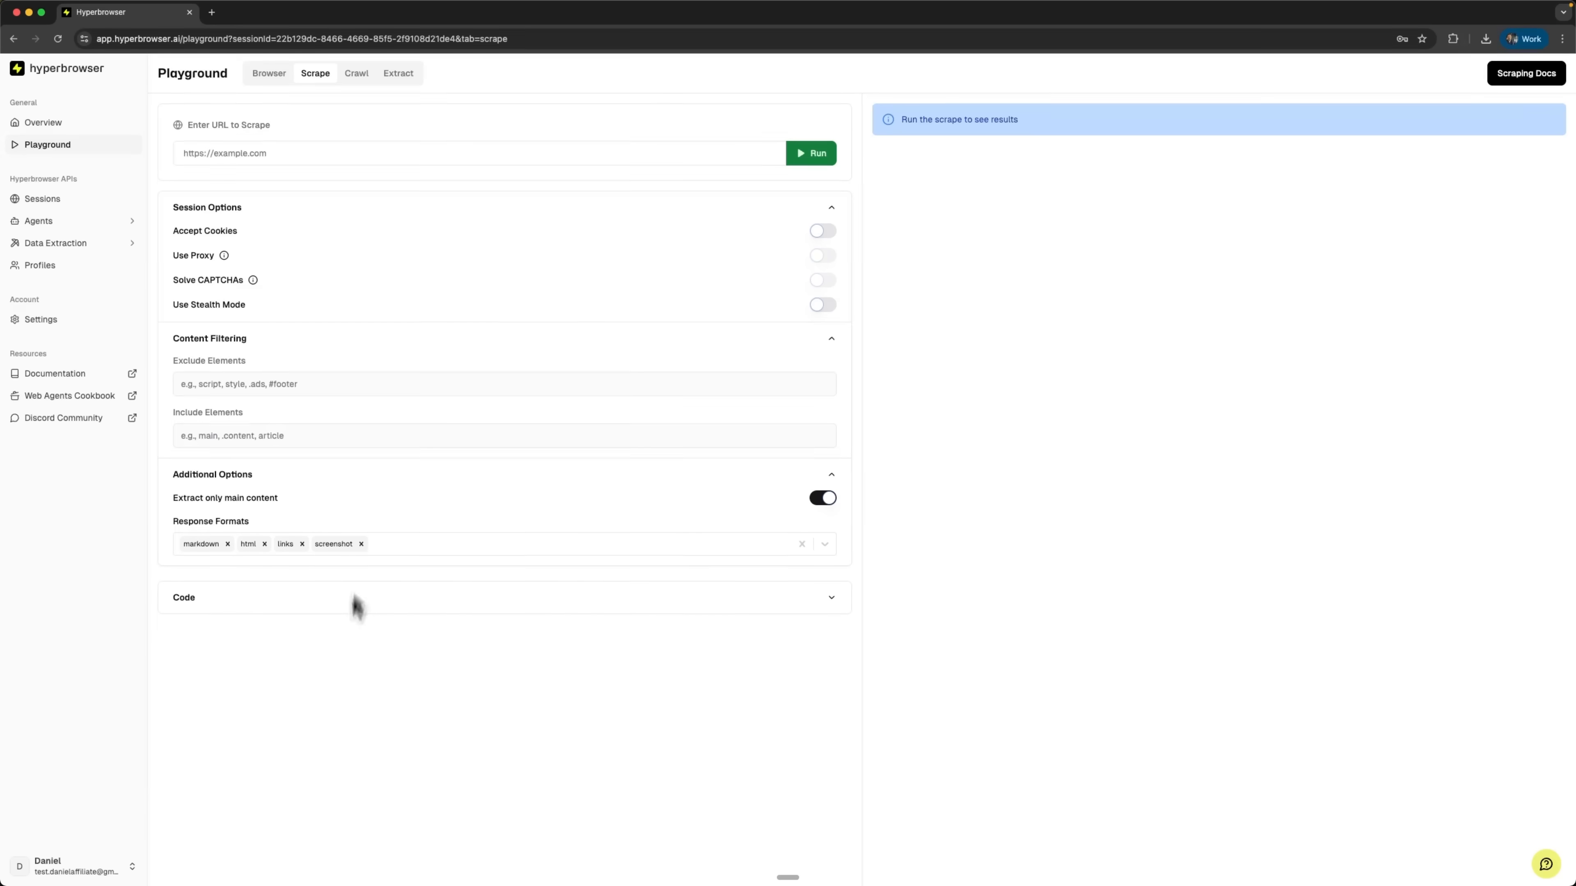
mouse_move(250, 646)
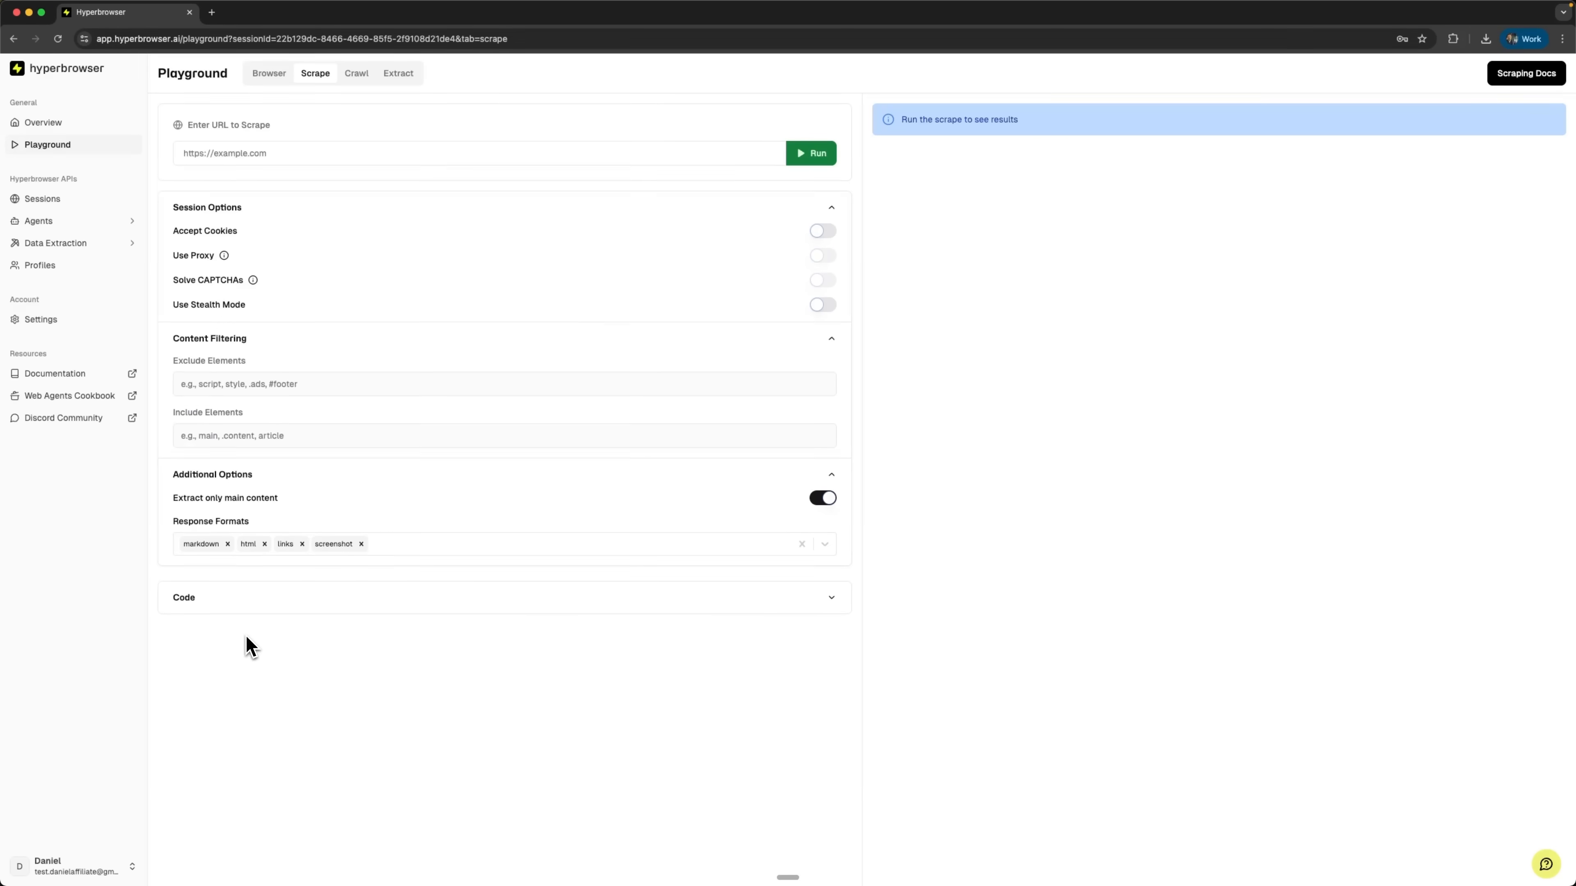
left_click(183, 597)
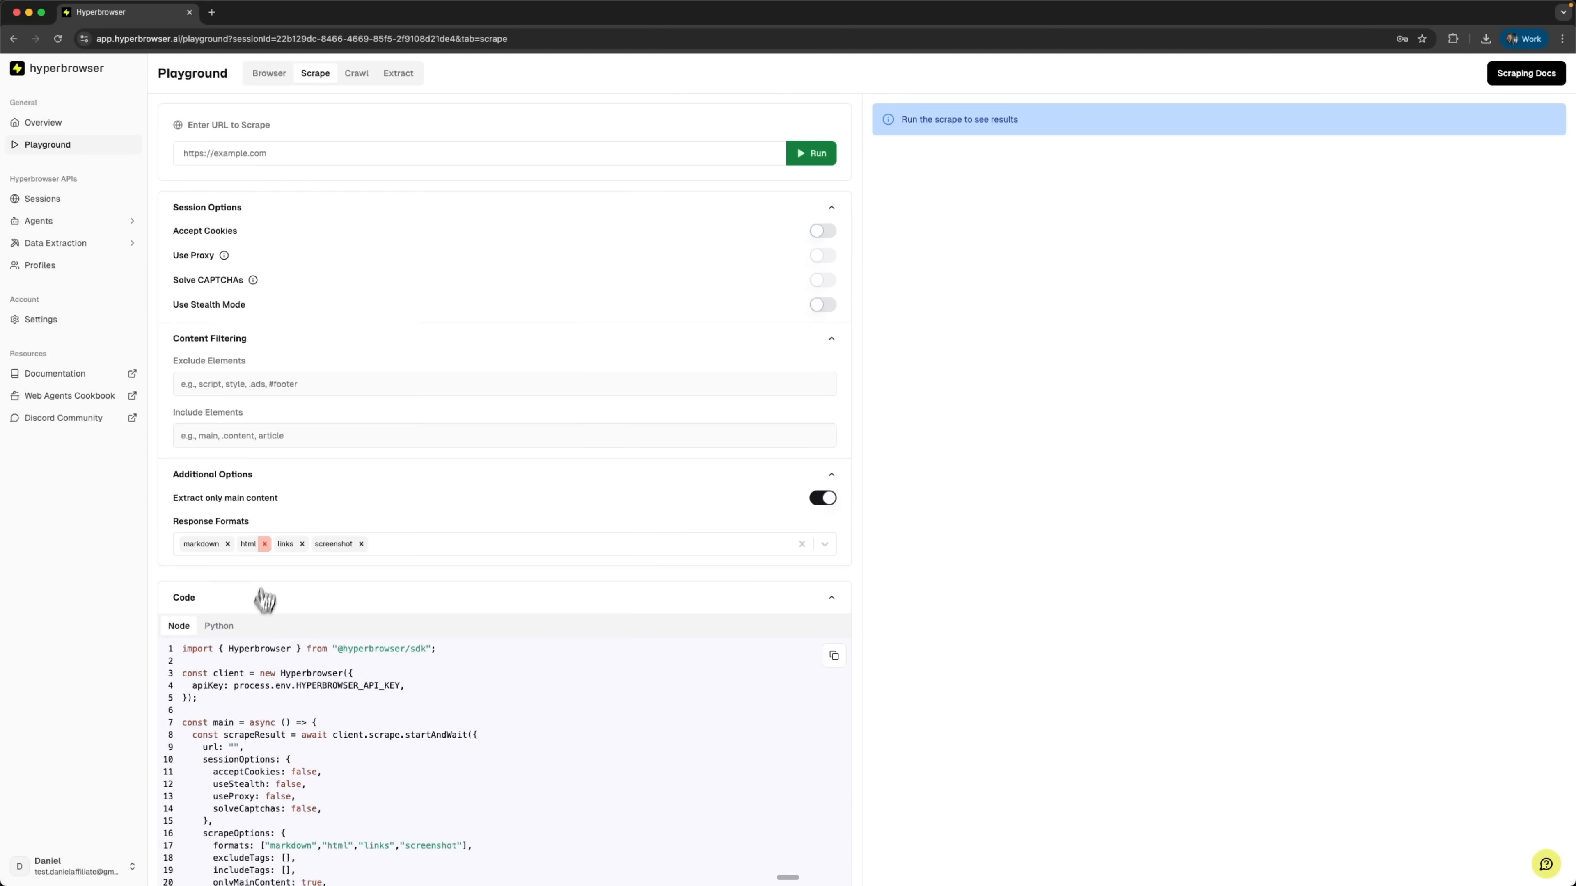
type("http://quotes.toscrape.com/")
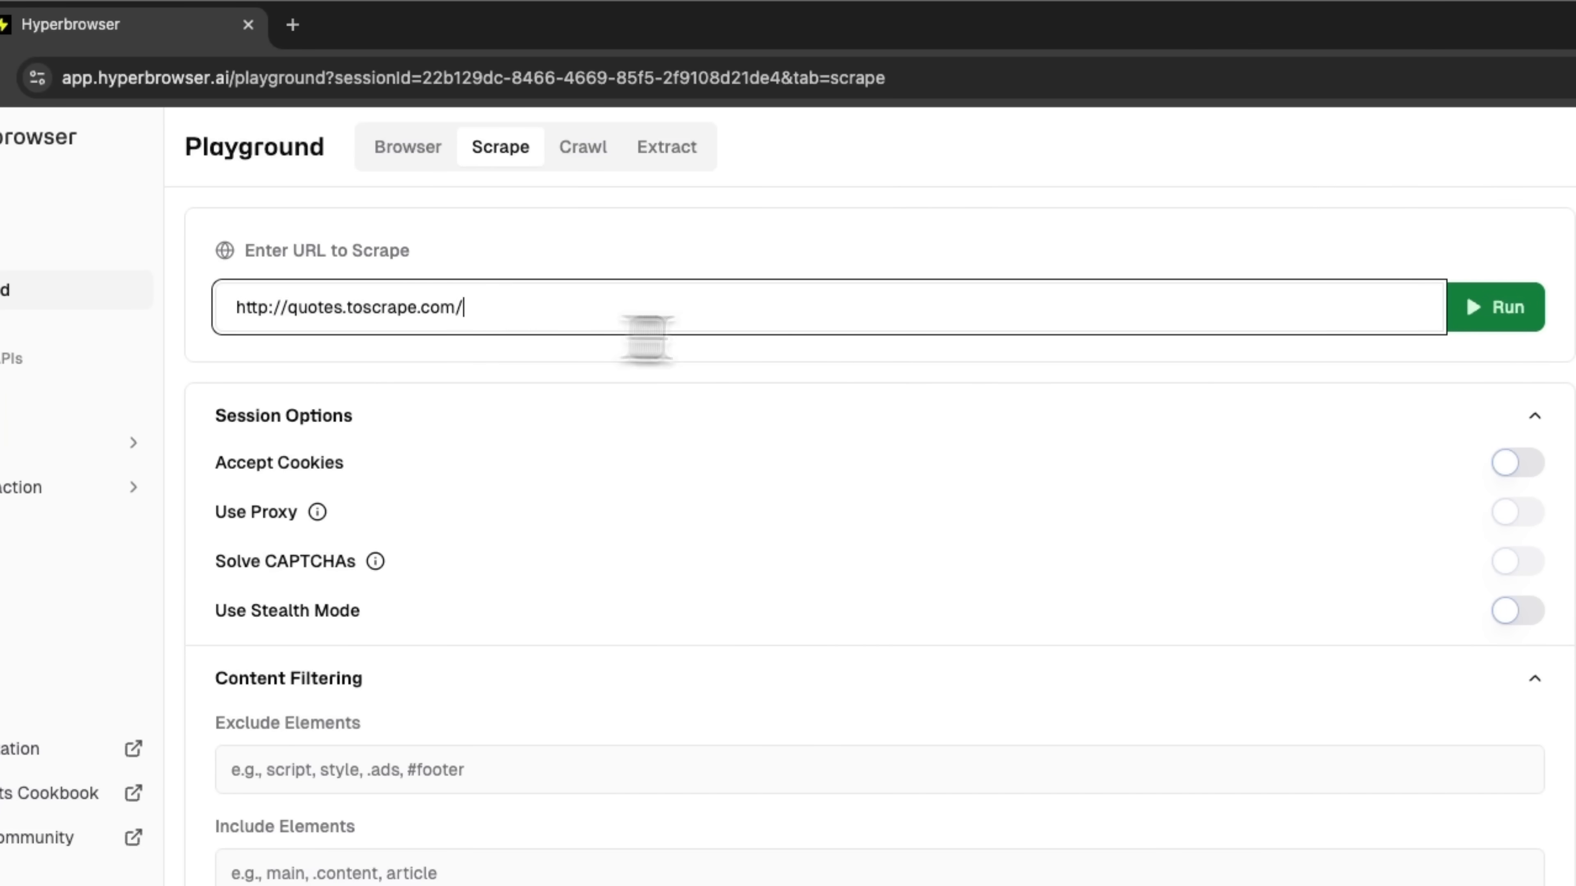
left_click(1496, 308)
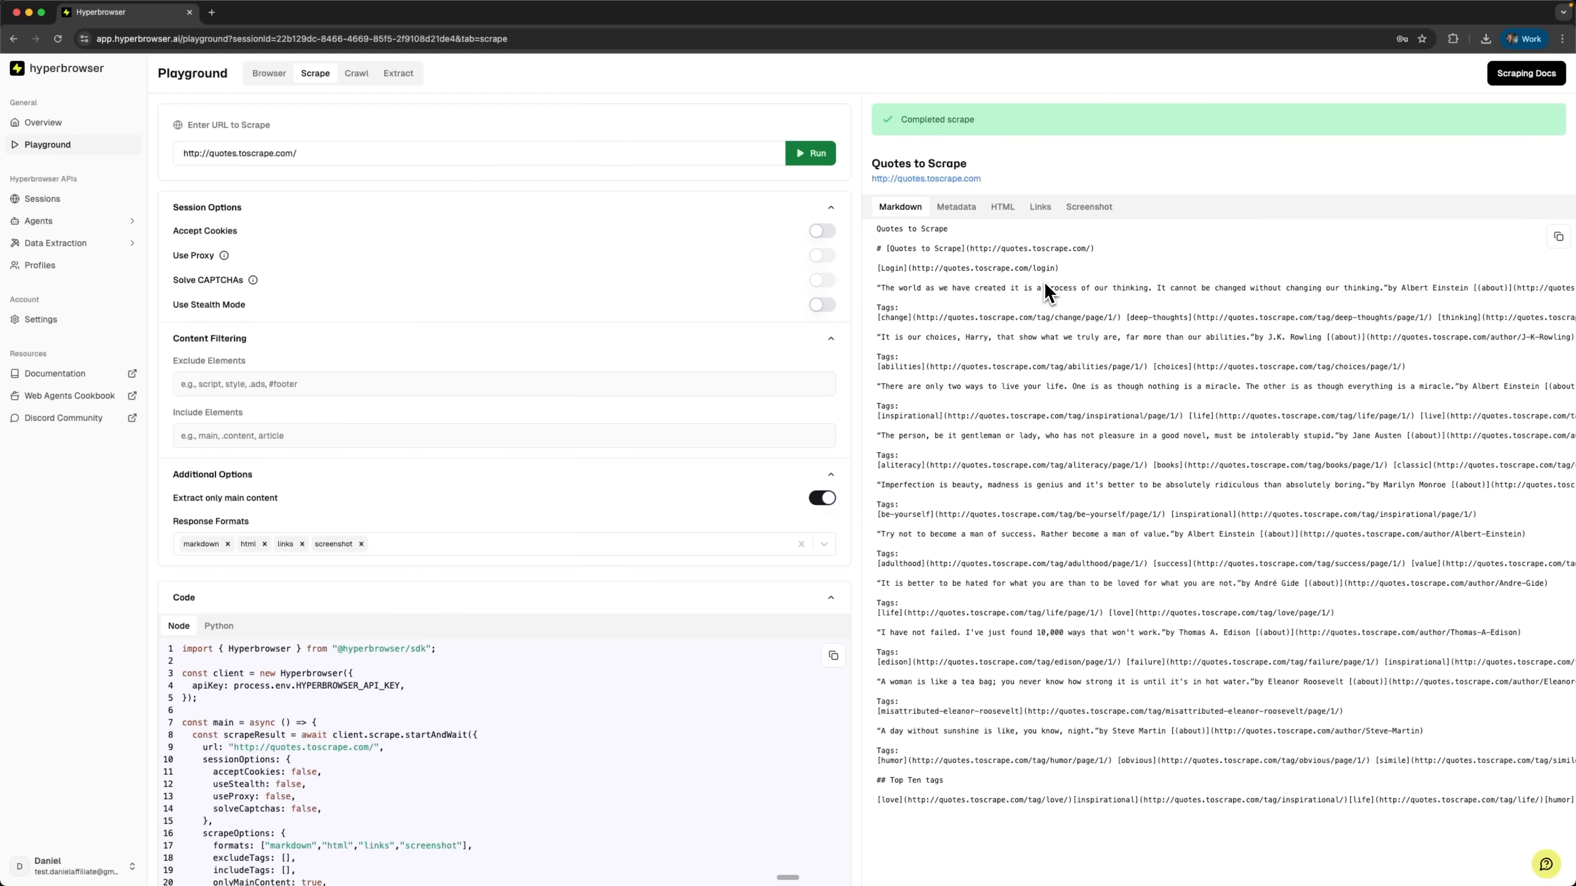
mouse_move(1045, 299)
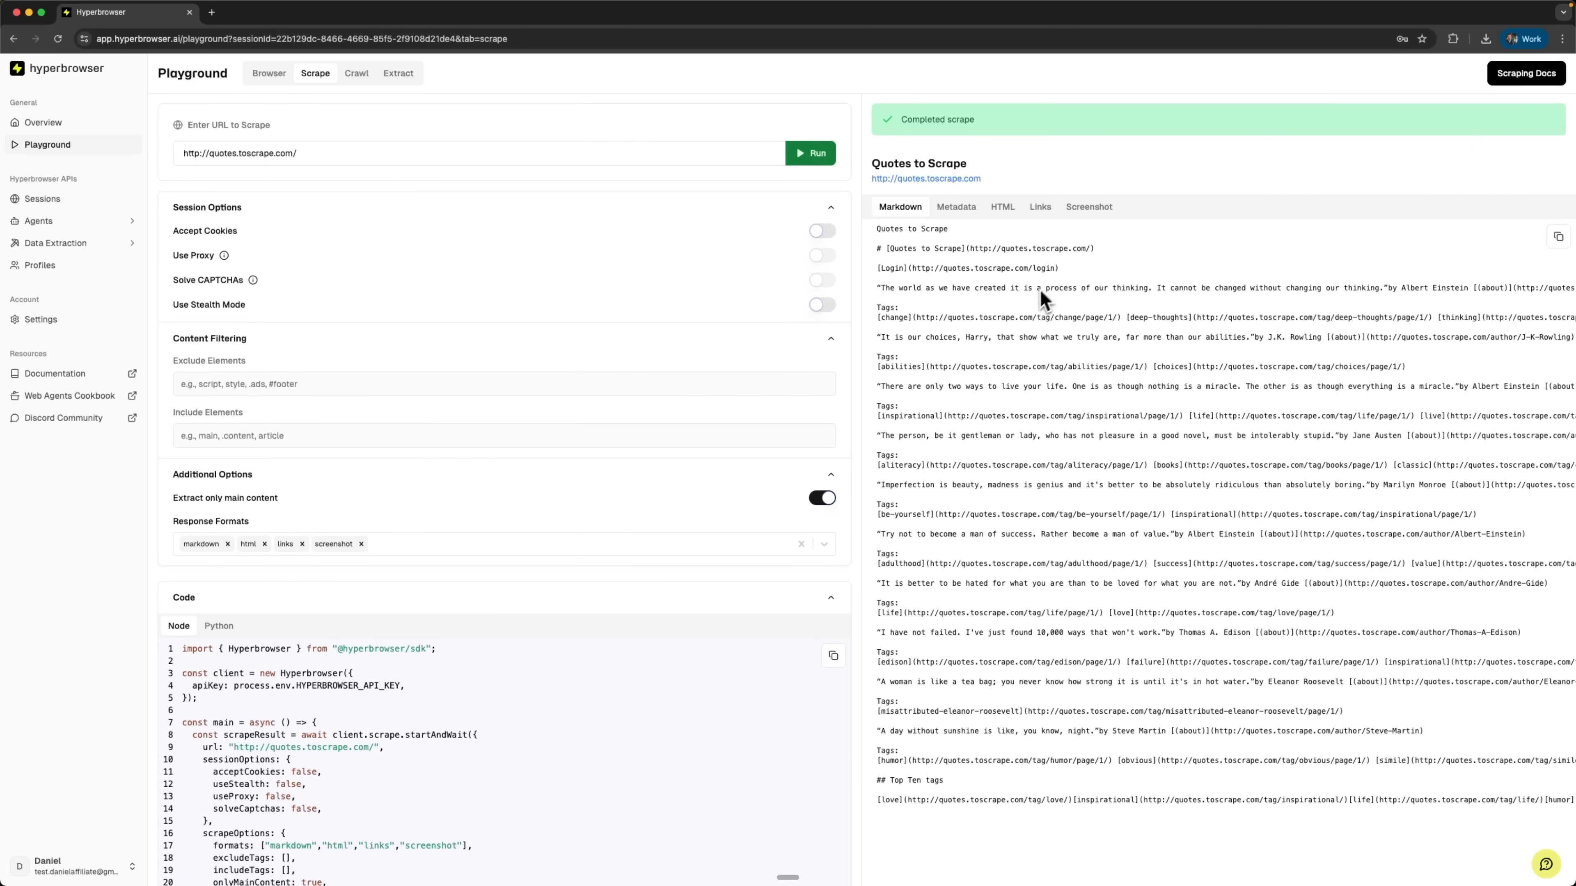
mouse_move(1132, 450)
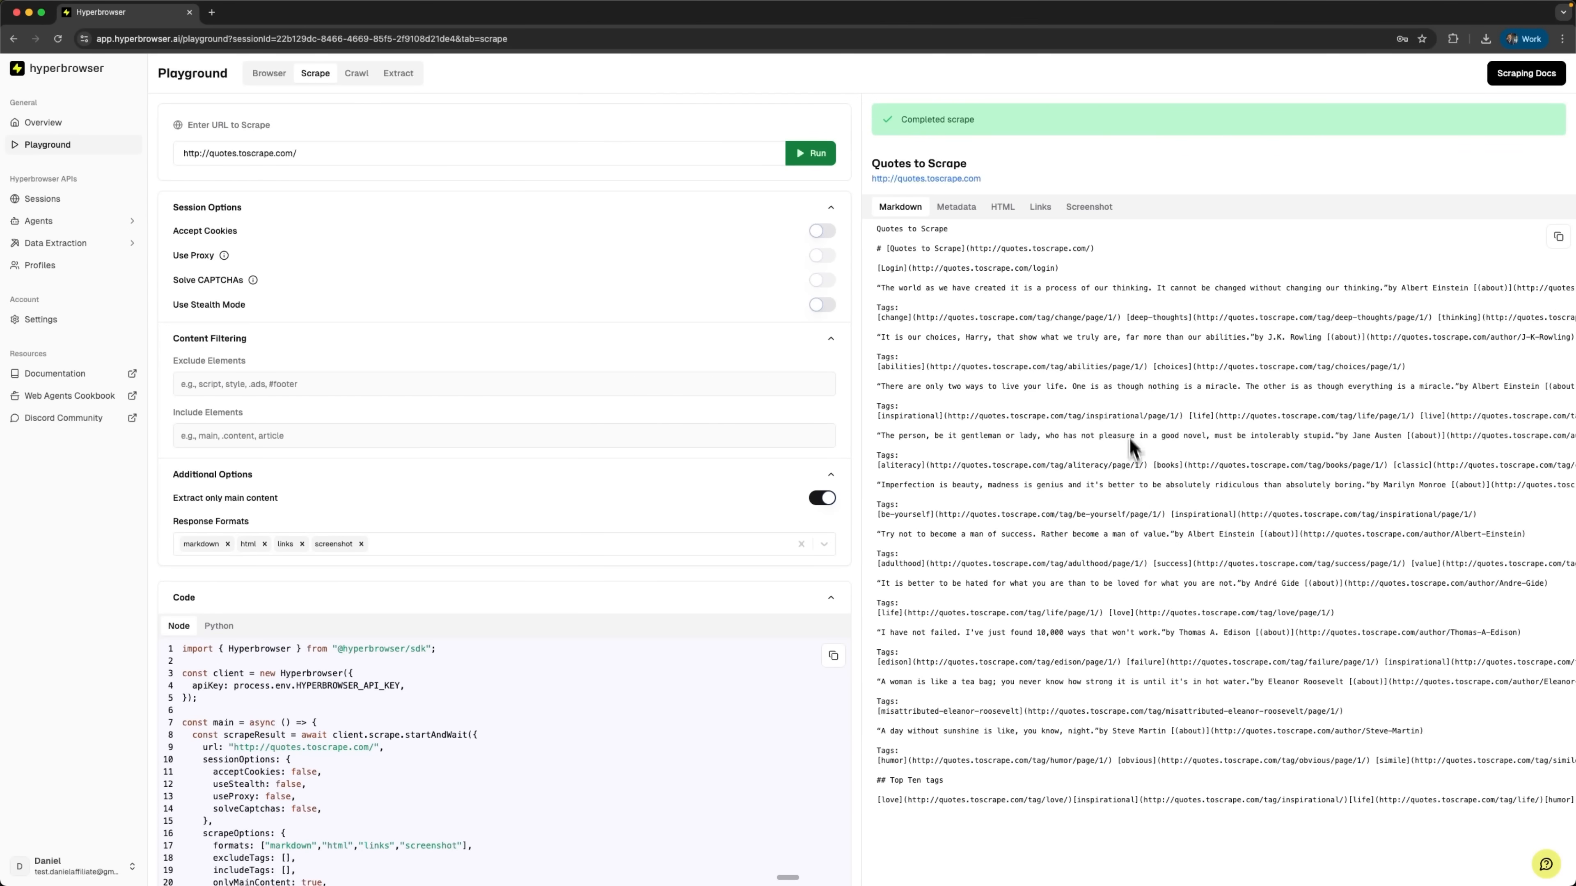
mouse_move(1209, 338)
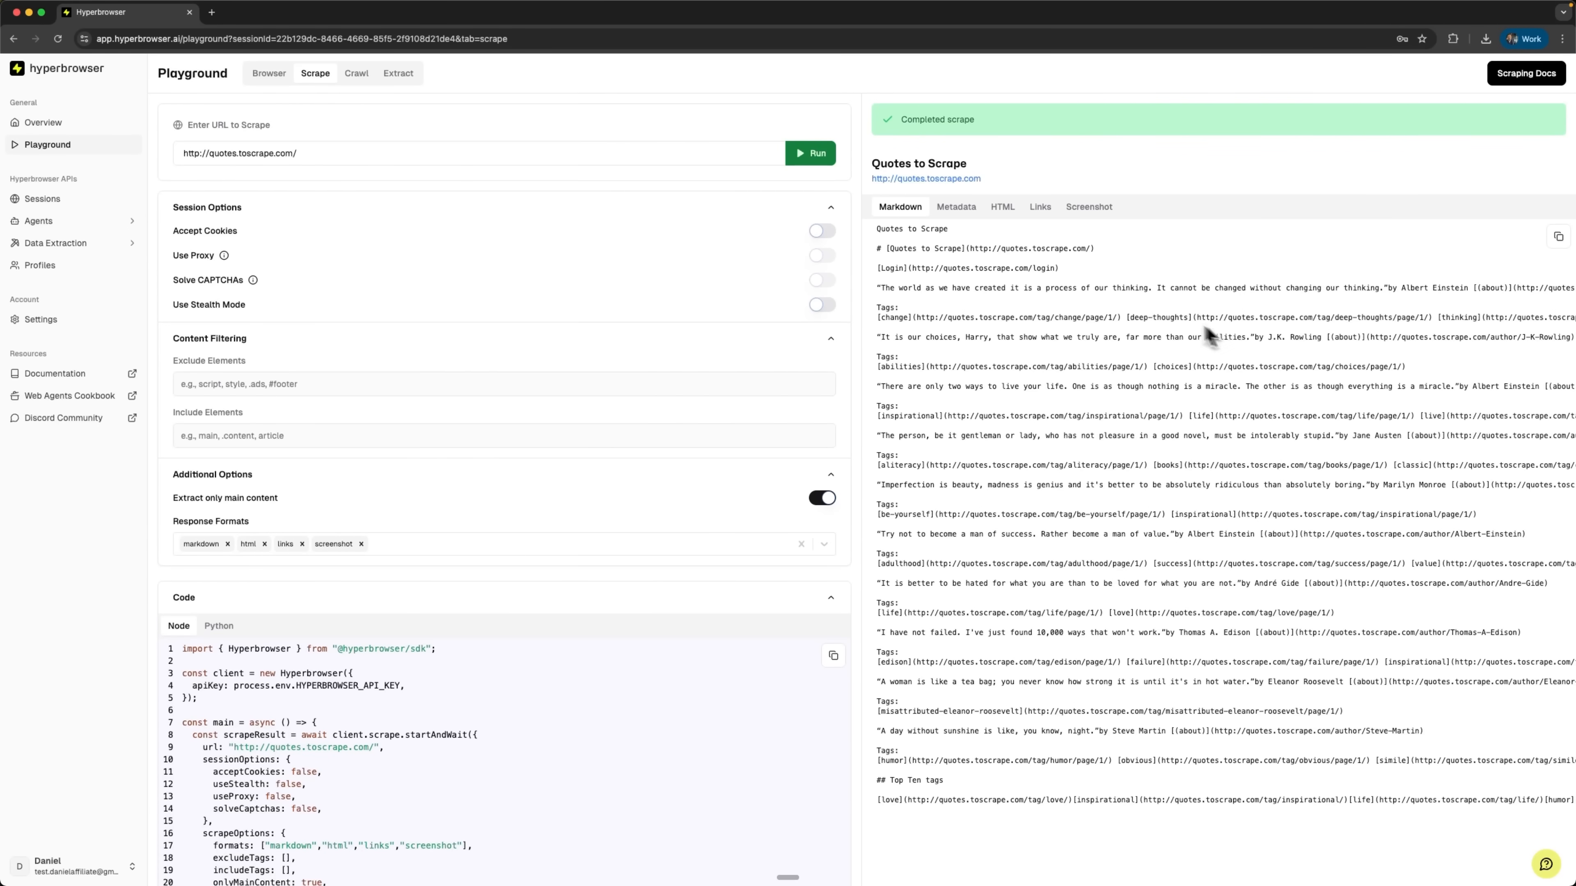
left_click(355, 72)
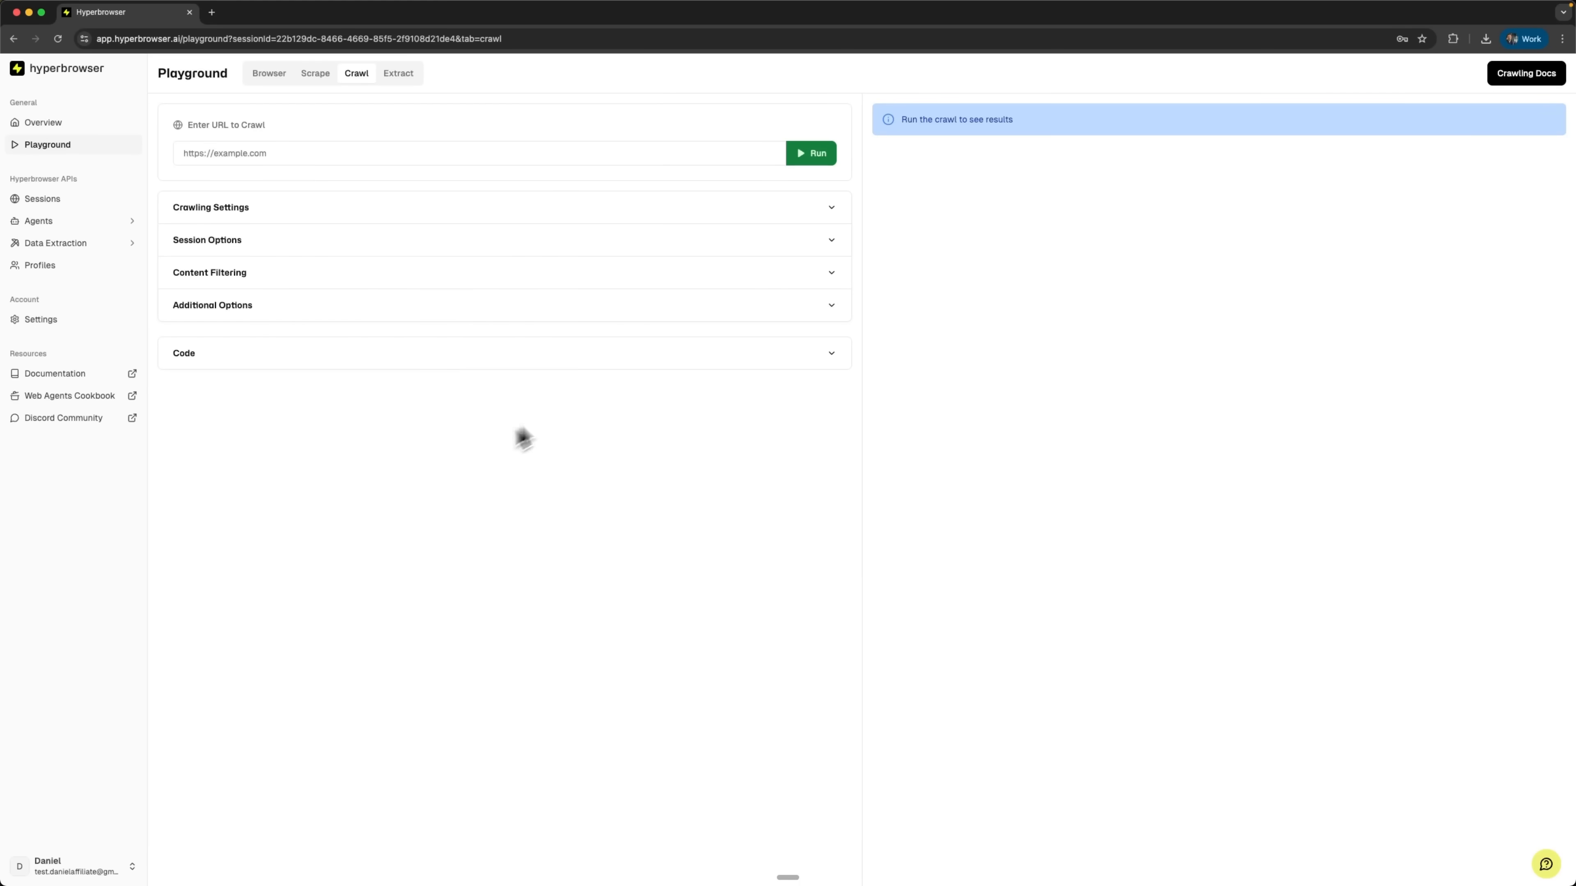
mouse_move(429, 201)
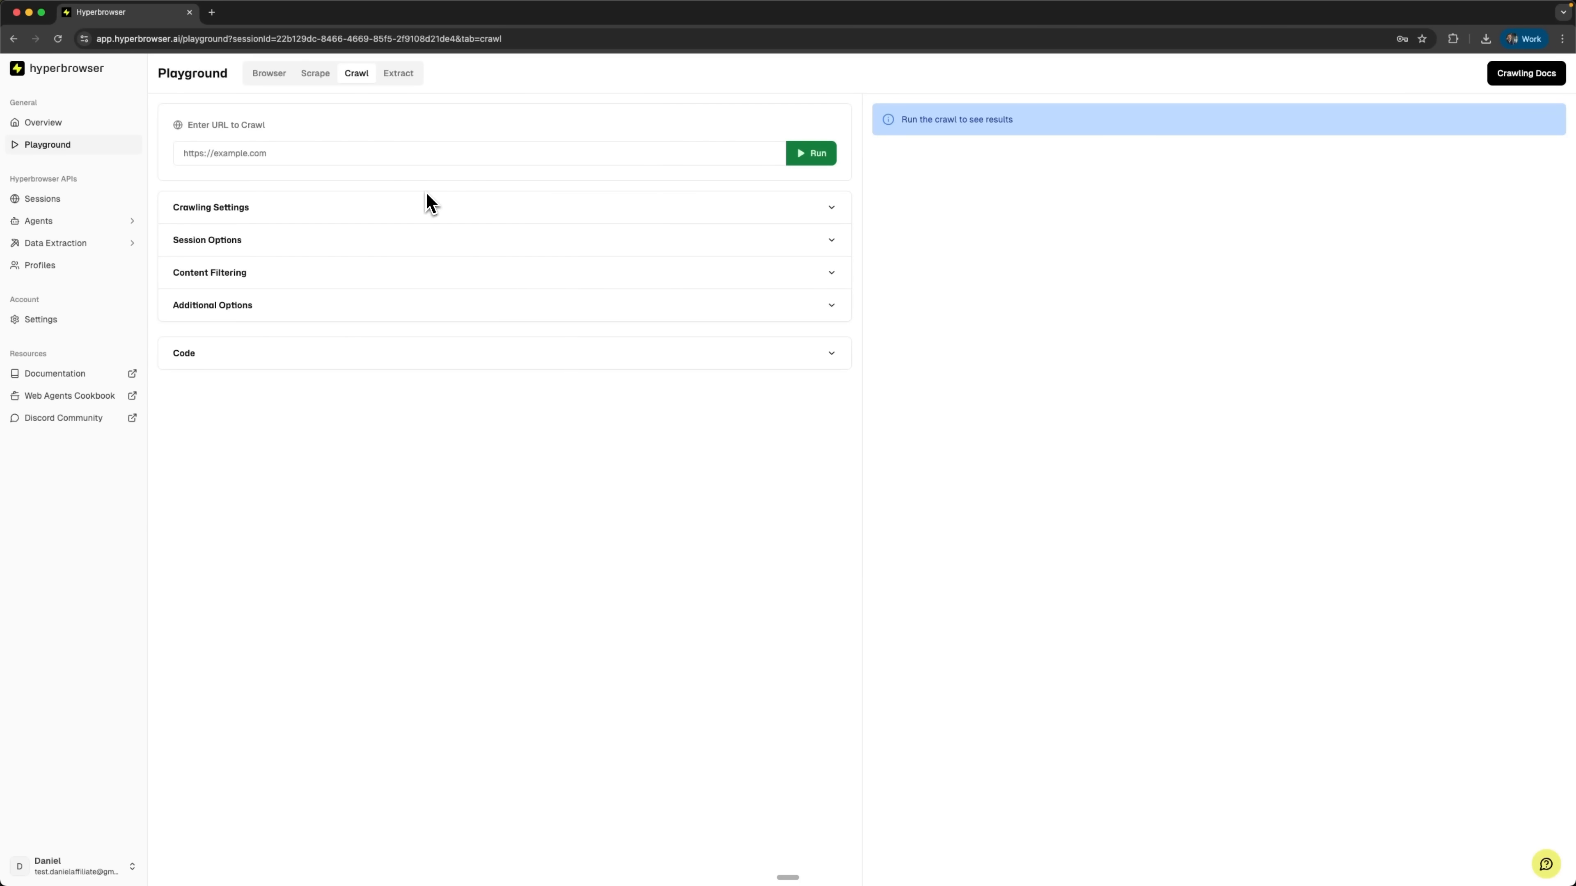
left_click(211, 207)
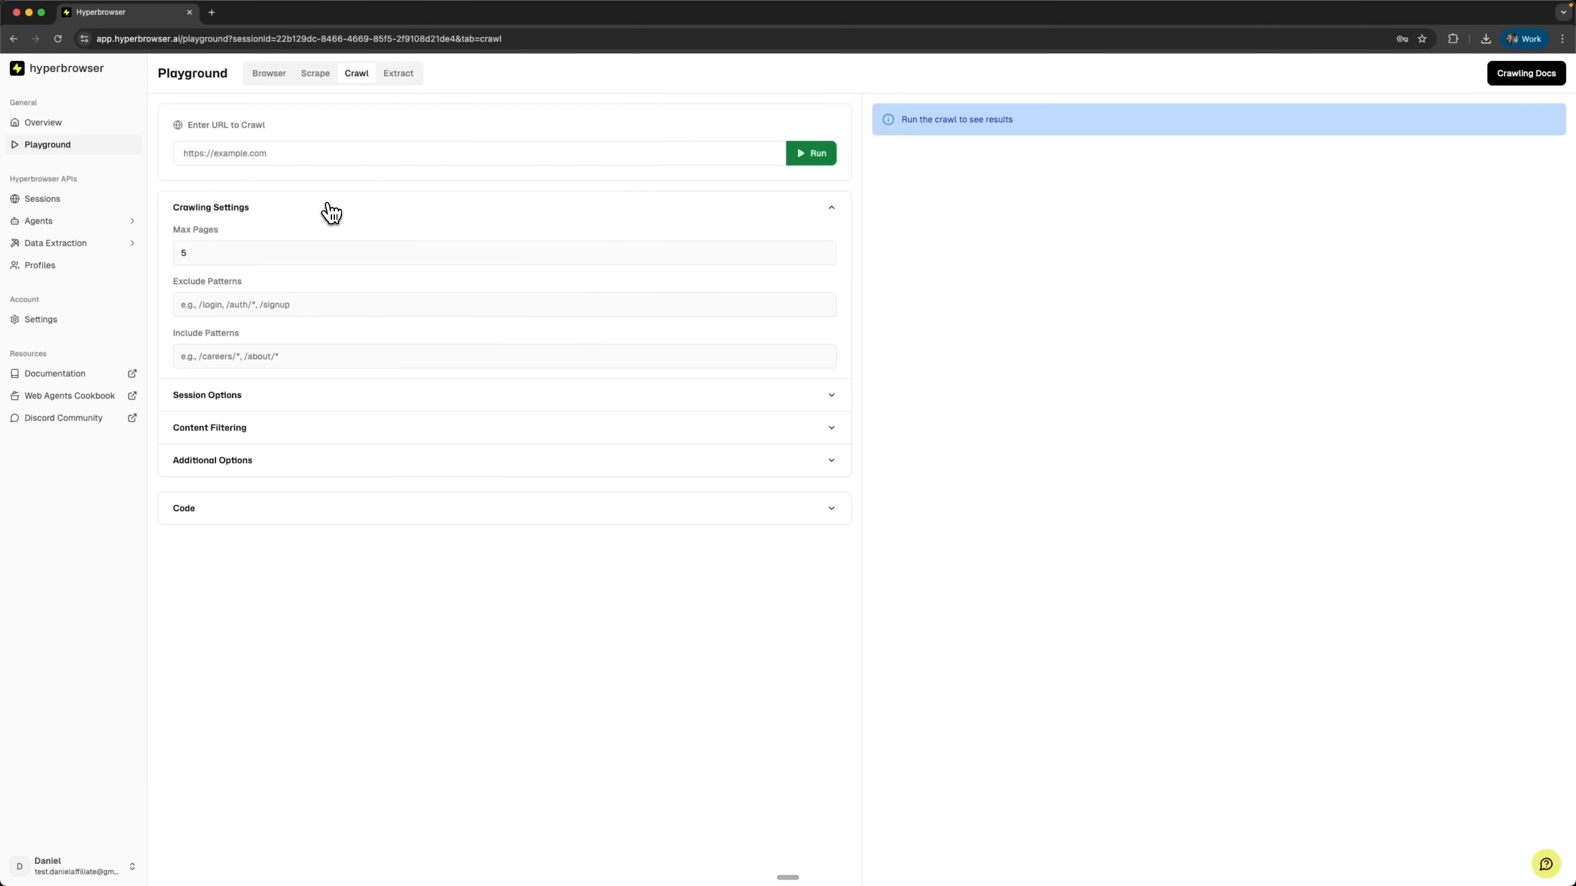
mouse_move(314, 403)
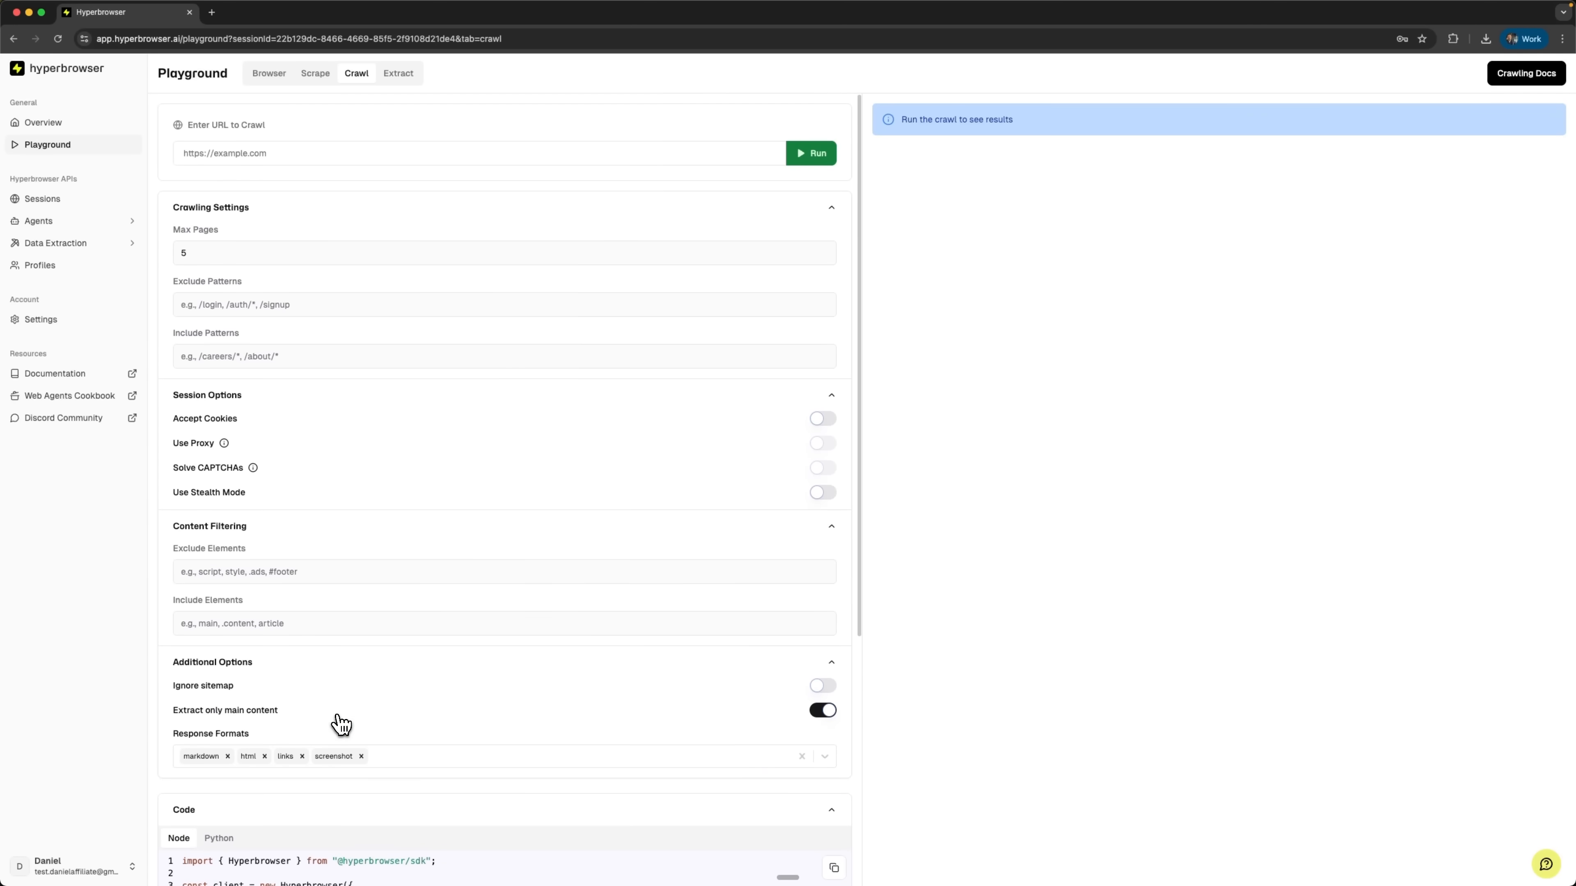
mouse_move(481, 315)
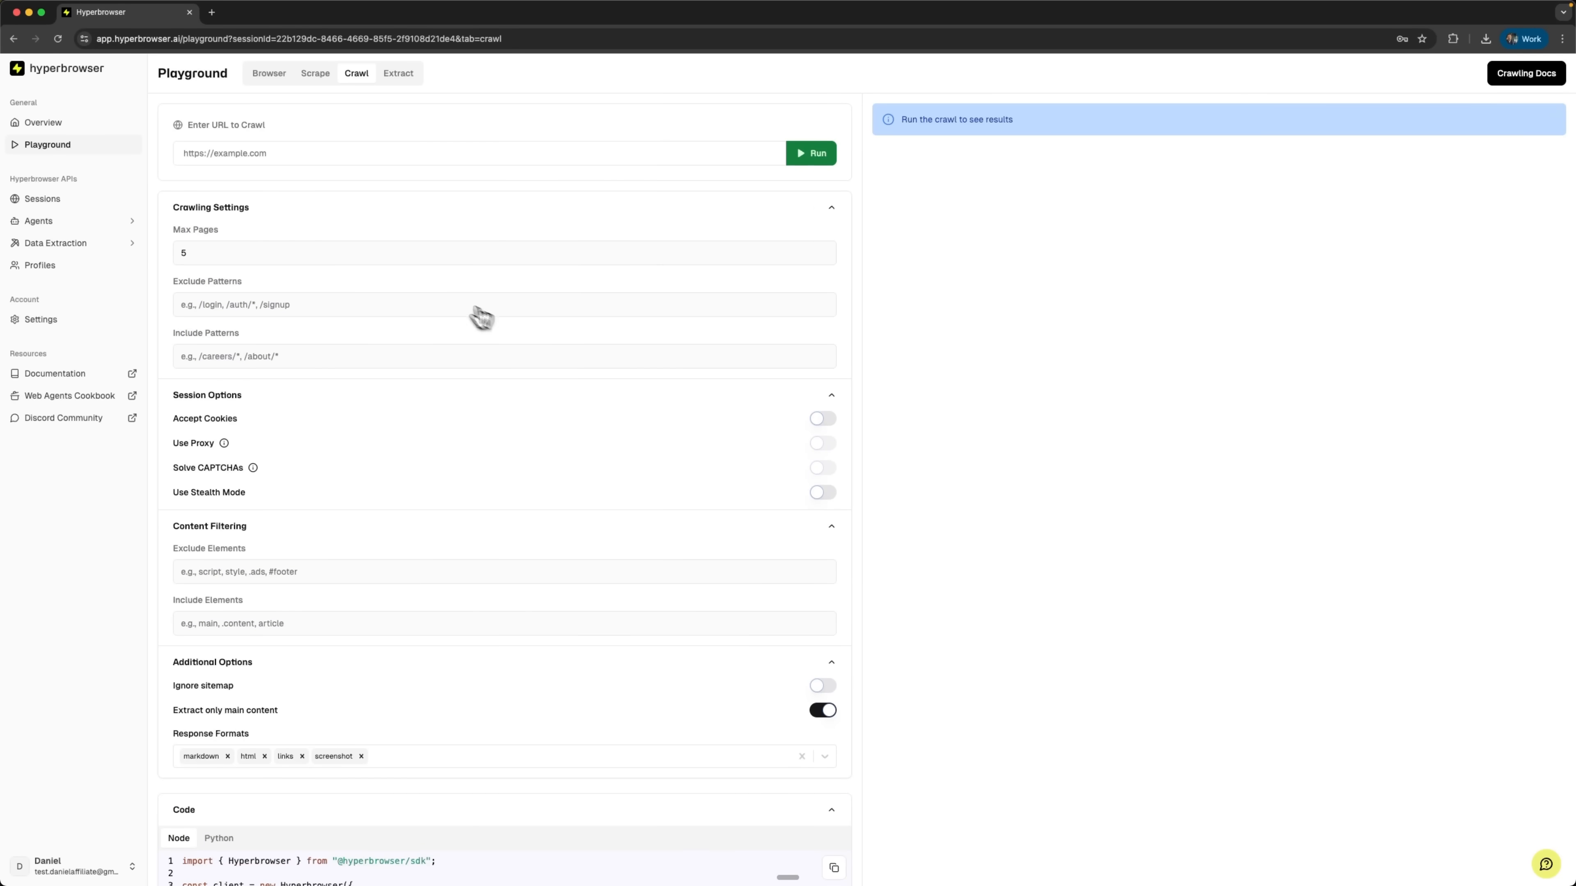
type("http://books.toscrape.com/")
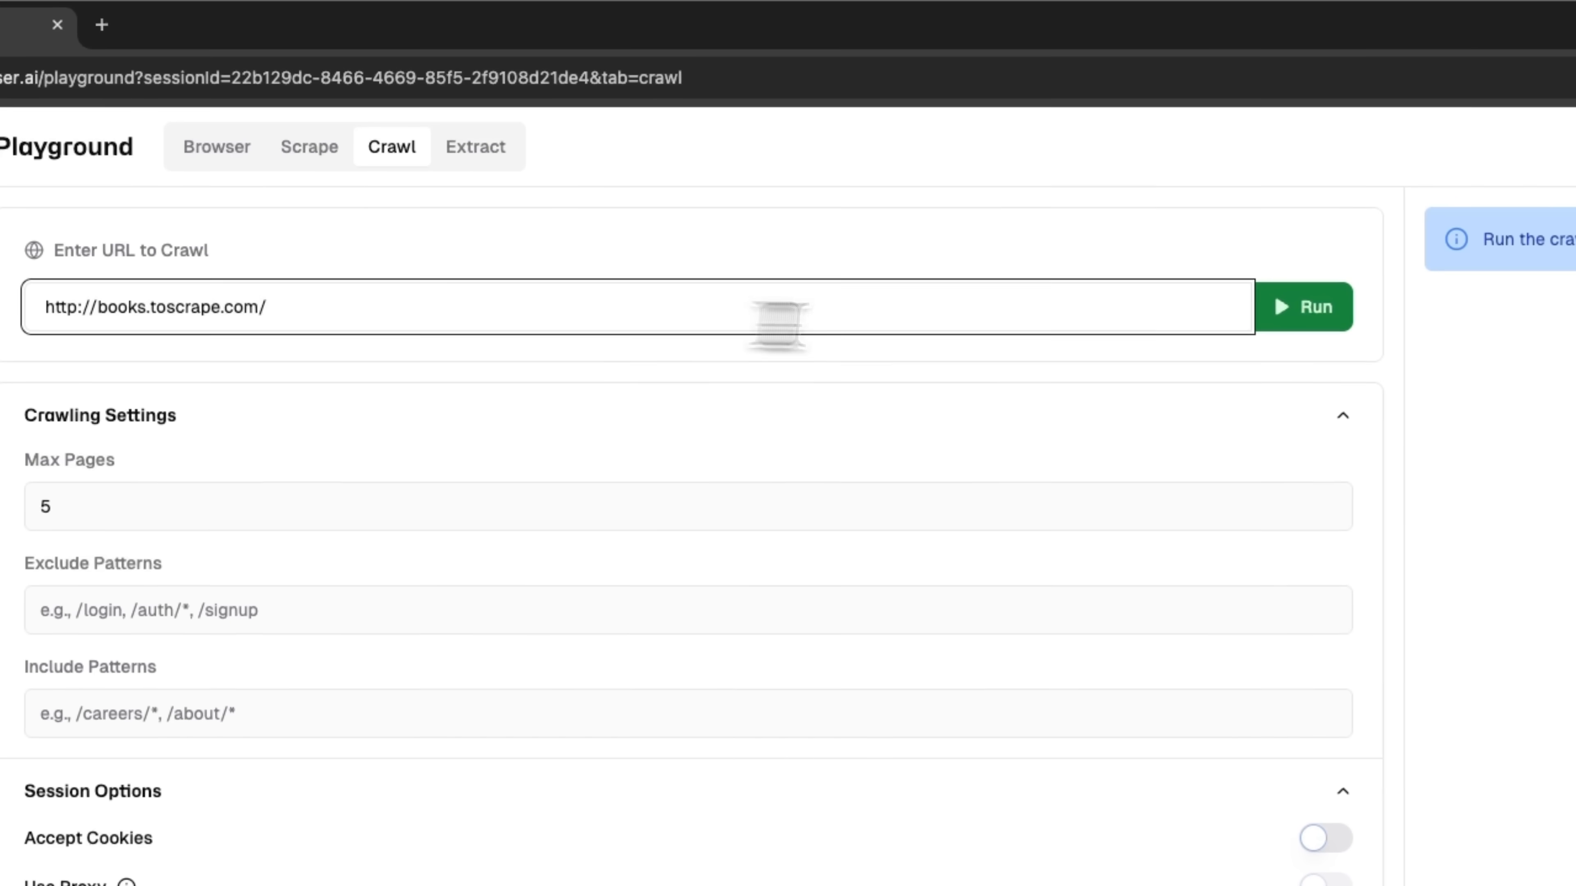
Step: Run the crawl of books.toscrape.com and view page 1's metadata and screenshot
left_click(1304, 306)
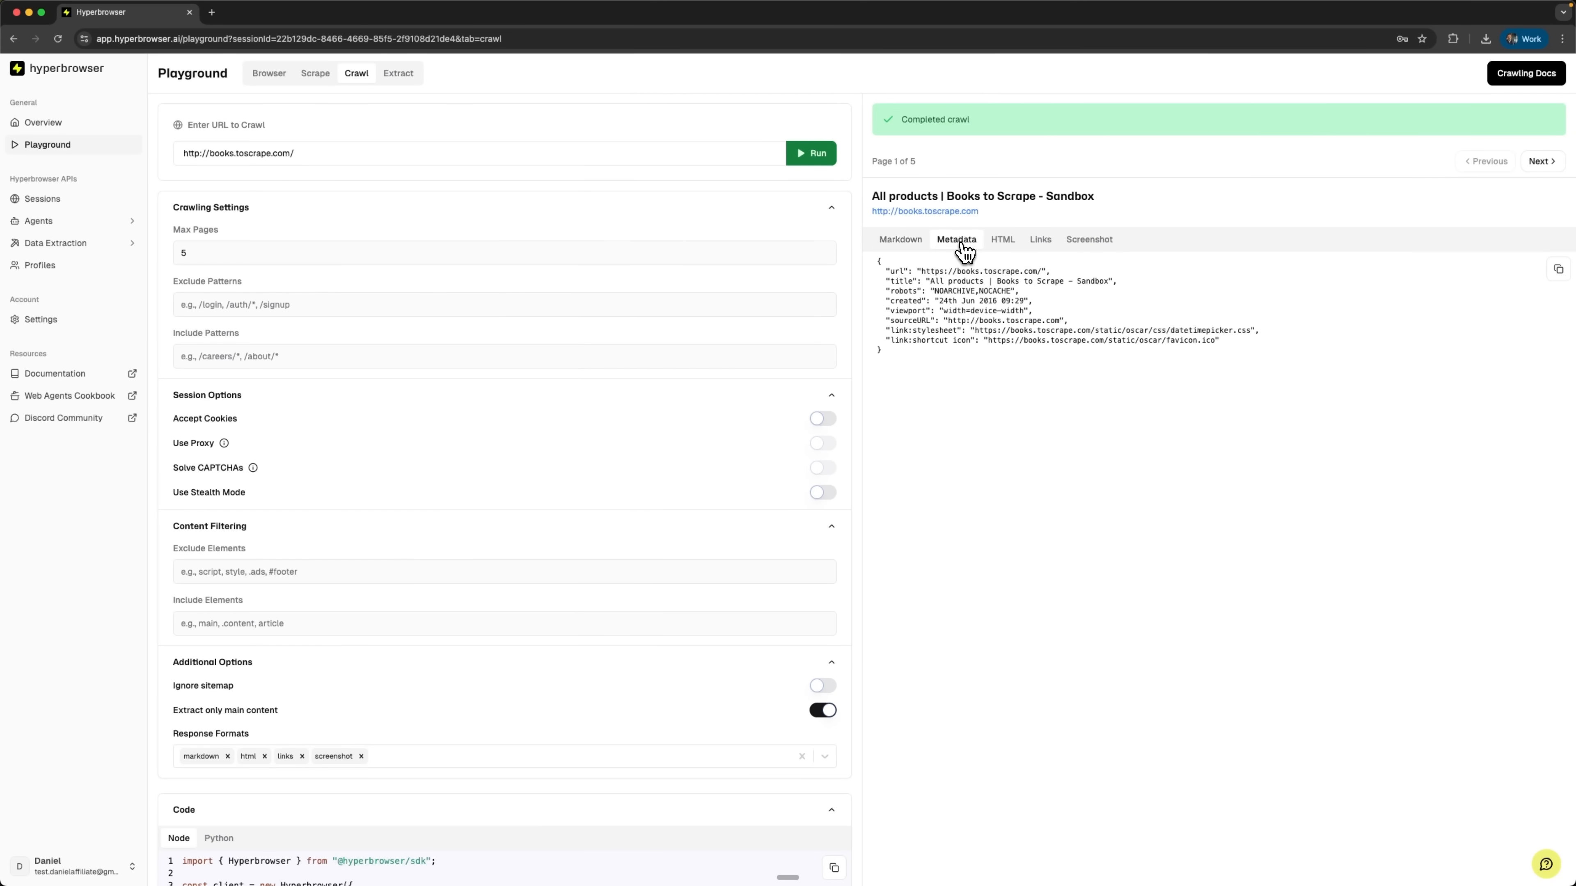
left_click(1088, 239)
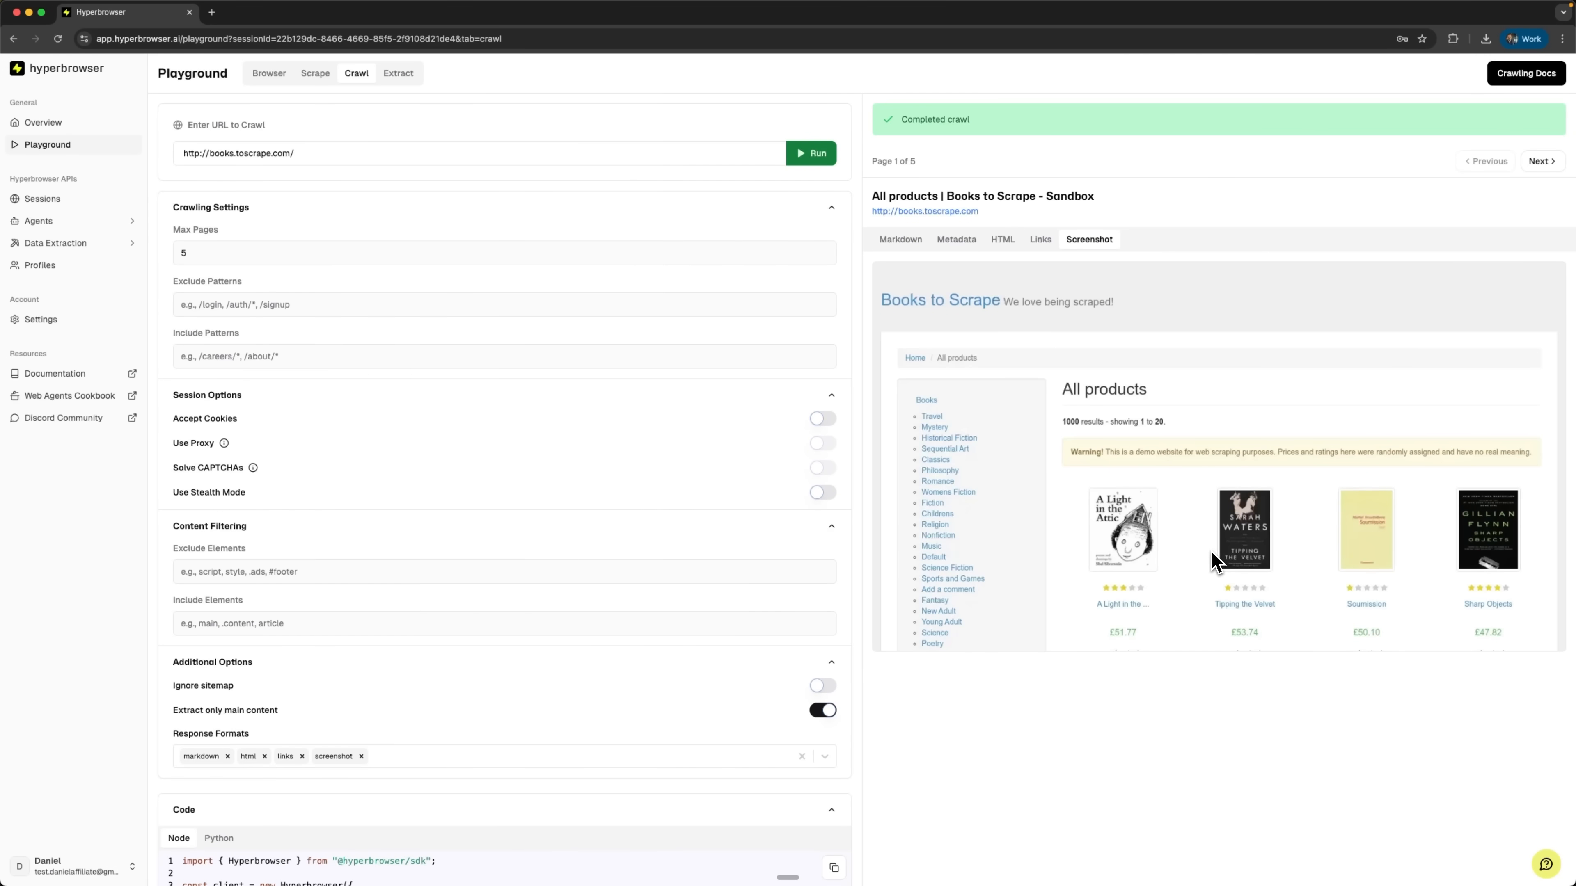
left_click(900, 239)
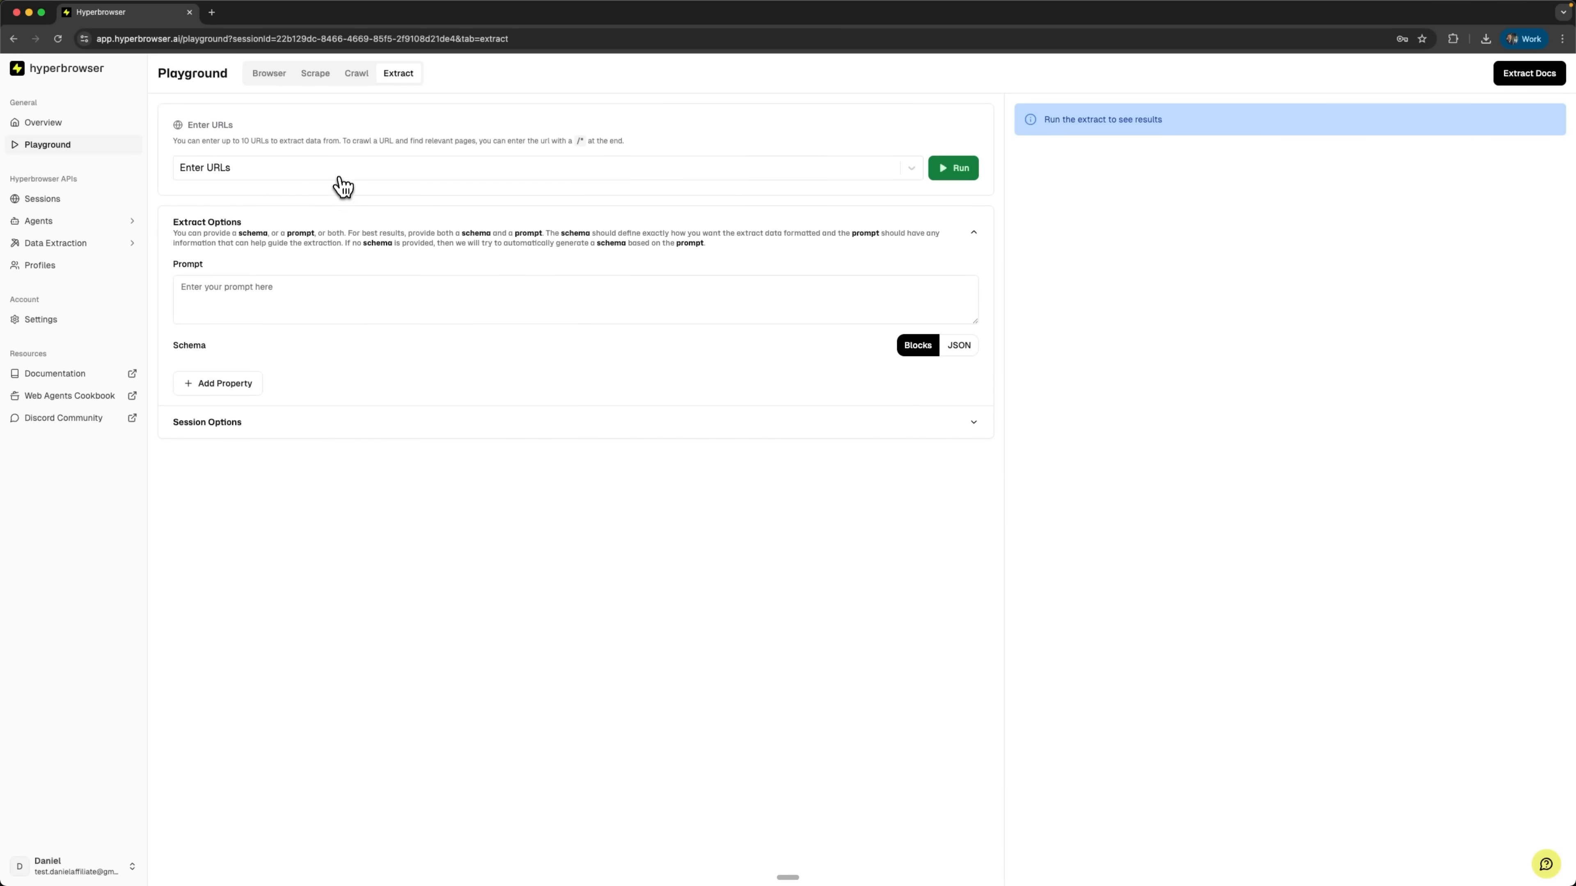
mouse_move(325, 393)
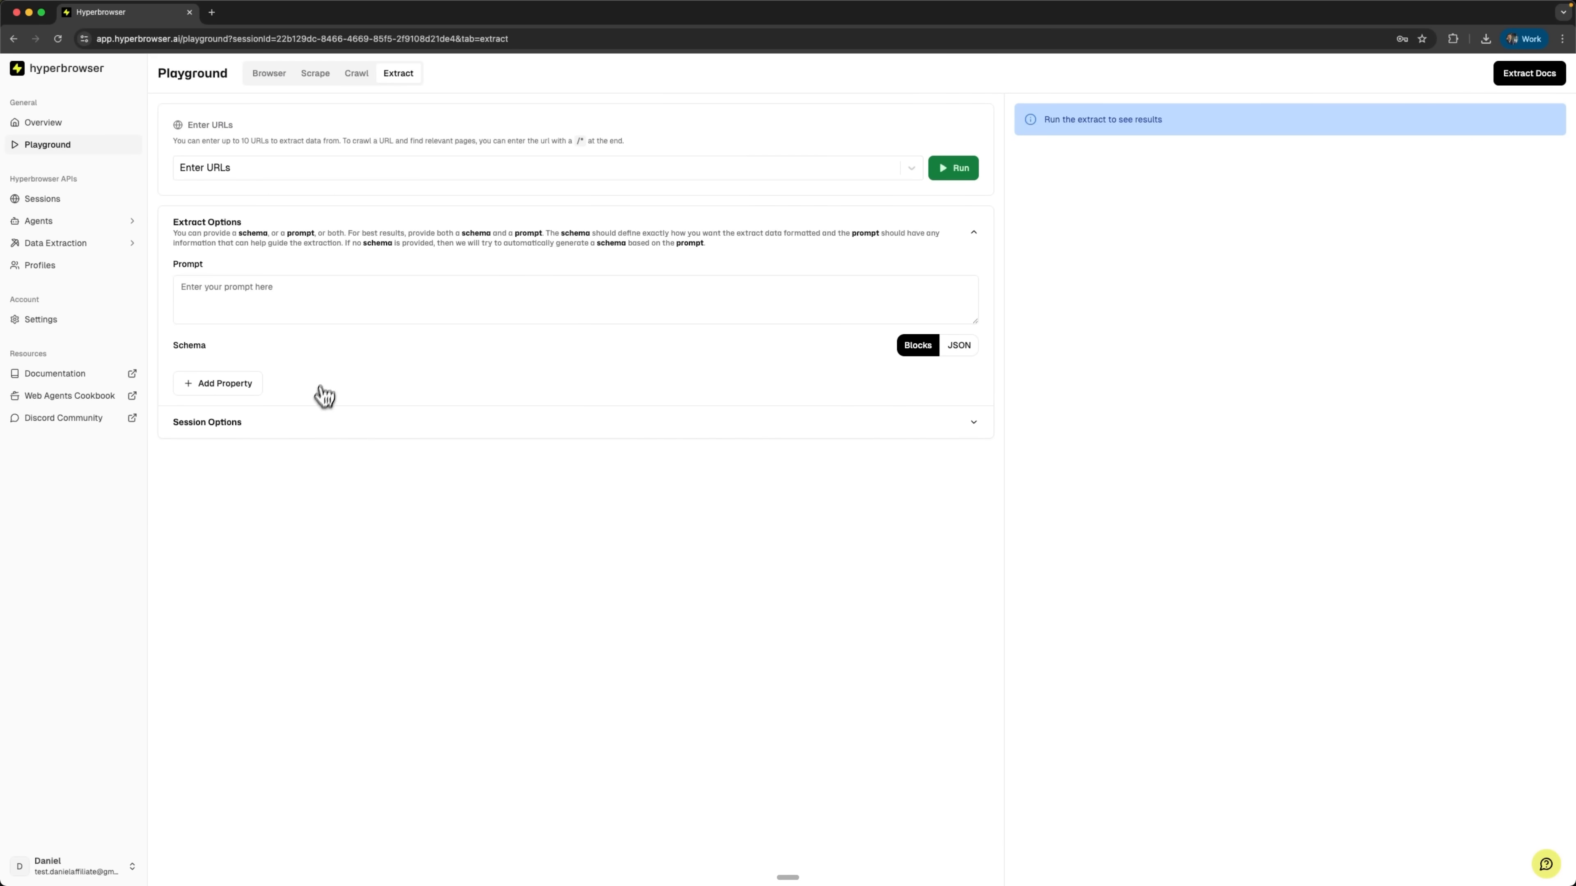
mouse_move(413, 259)
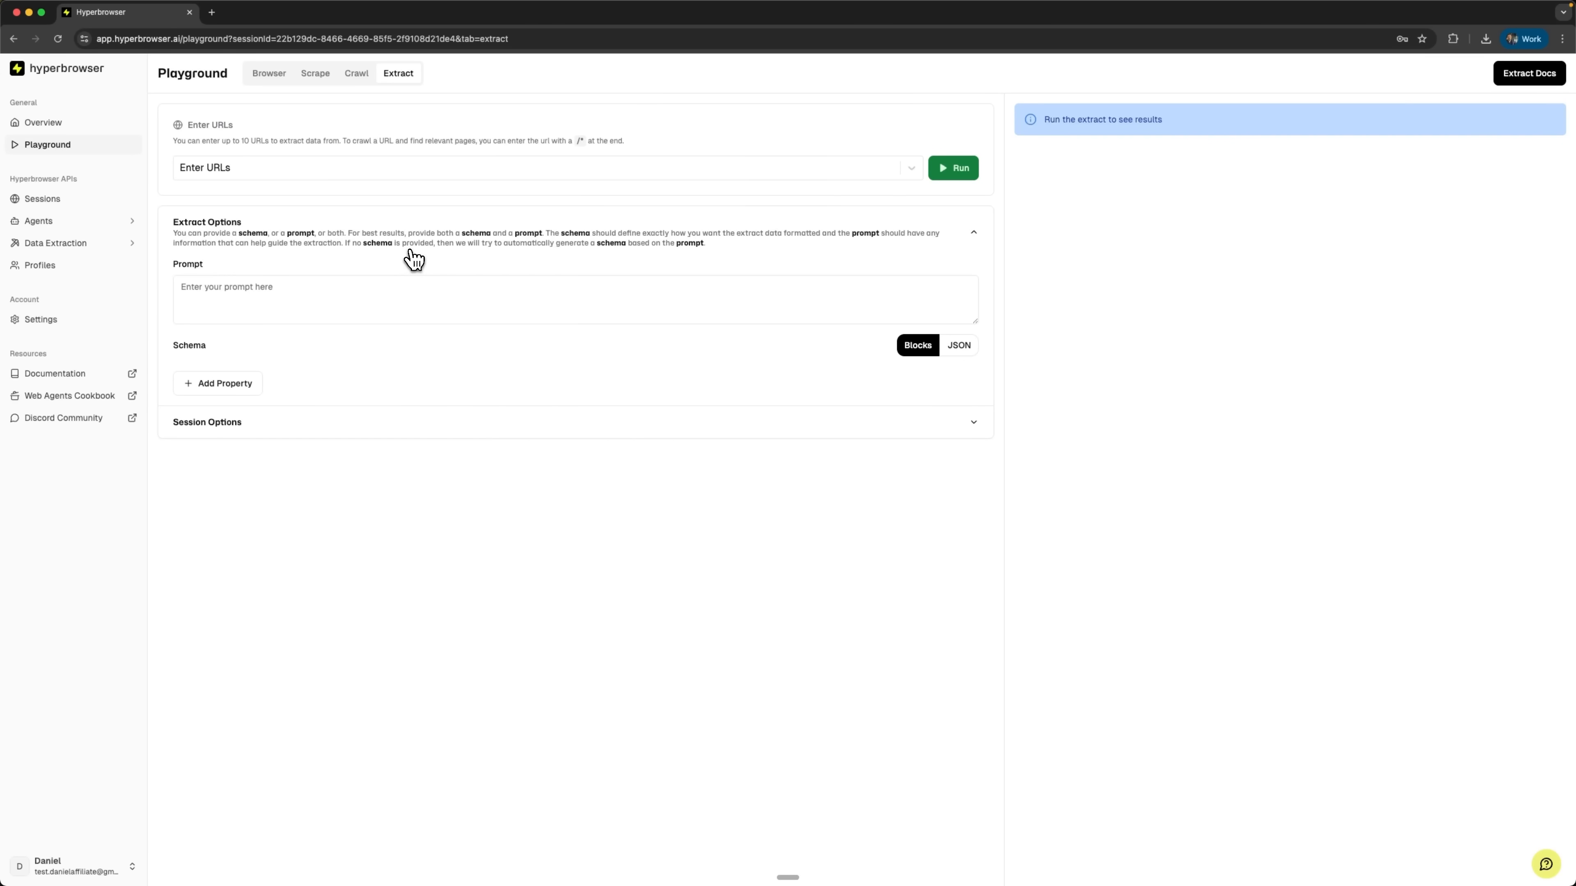
Step: Toggle the schema's raw JSON view and expand the Extract tool's Session Options
left_click(957, 345)
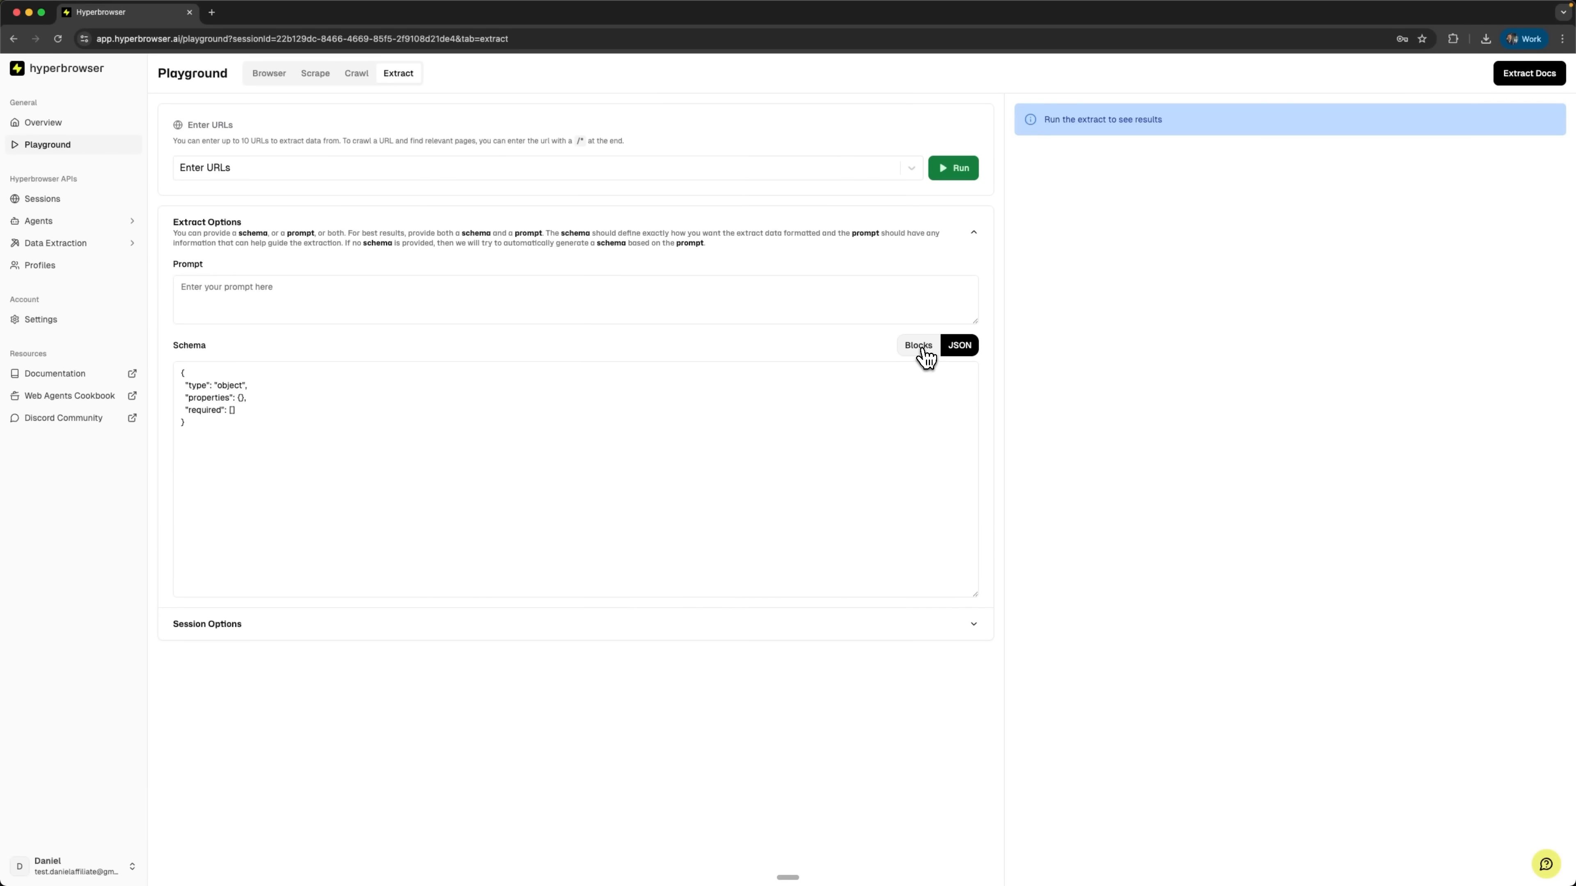
left_click(916, 346)
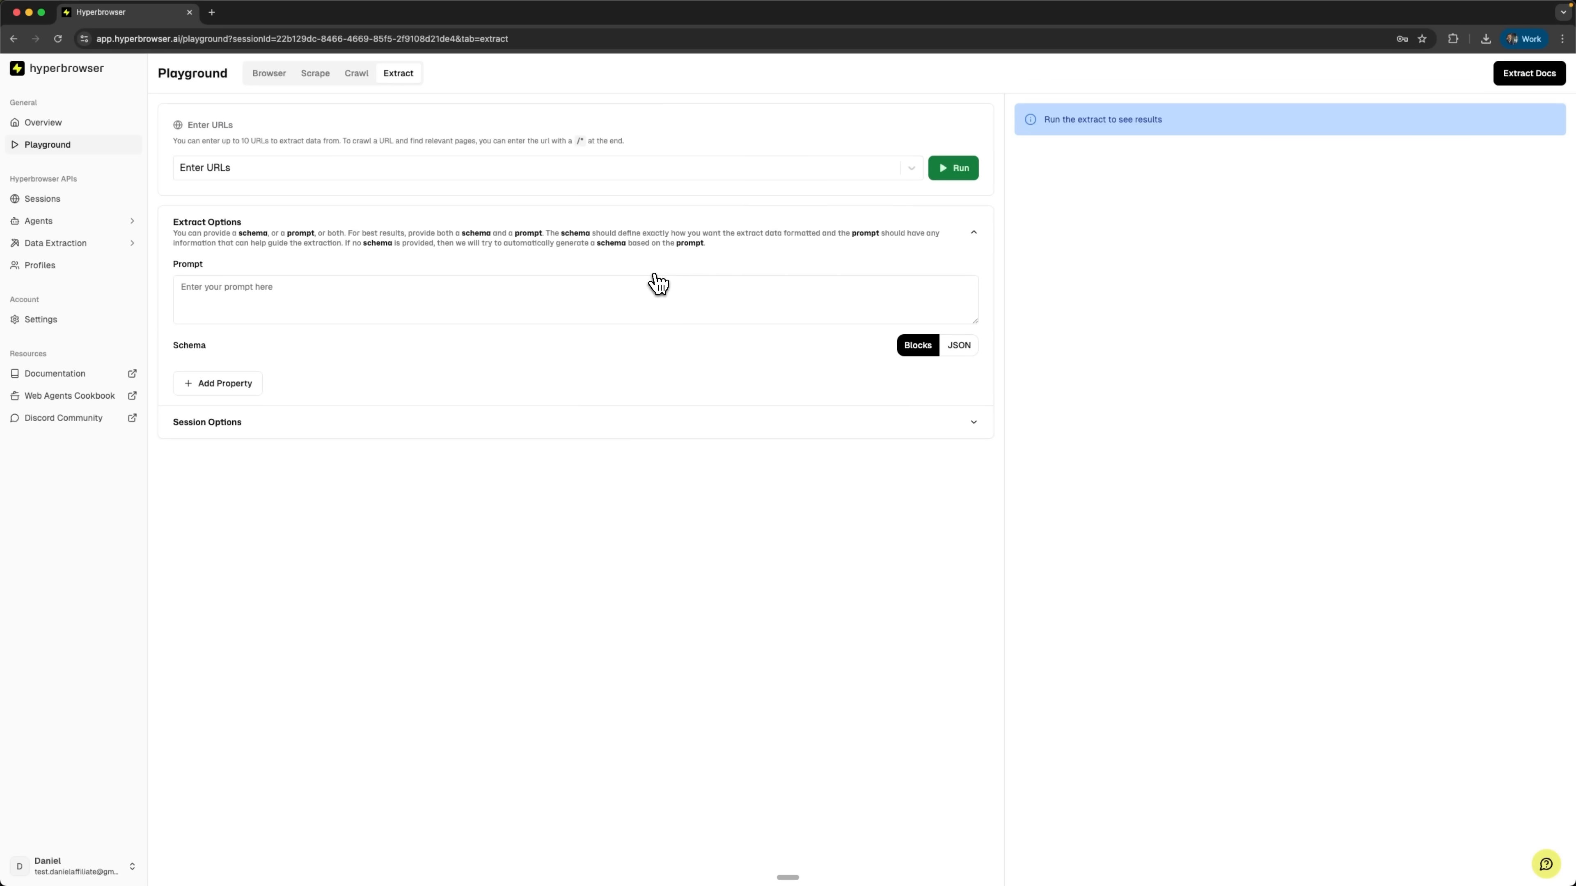
mouse_move(649, 319)
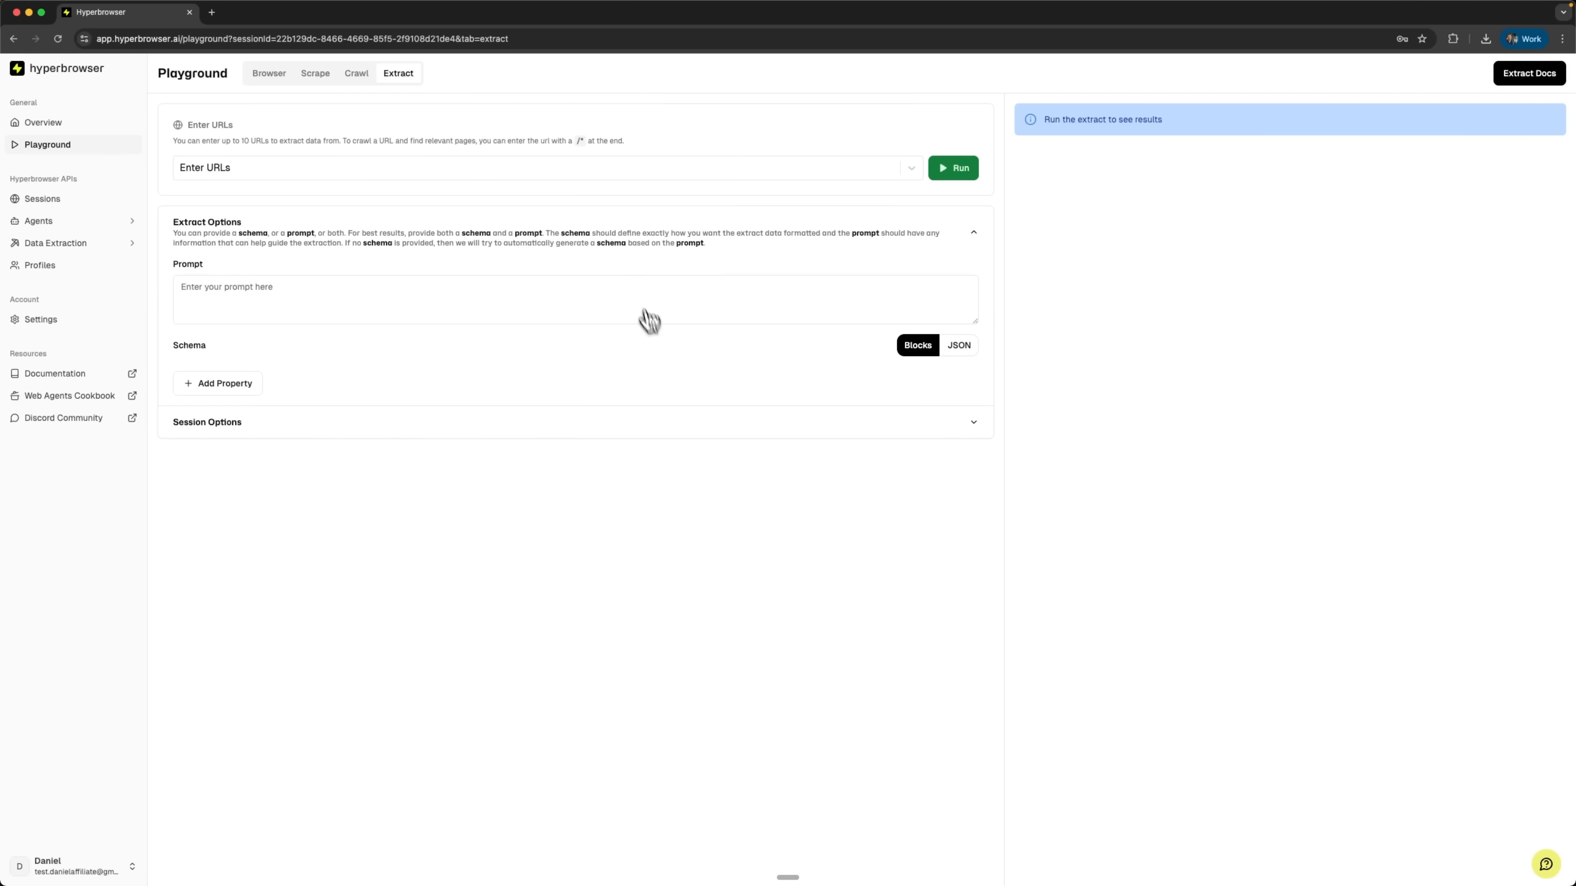
left_click(207, 421)
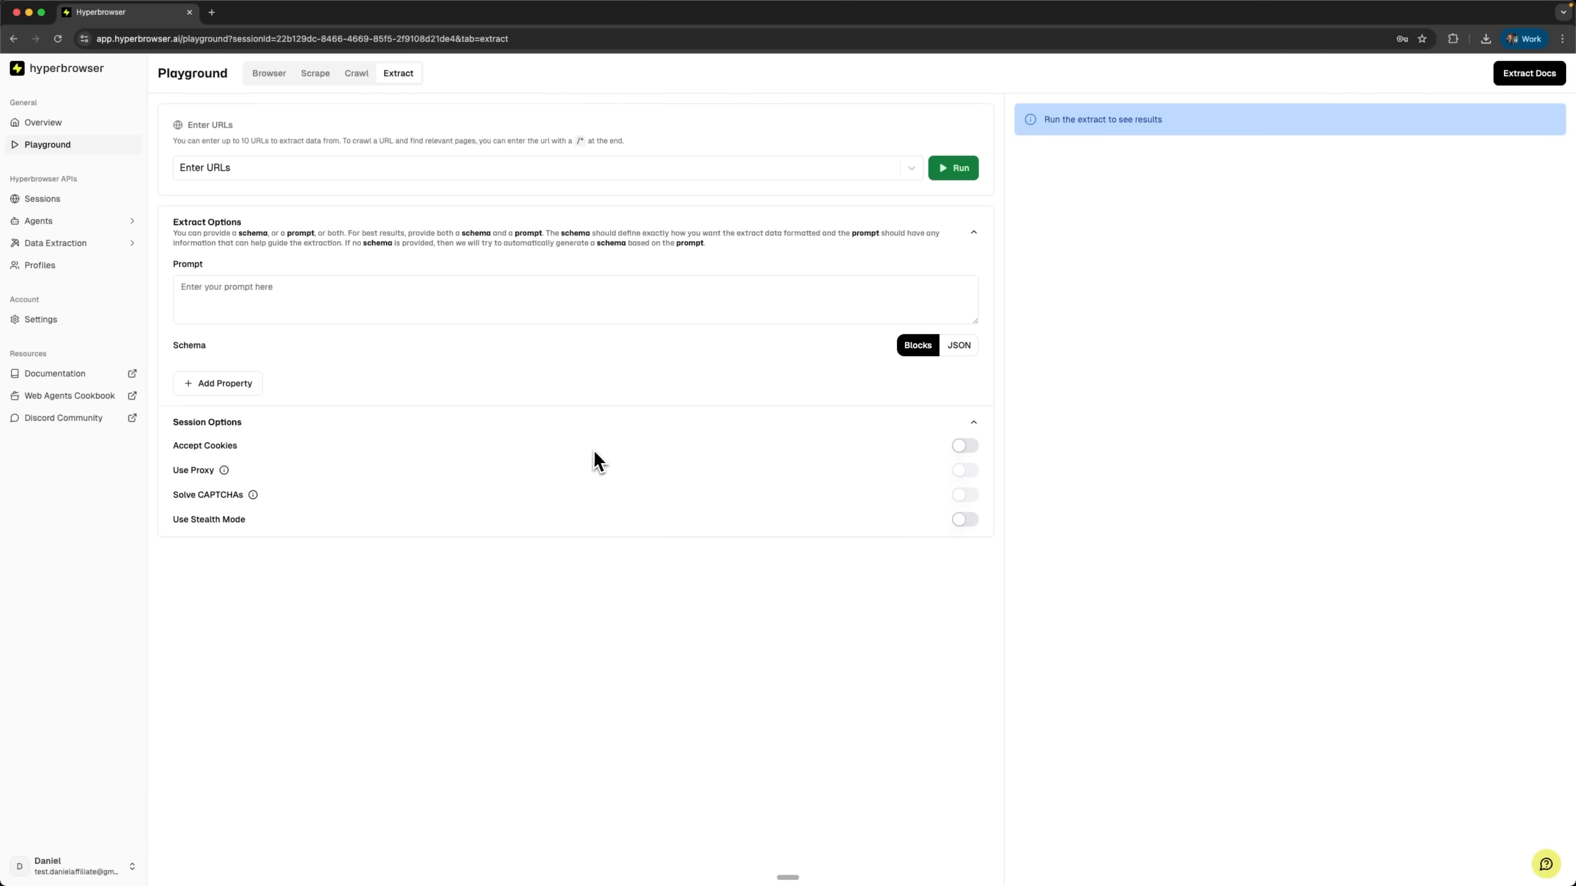
mouse_move(591, 462)
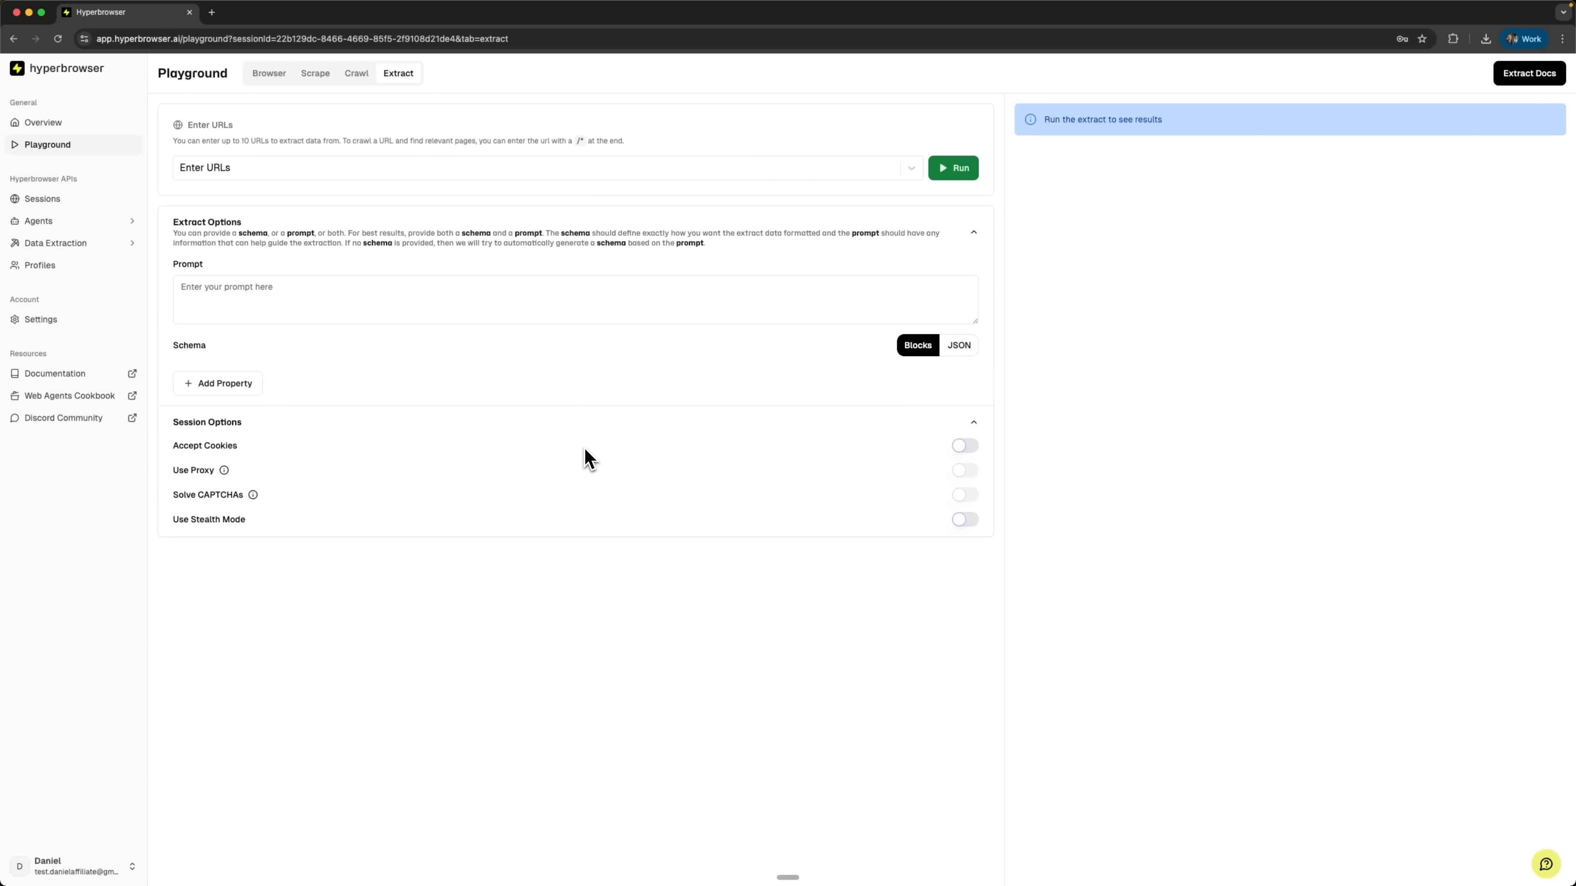
mouse_move(445, 560)
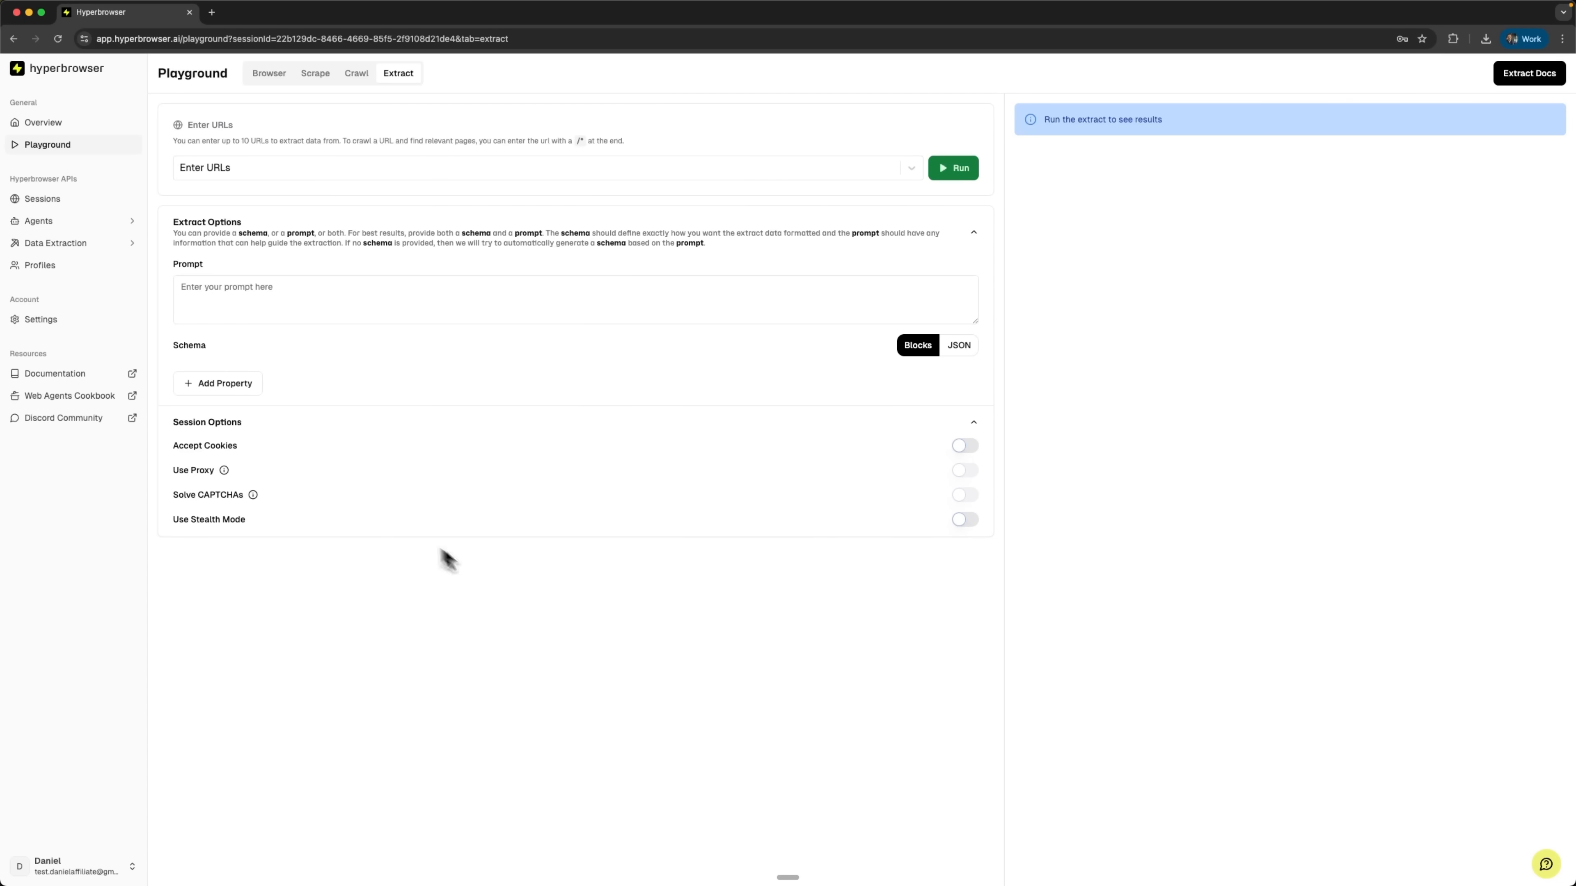
mouse_move(549, 573)
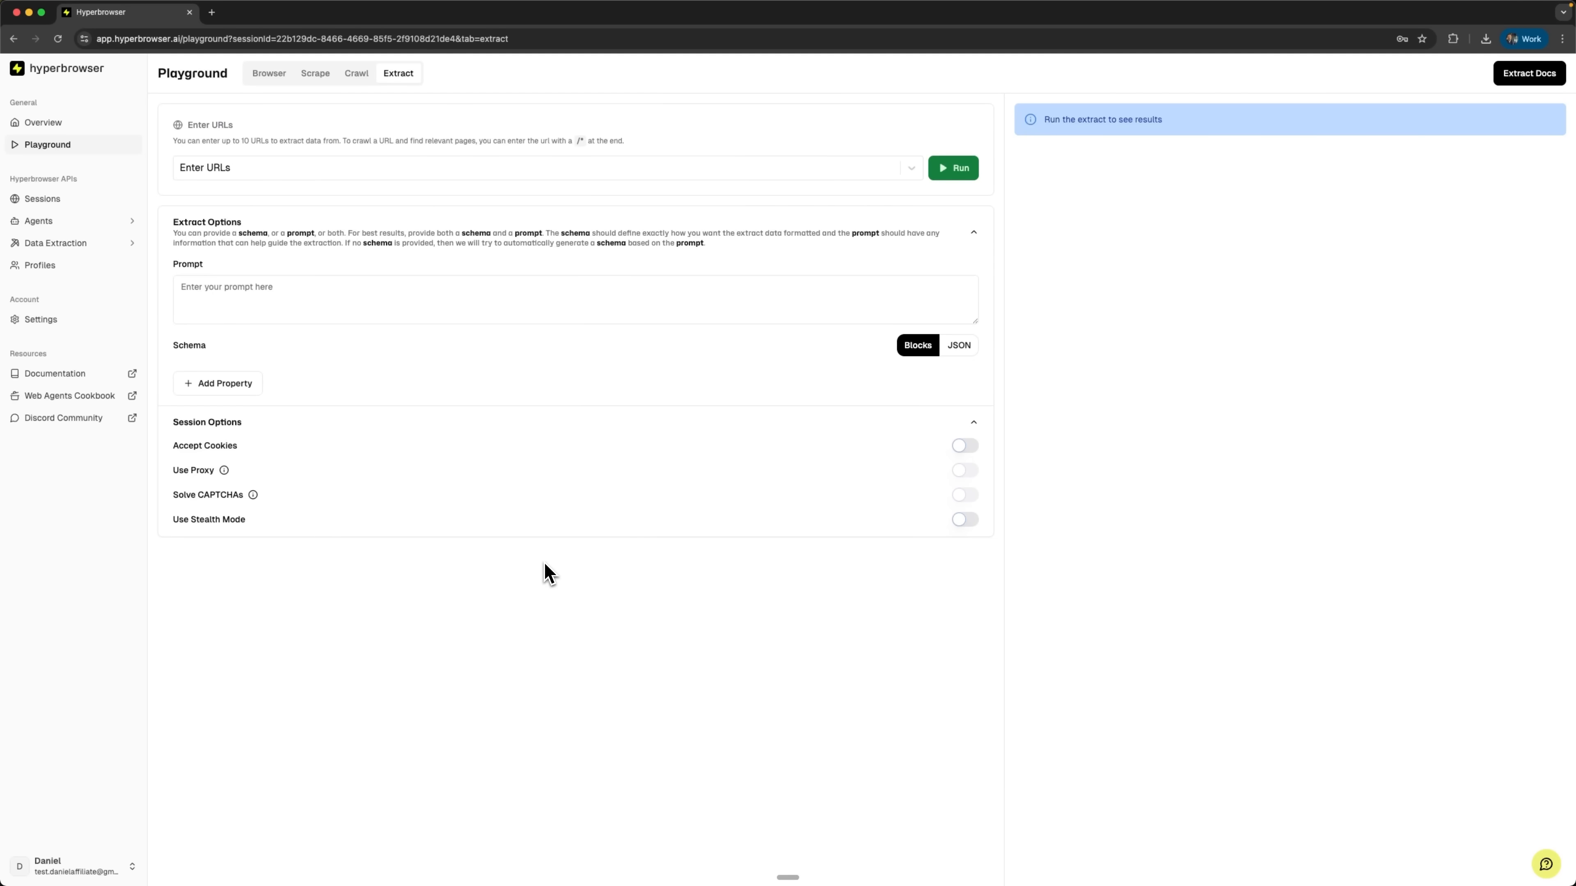
type("https://en.wikipedia.org/wiki/Artificial_intelligence")
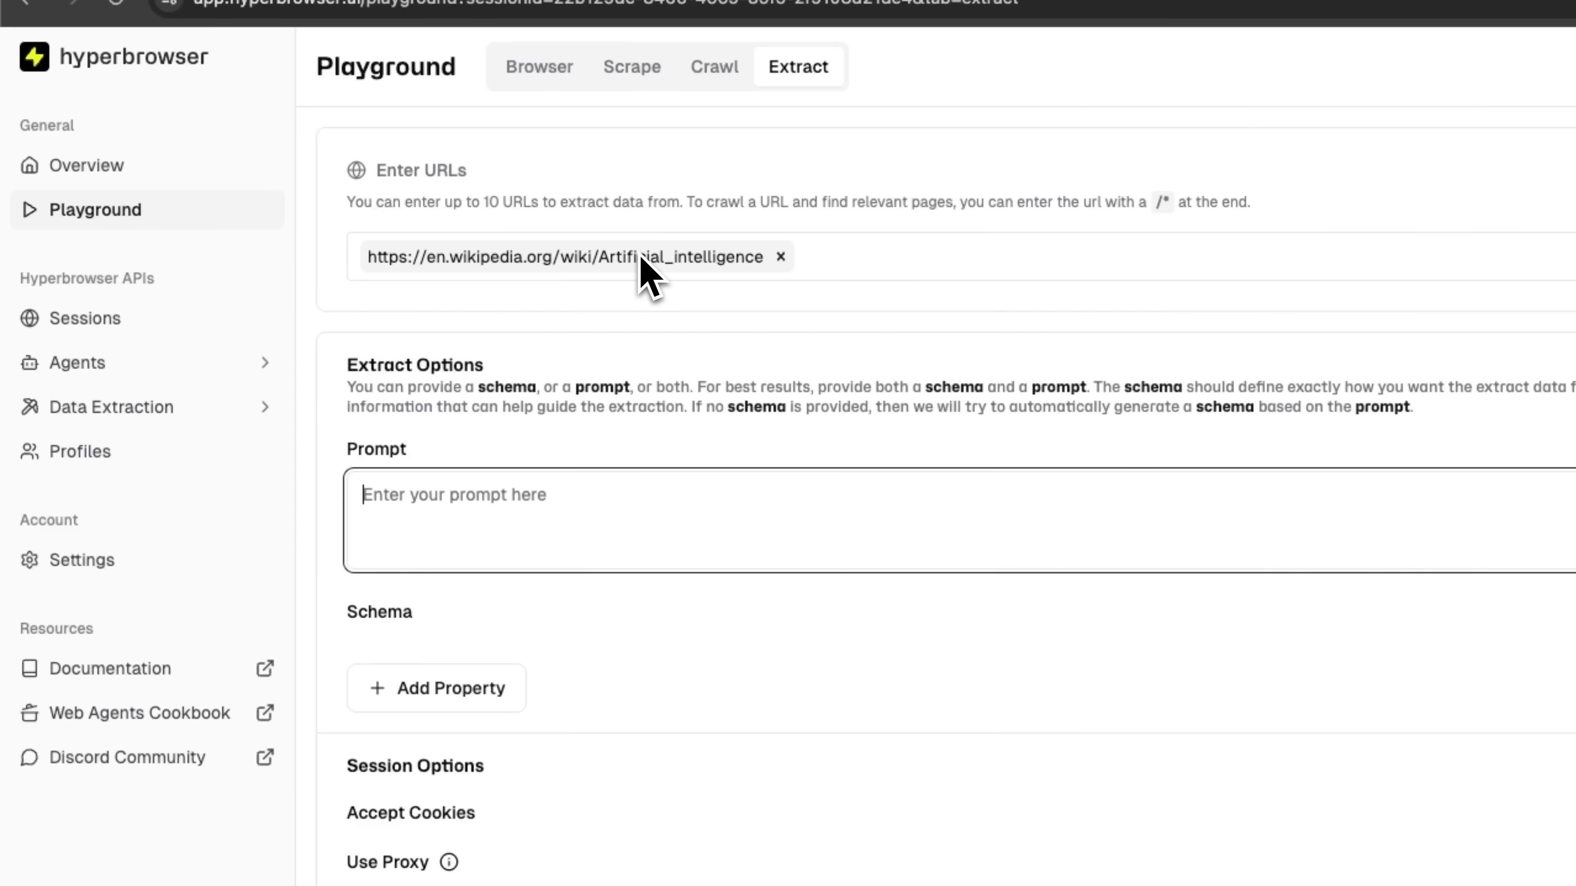
mouse_move(742, 279)
type("Extract key AI concepts, important dates, and main applications mentioned in this article")
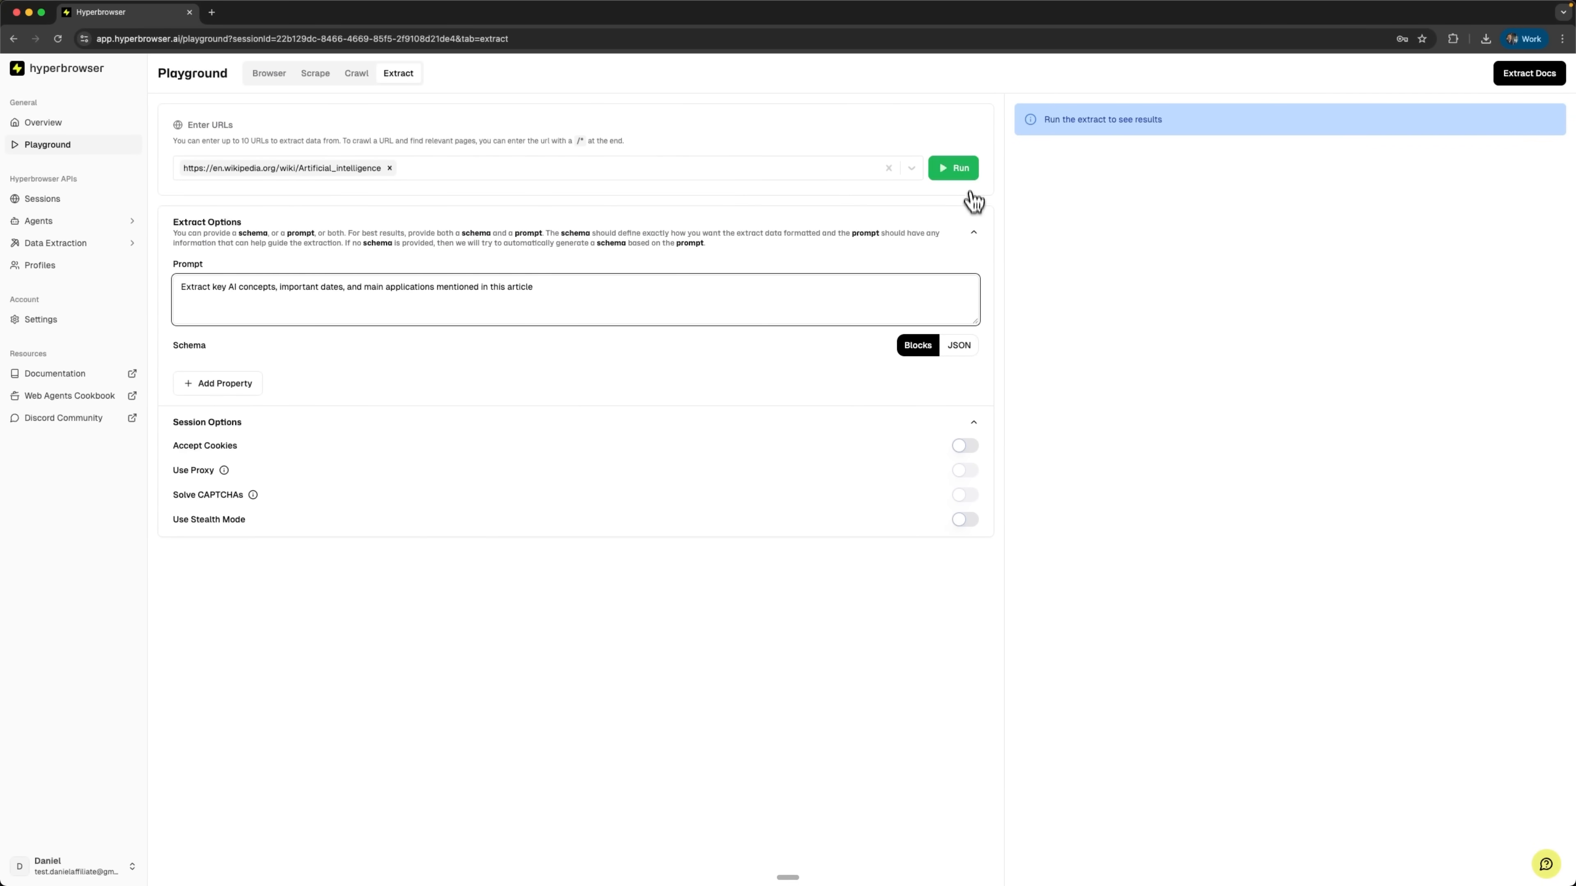
left_click(952, 168)
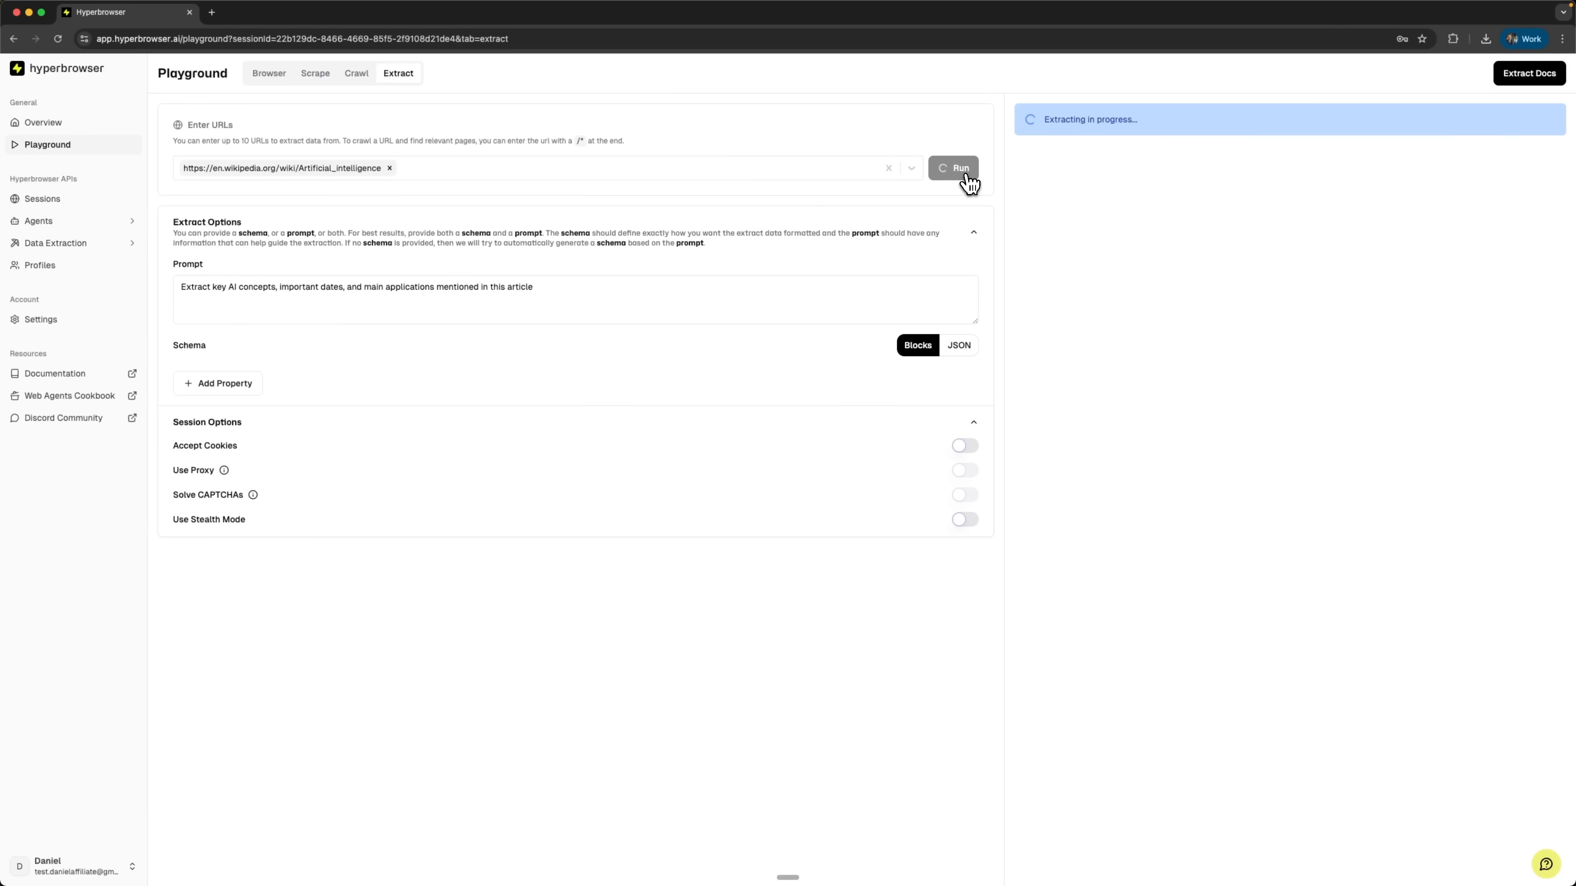
mouse_move(966, 186)
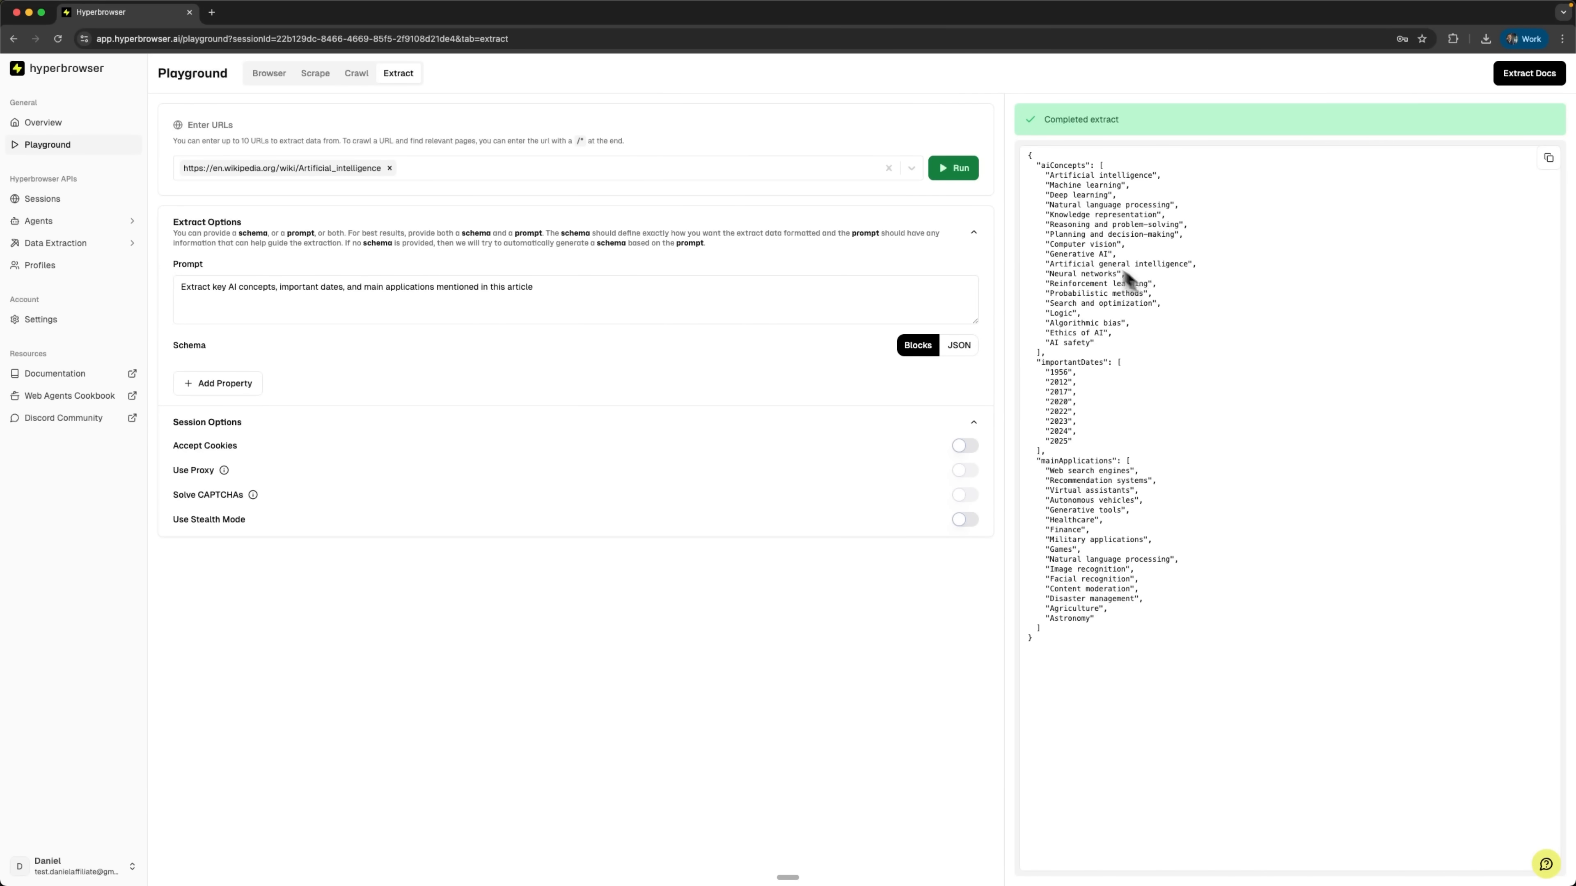
mouse_move(1119, 247)
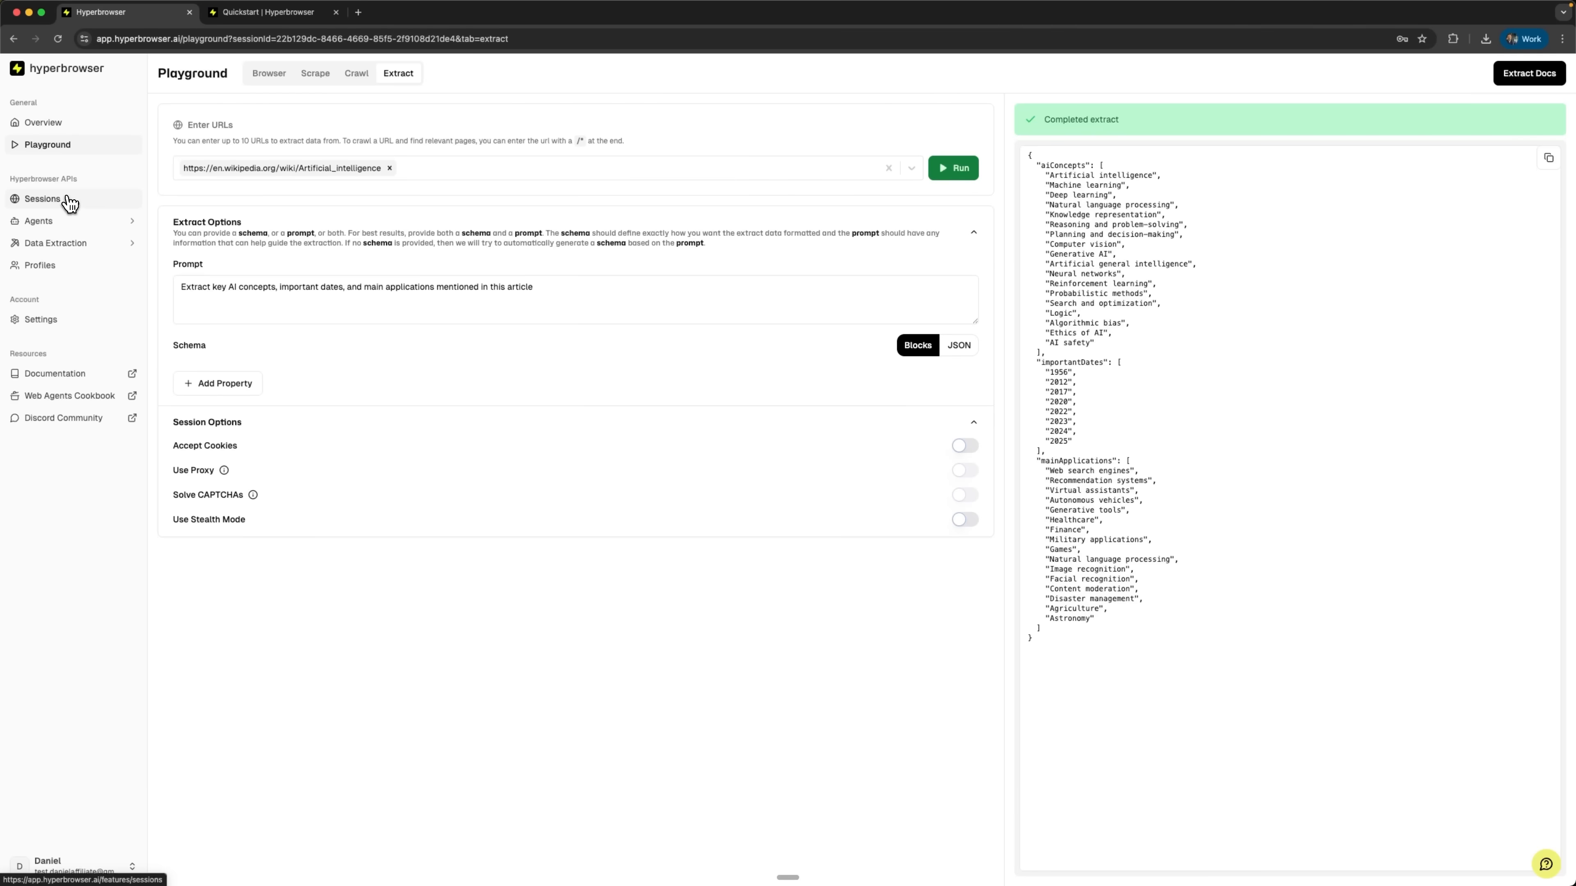
Step: Review Sessions, Agents, then the Scrape, Crawl and Extract histories in the sidebar
left_click(42, 198)
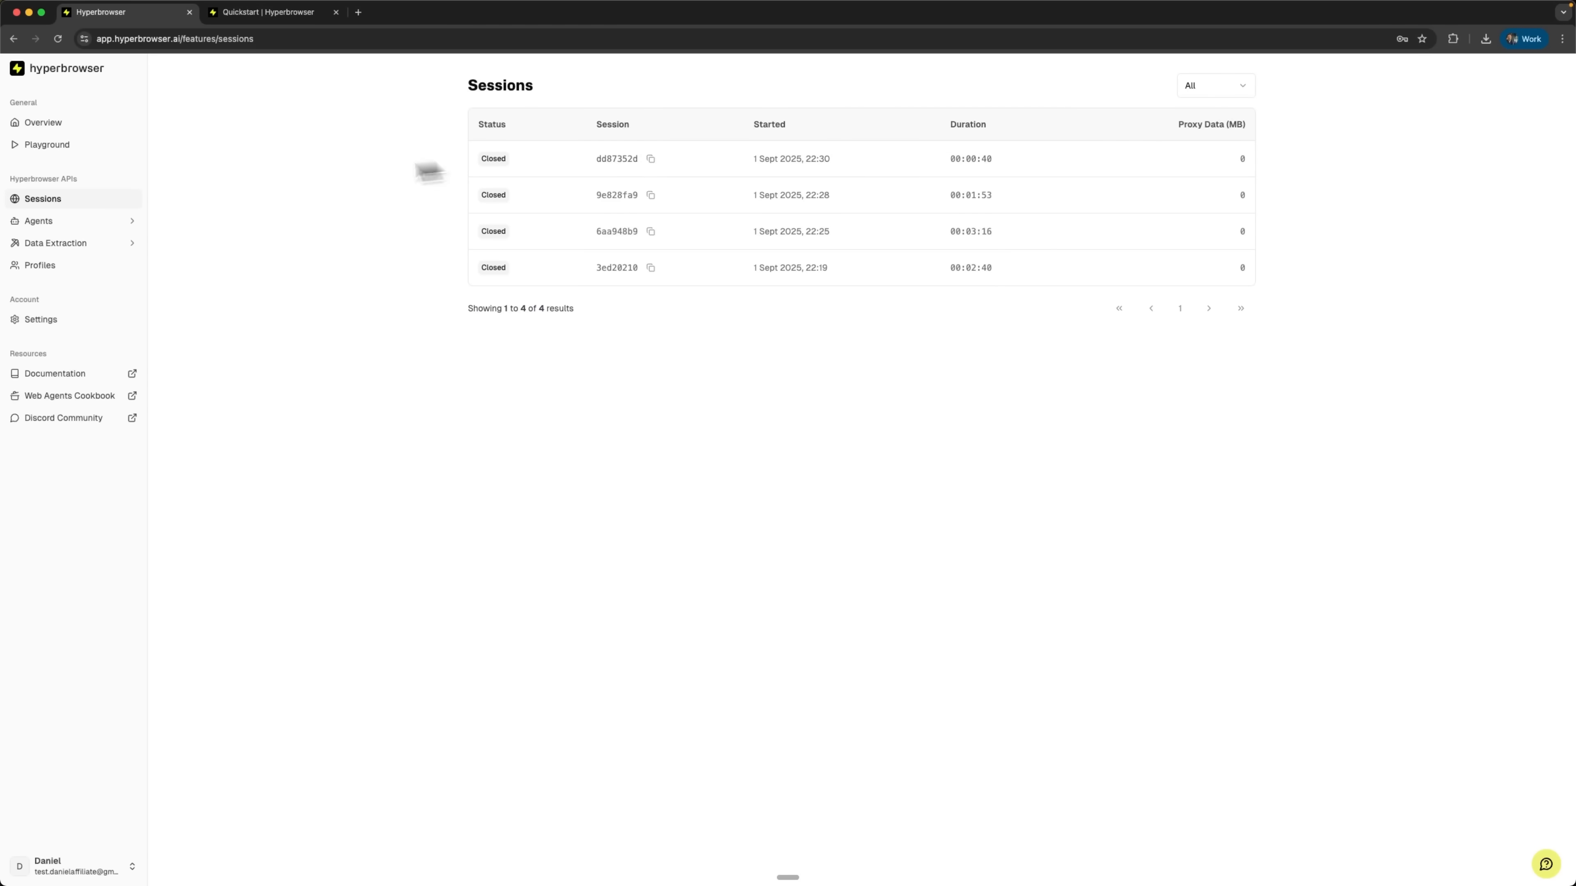
left_click(39, 220)
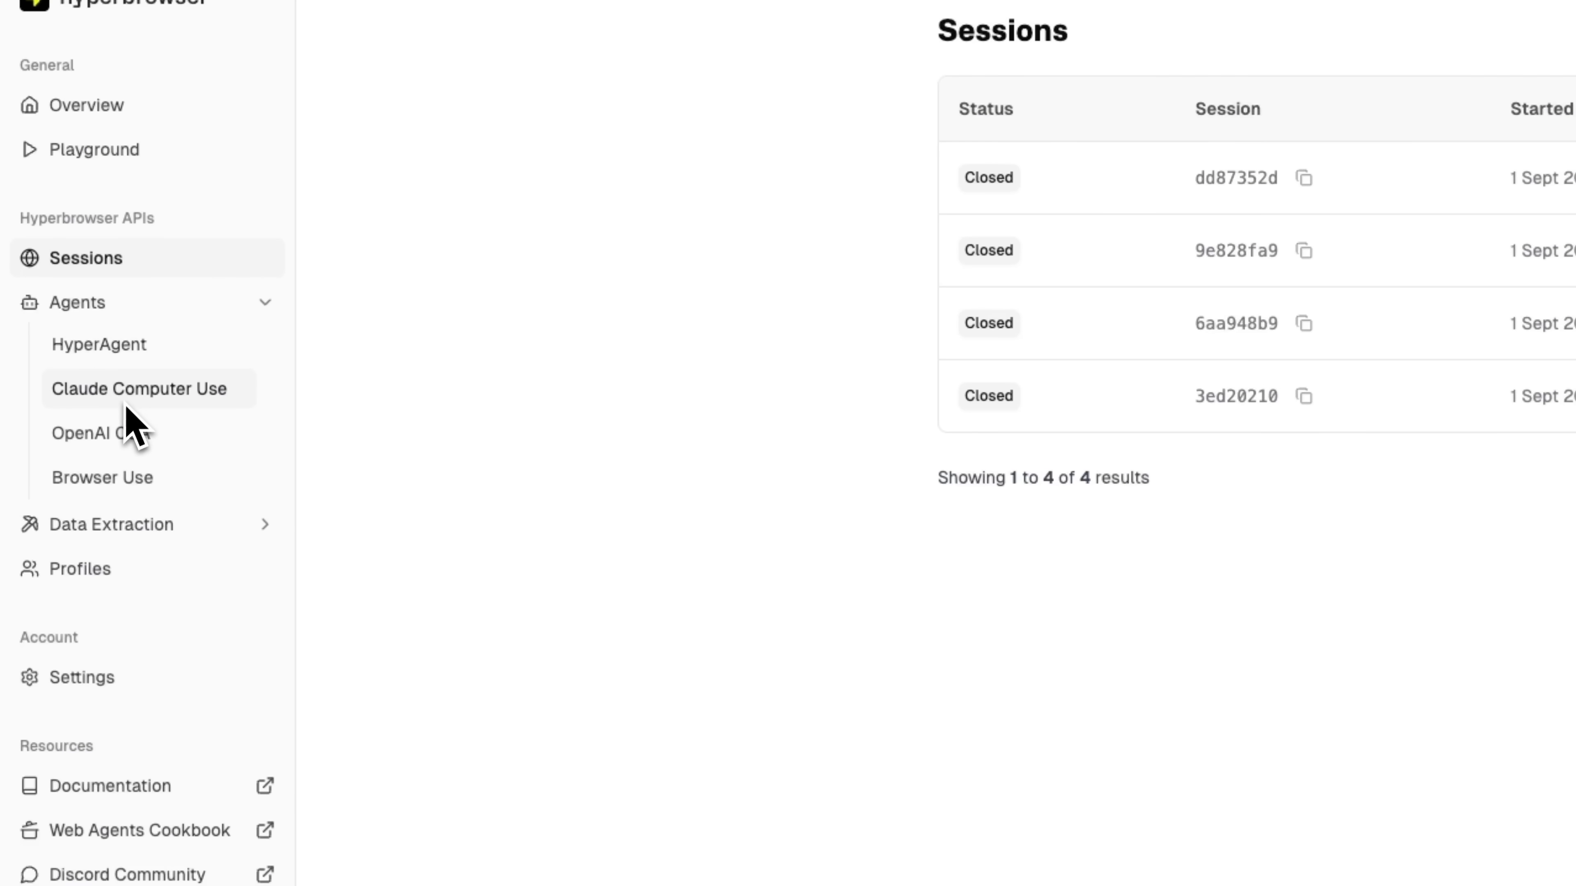
mouse_move(102, 478)
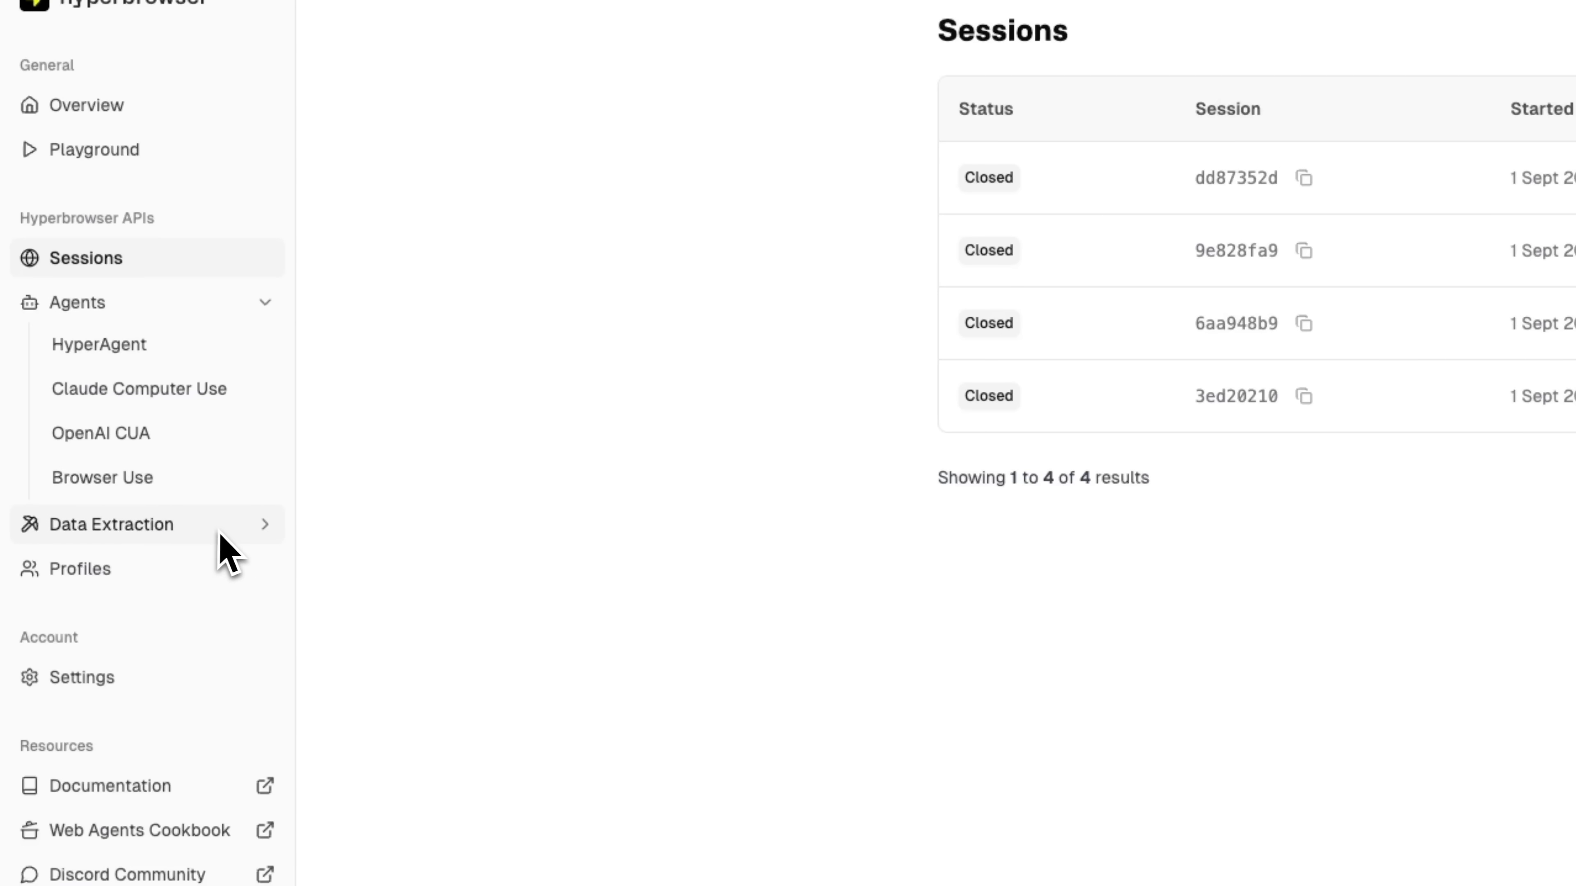
left_click(111, 523)
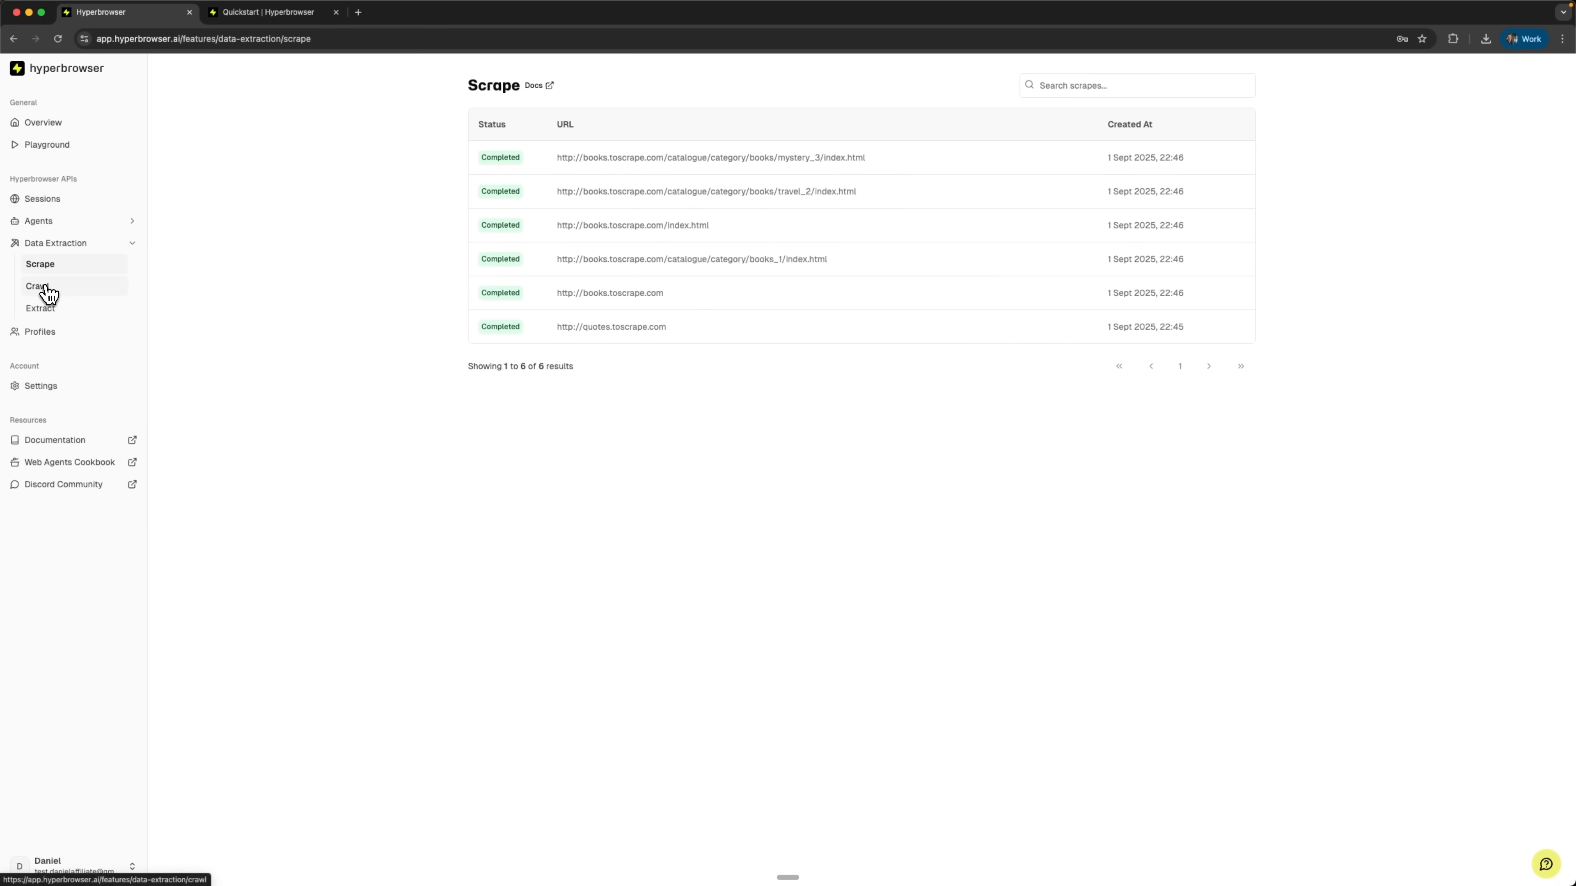
left_click(38, 285)
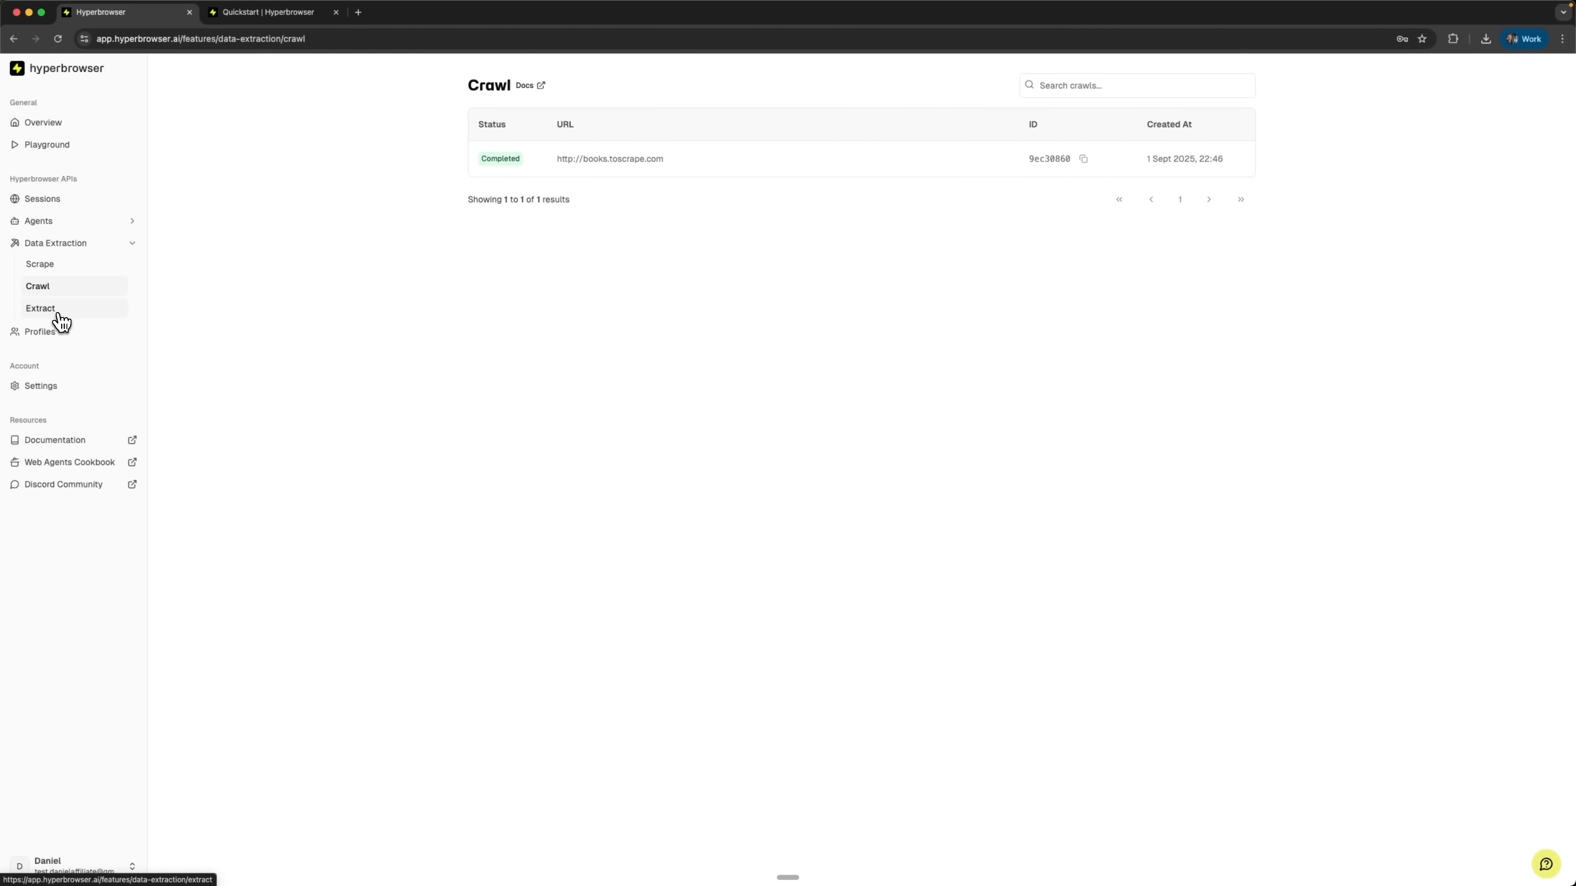
left_click(40, 308)
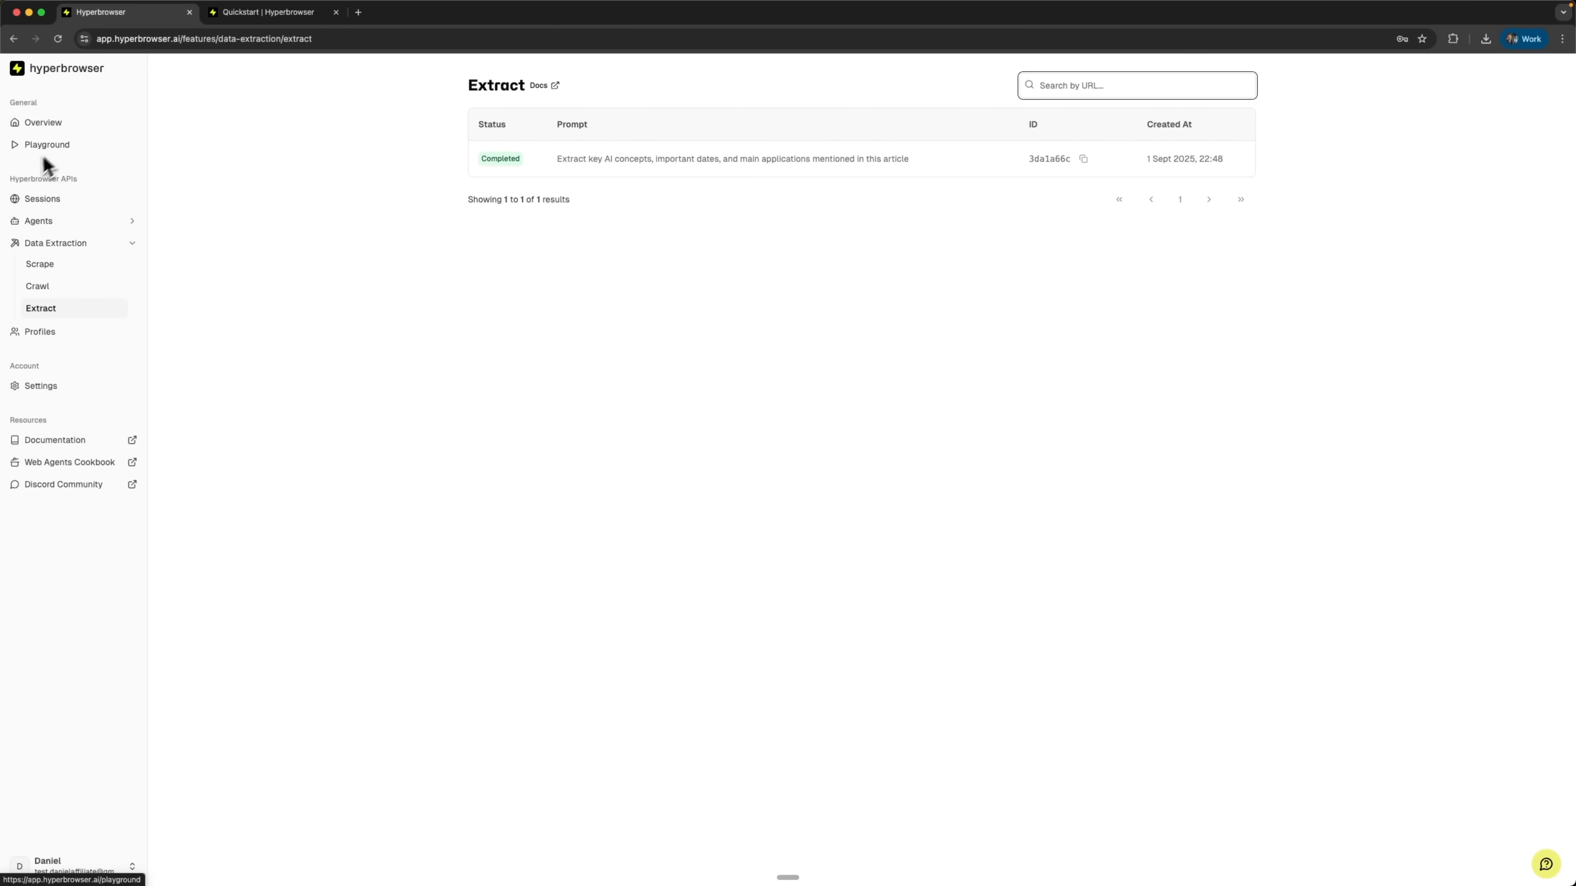
Step: Return to the Overview dashboard, then switch to the HyperAgent docs Custom Actions example
left_click(42, 121)
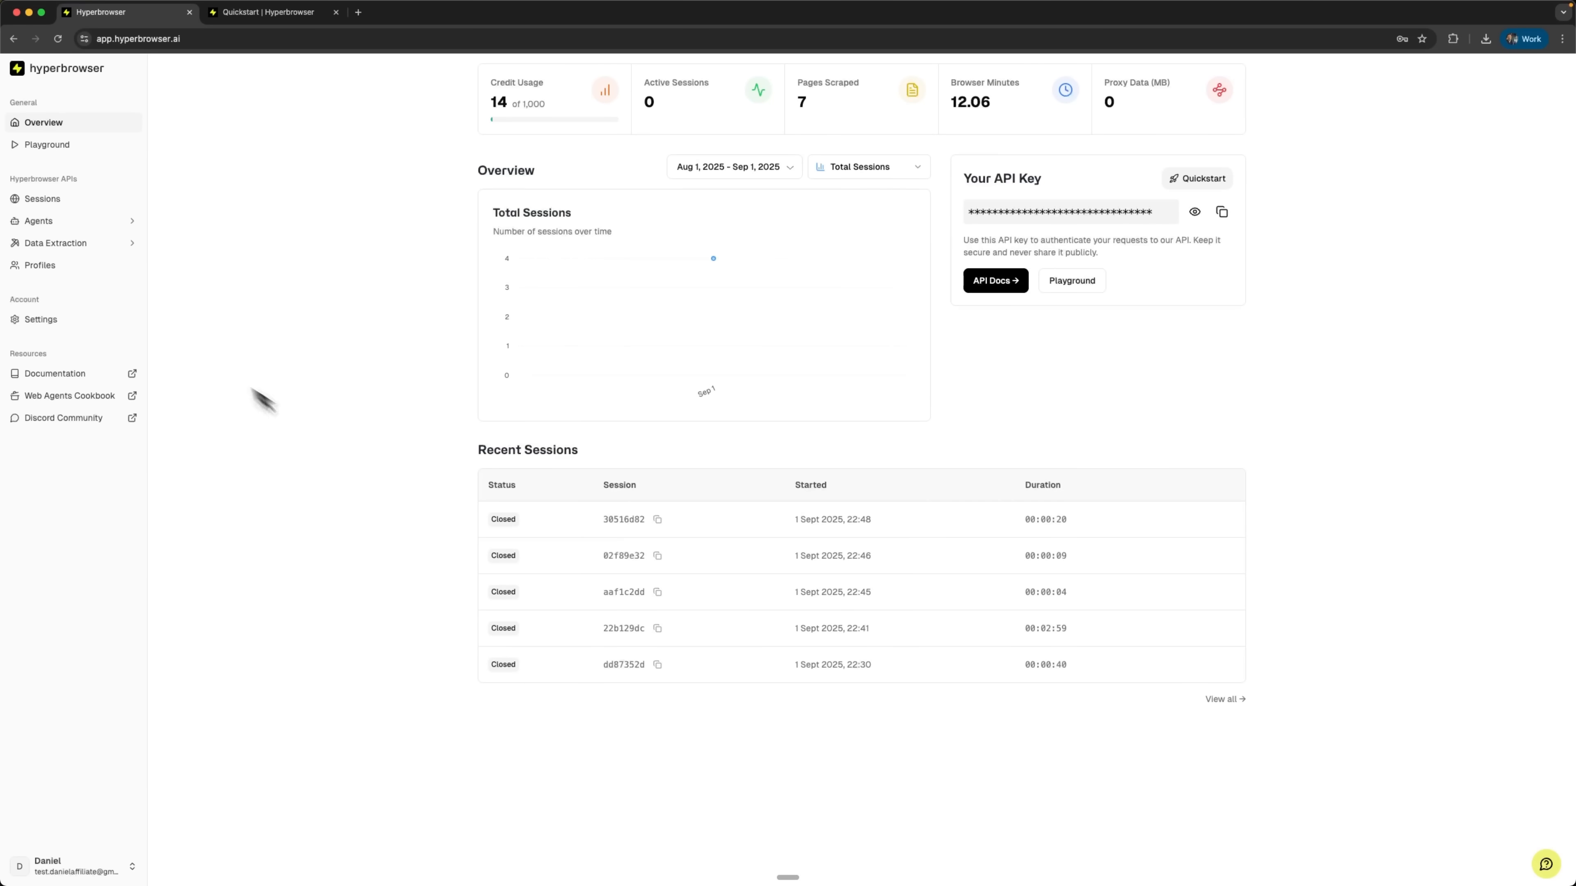
mouse_move(713, 258)
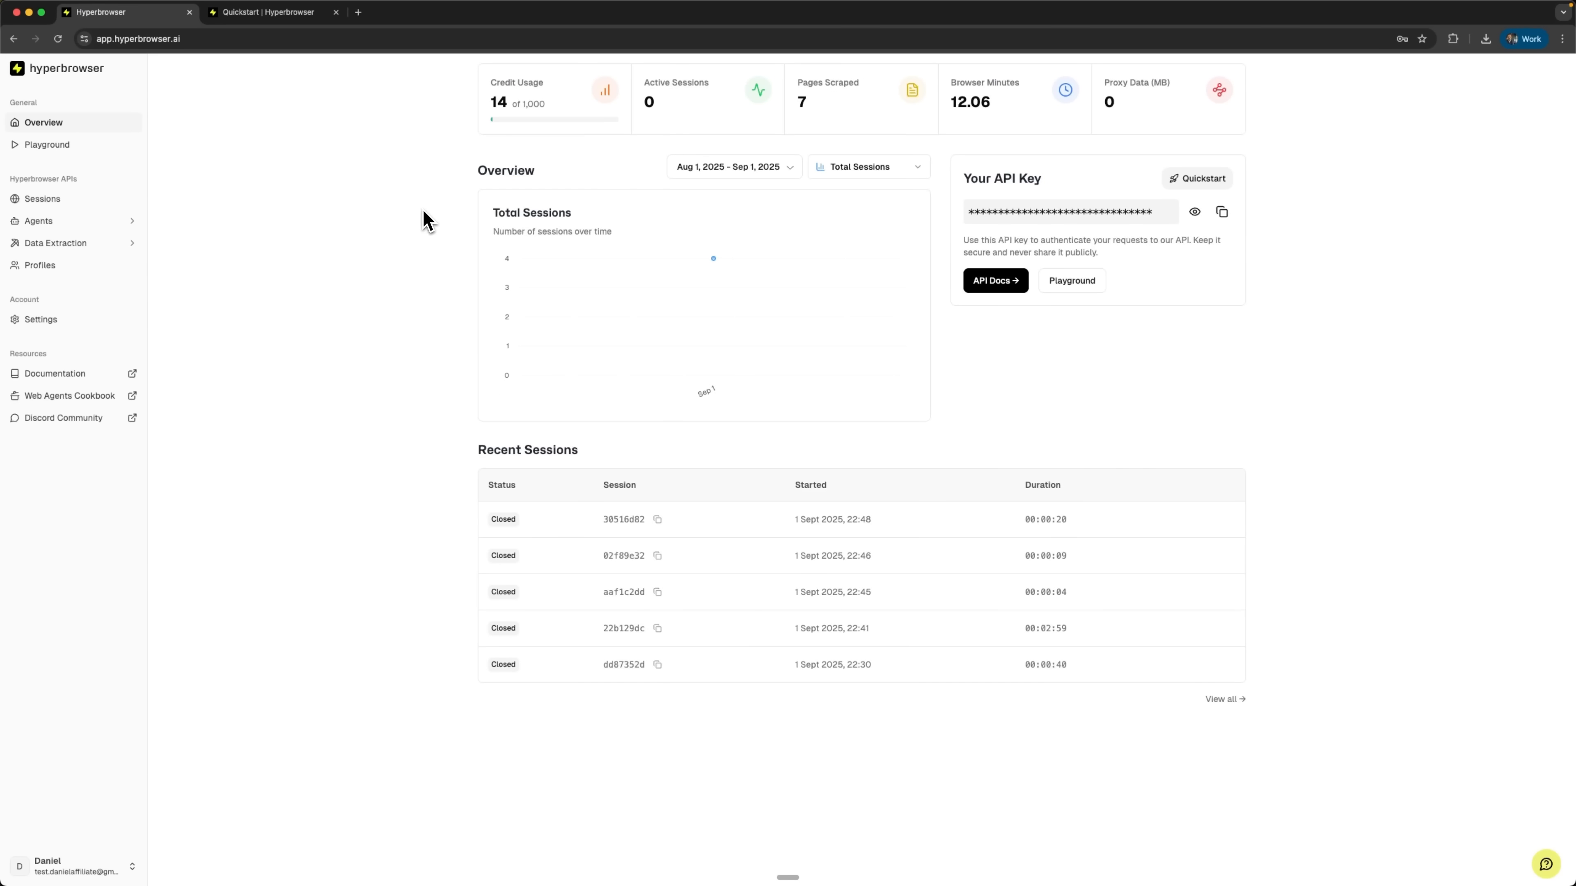
mouse_move(474, 259)
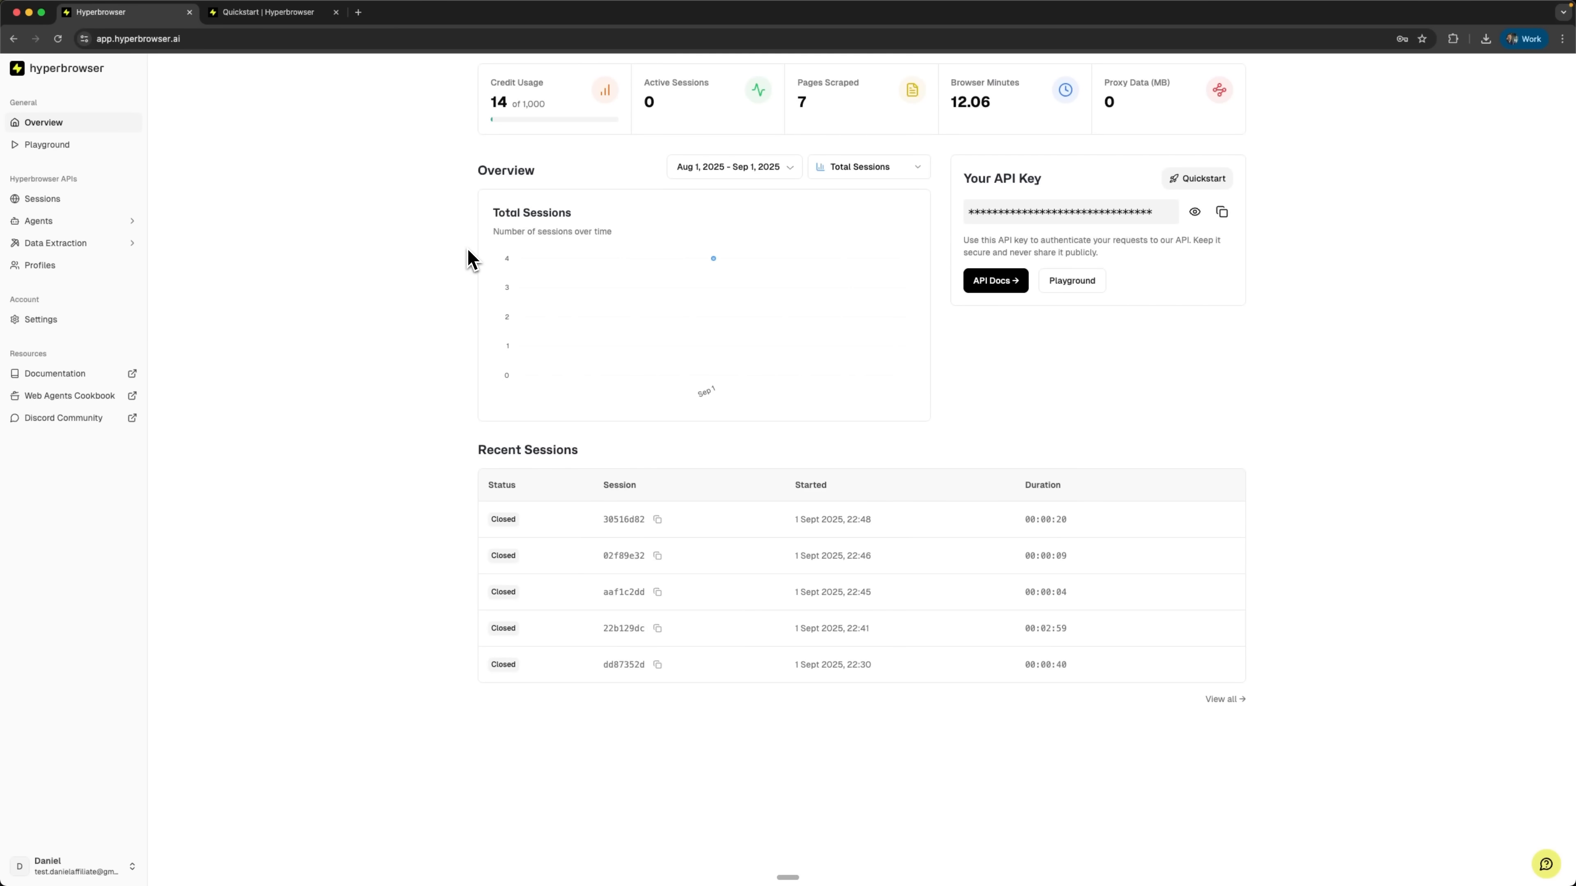
mouse_move(463, 289)
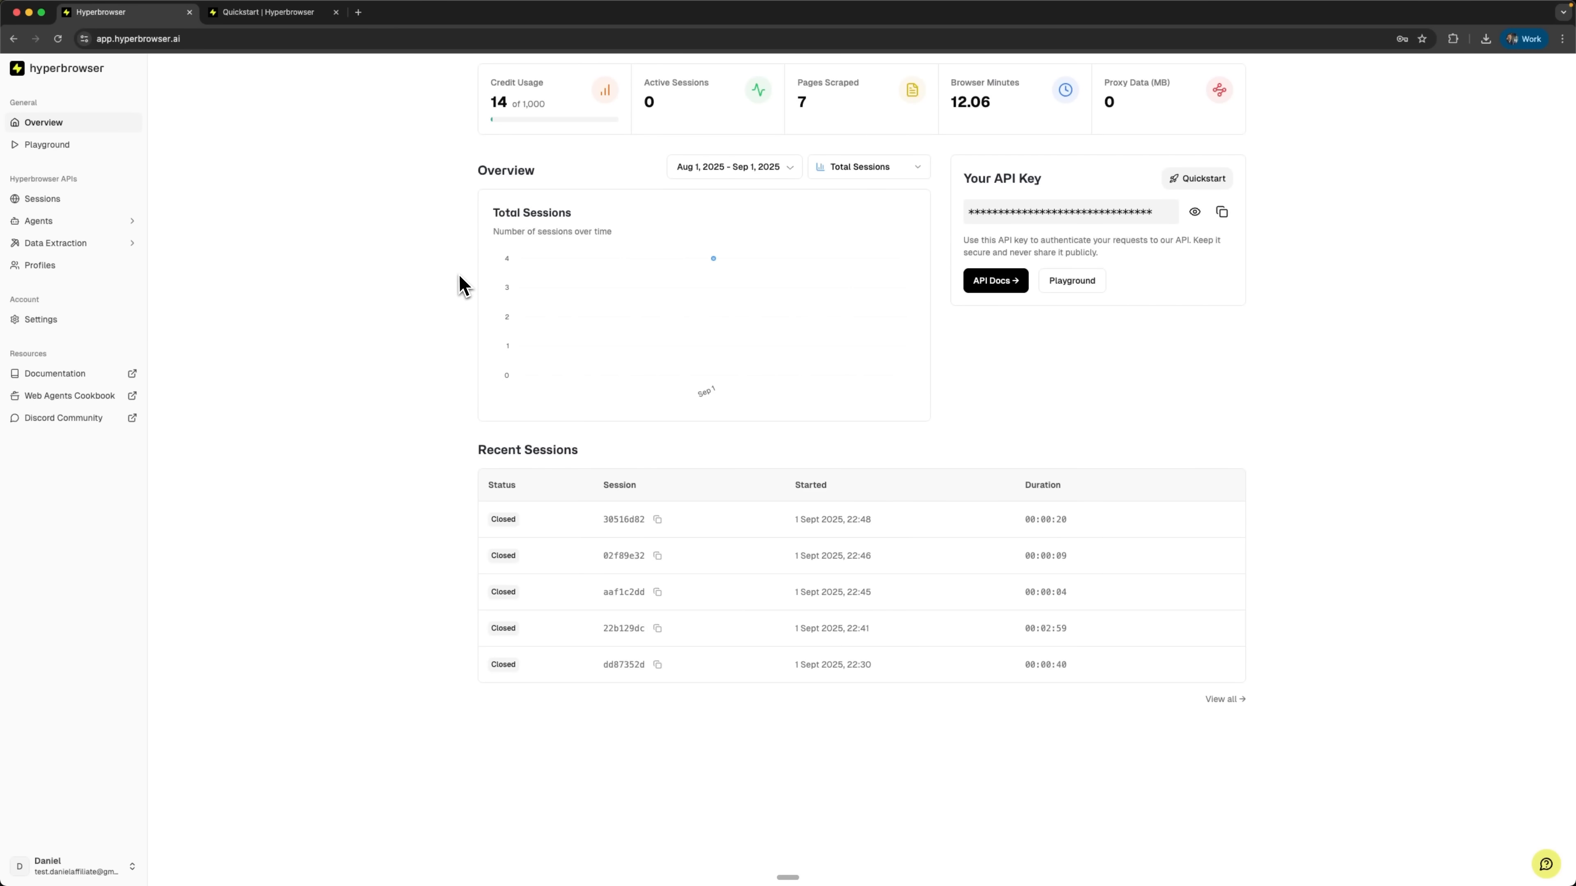
left_click(266, 11)
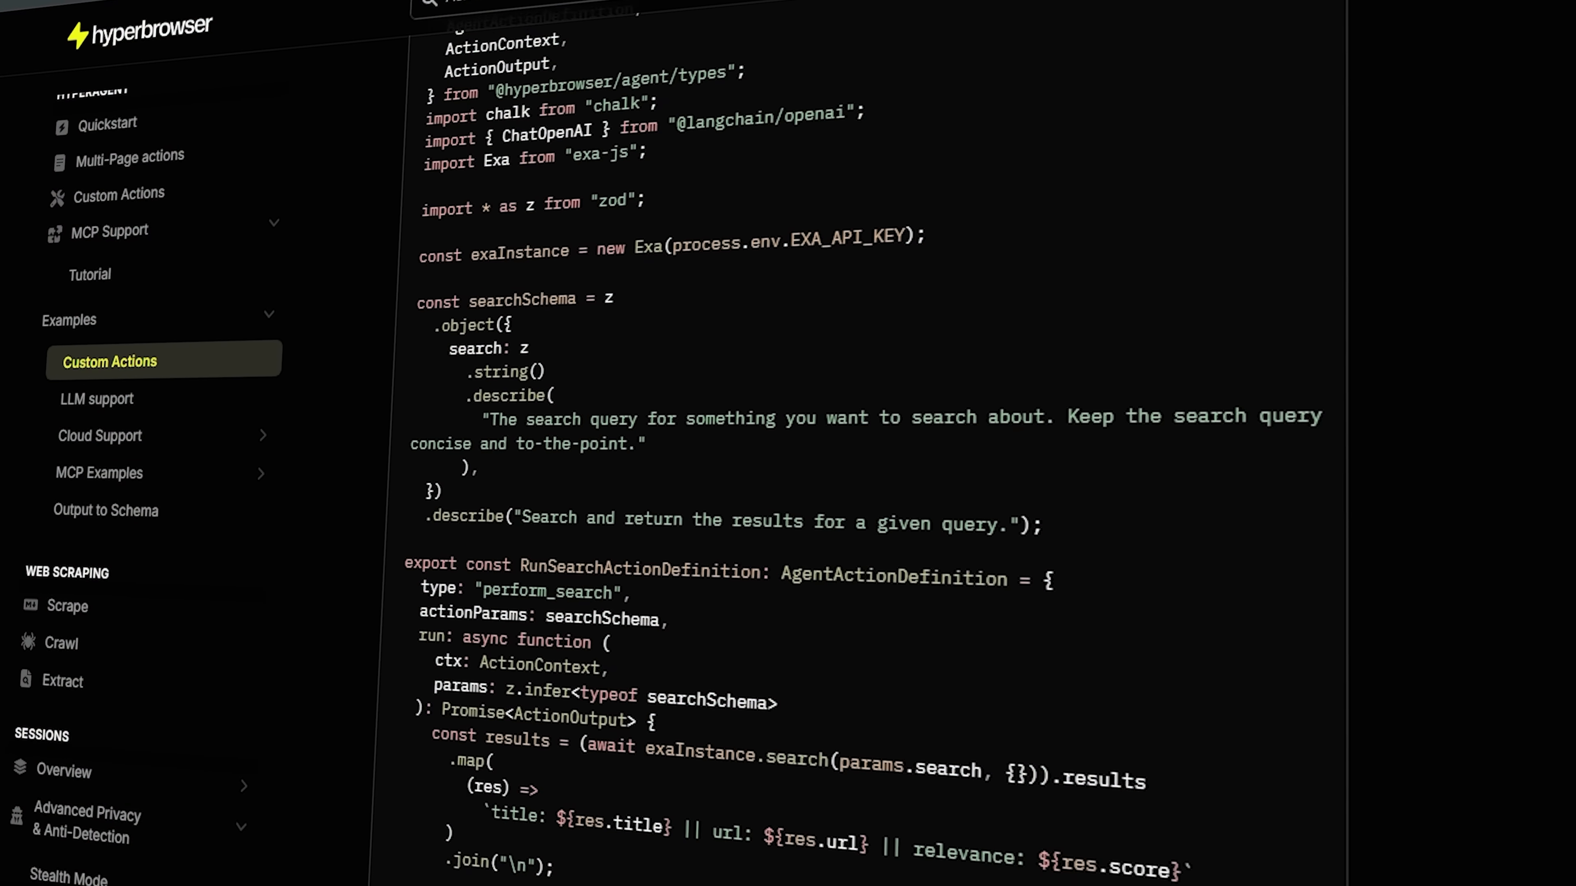
Step: Read through the docs from the Custom Actions example down to the Profiles guide
scroll("down", 3)
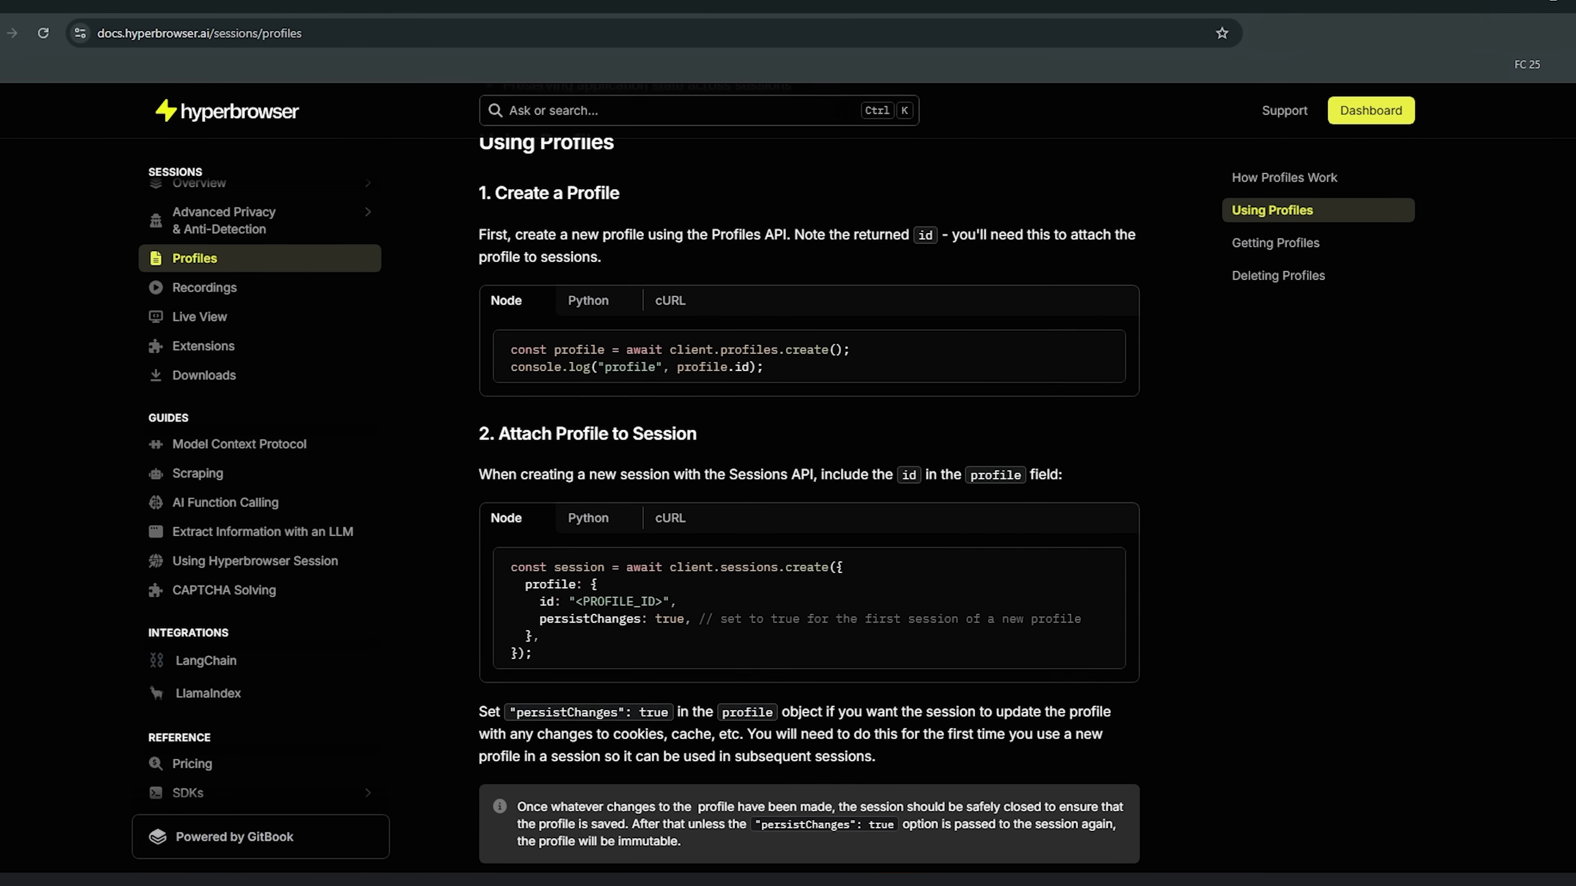
scroll("down", 3)
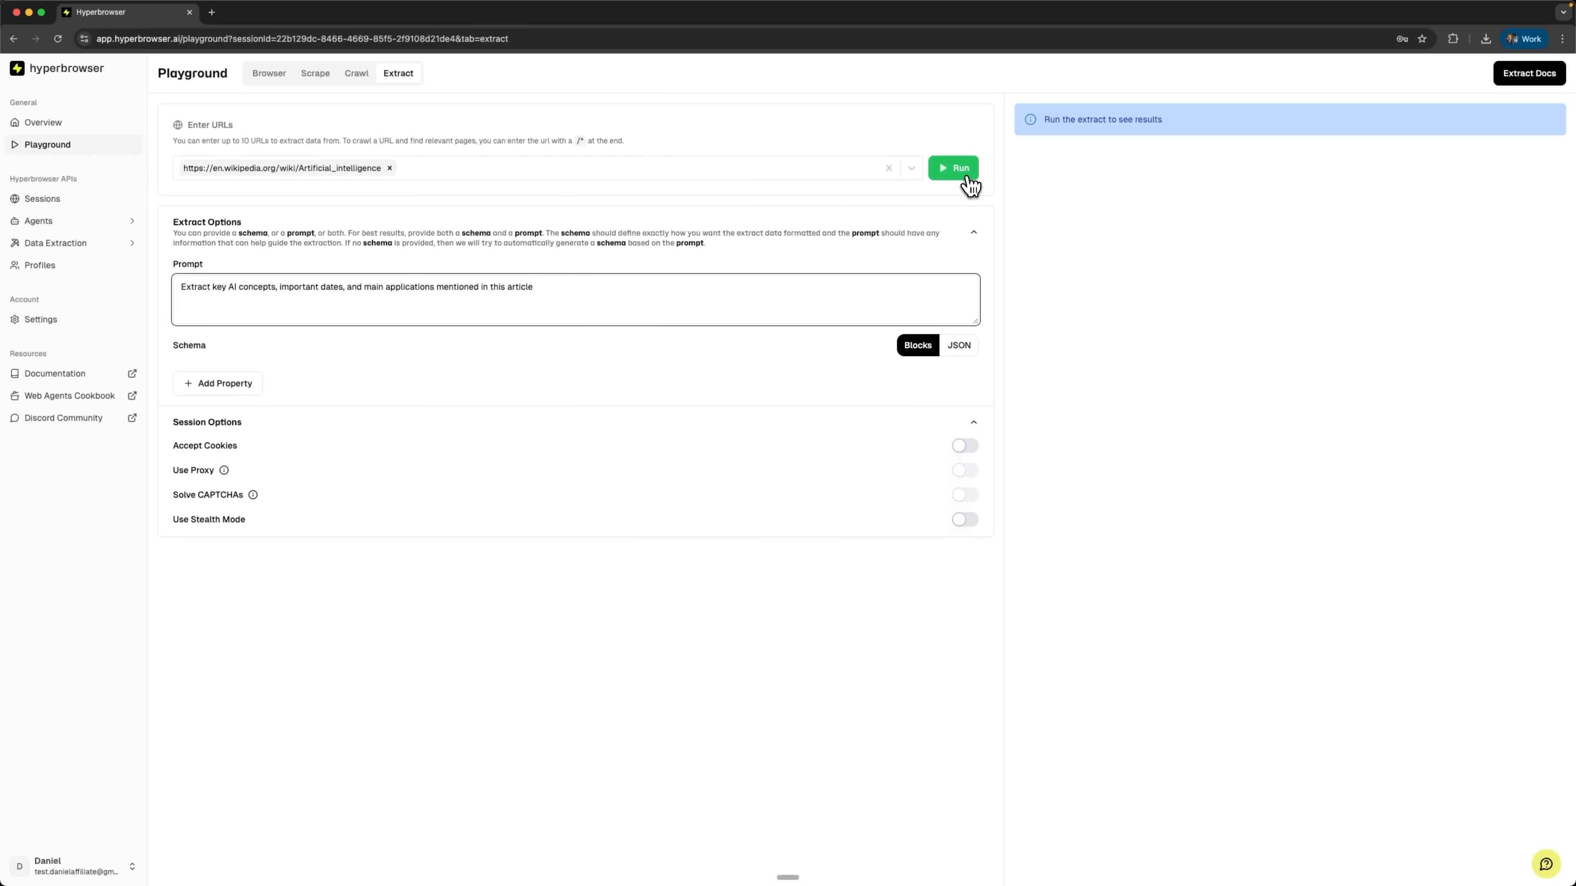
Step: Run the extraction again on the Wikipedia AI article to regenerate the JSON results
left_click(952, 168)
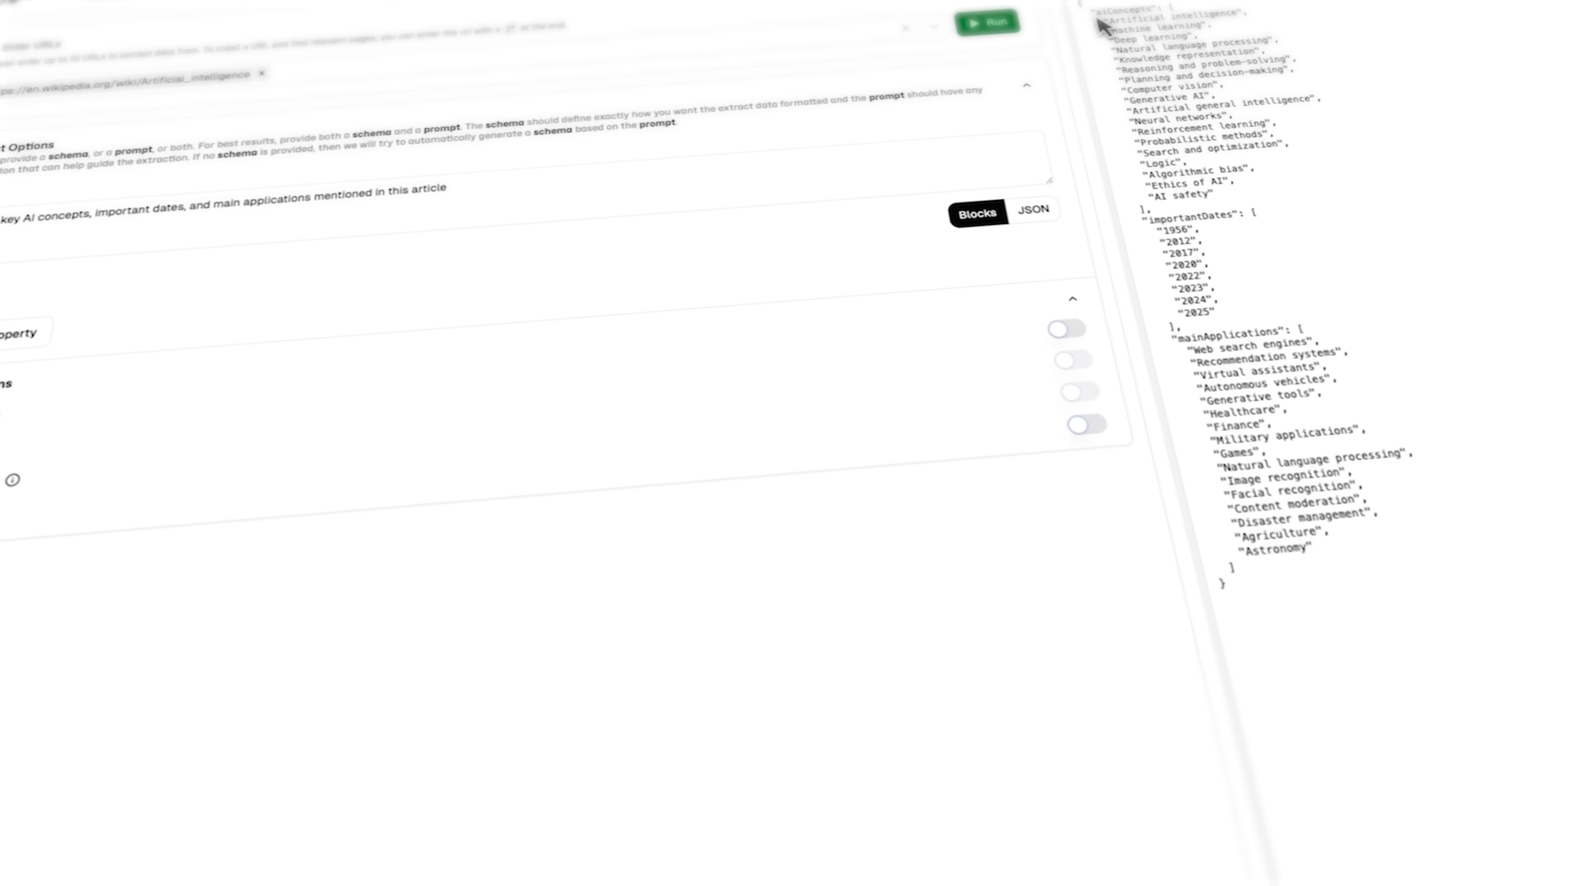